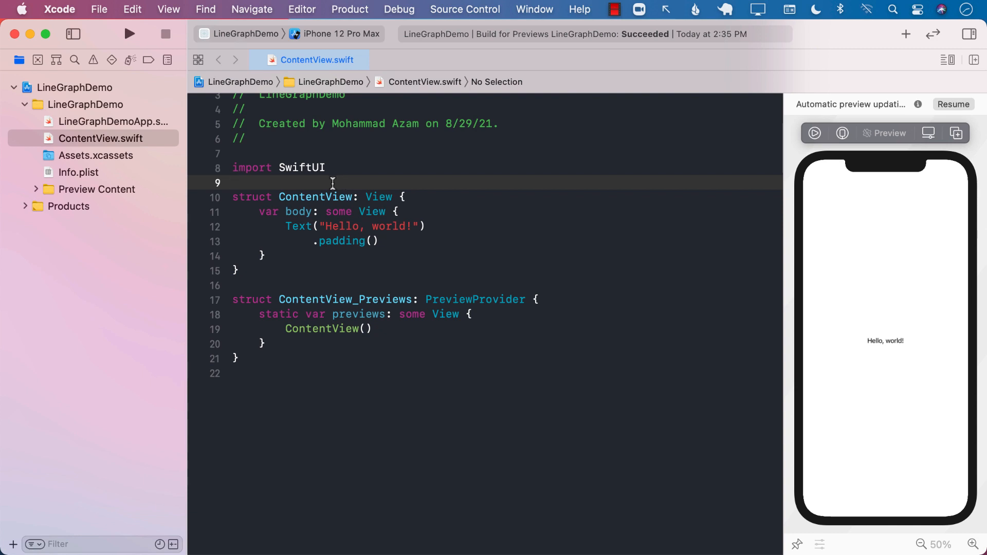
# Step: Add `struct Stock { let price: Double }` on a new line above ContentView
pyautogui.click(235, 183)
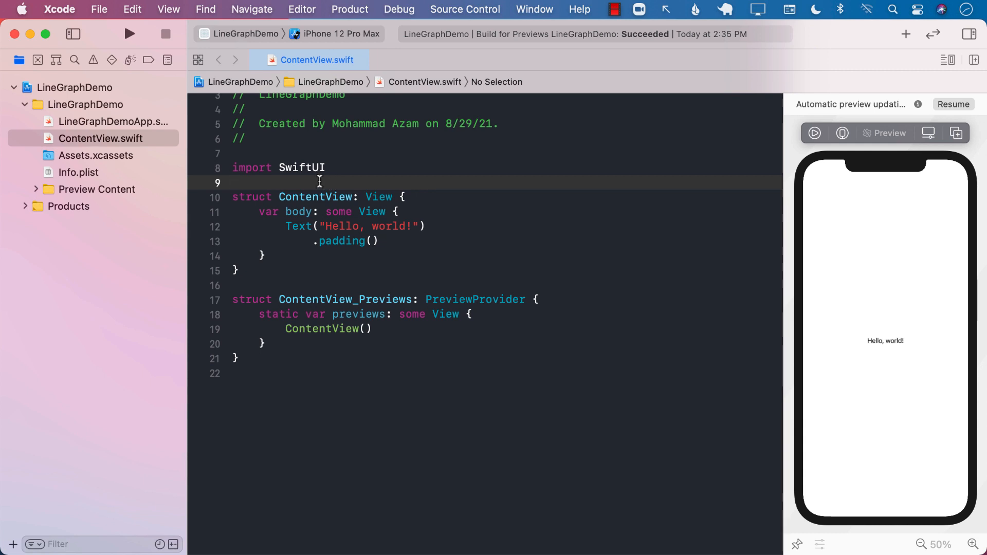
pyautogui.press('Return')
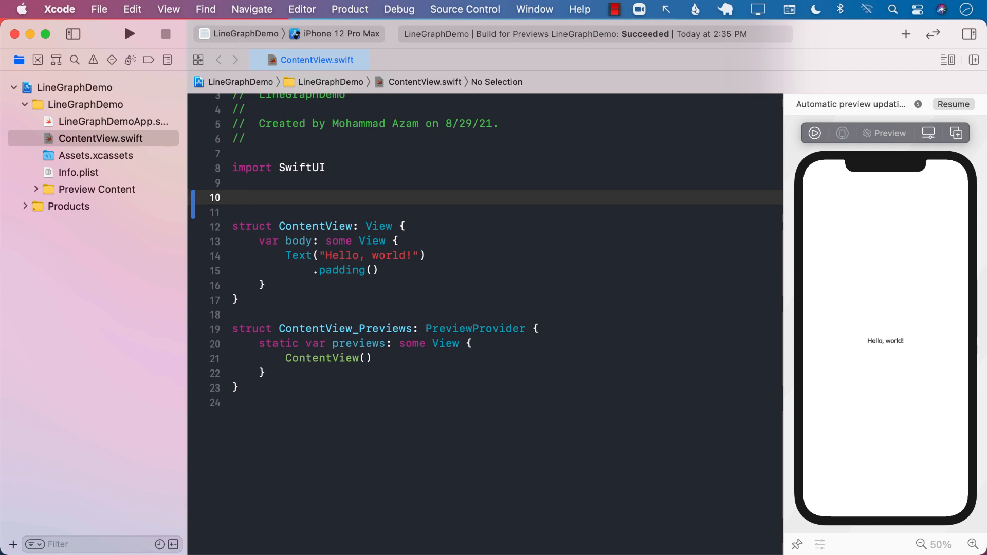
pyautogui.write('struct Stock')
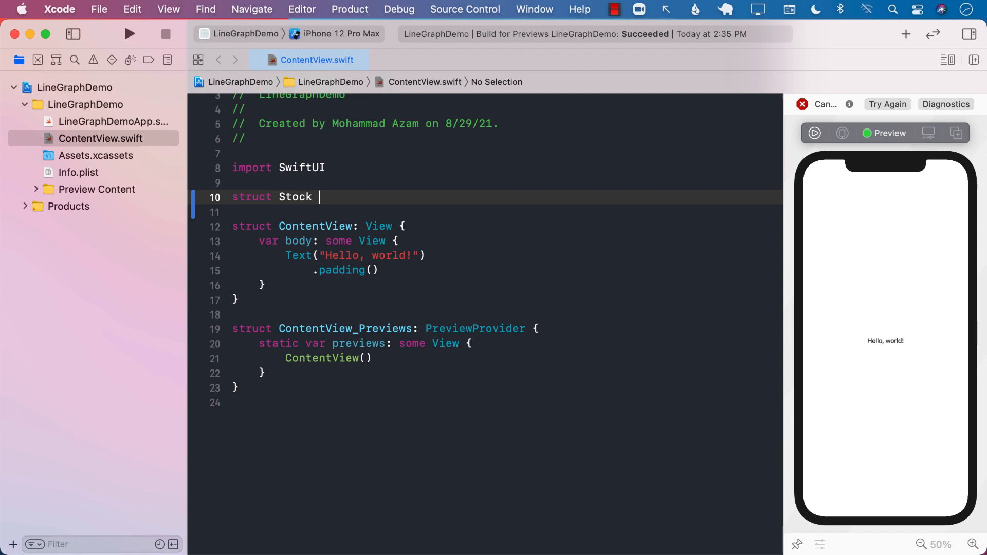
pyautogui.write('{')
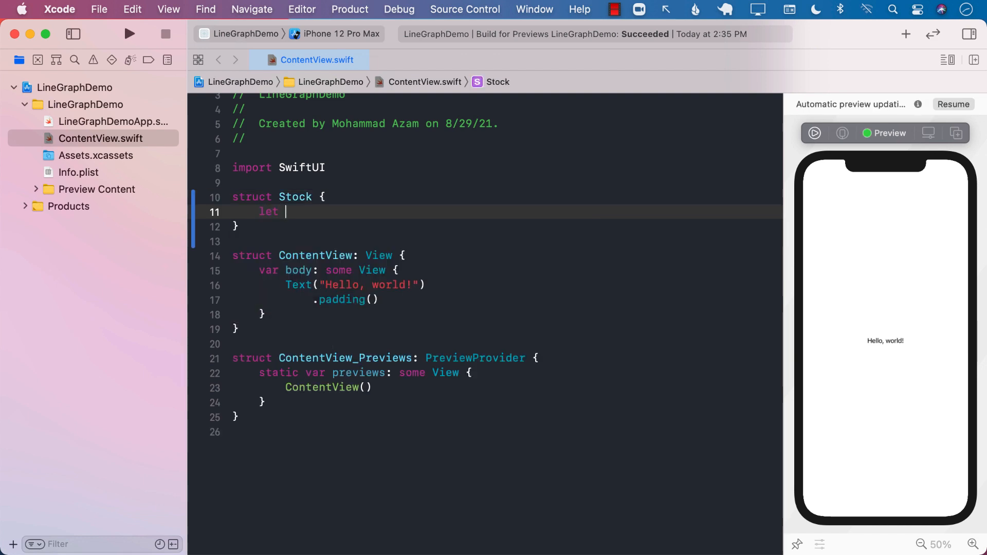
pyautogui.write('price:')
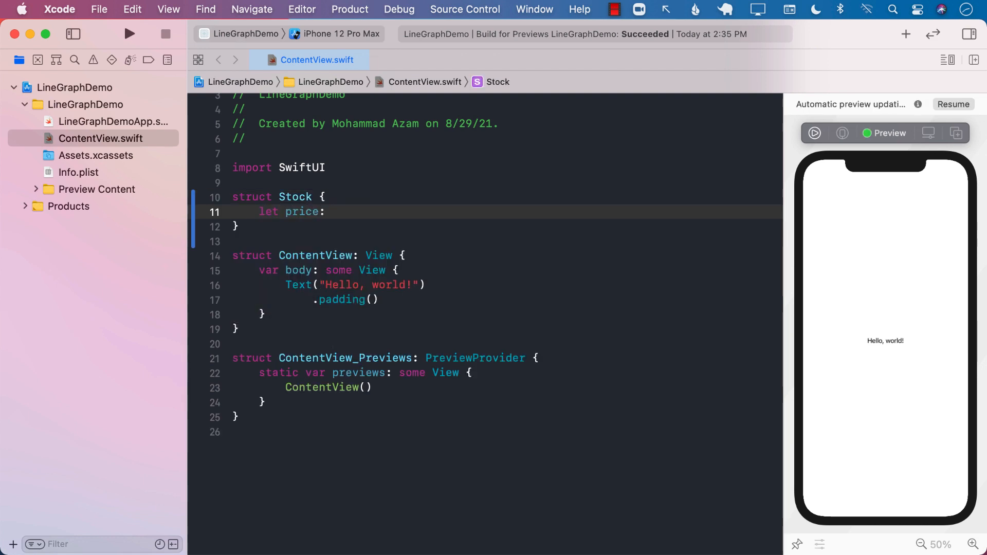
pyautogui.write('Double')
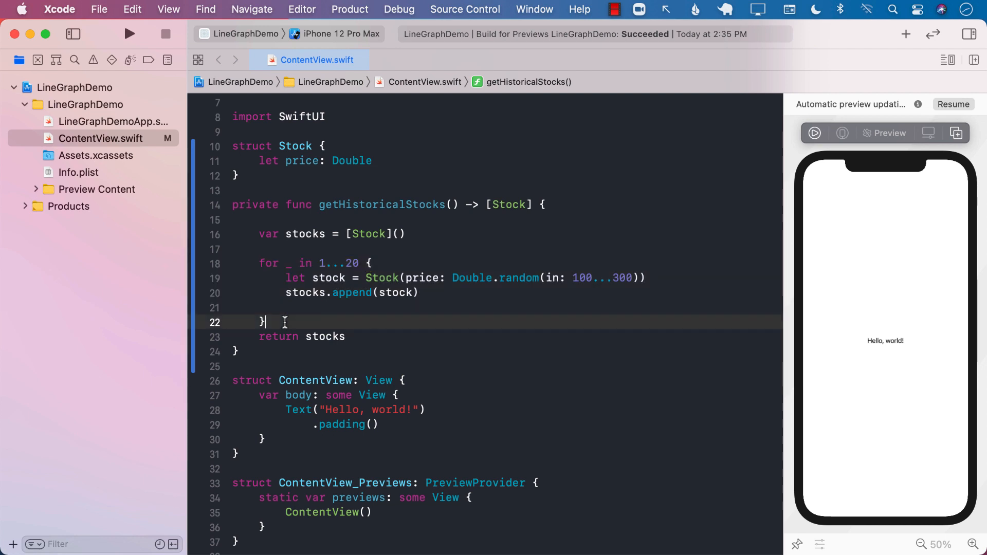
# Step: Finish getHistoricalStocks with a blank line before its return, then select the getYearlyLabels function name
pyautogui.press('Return')
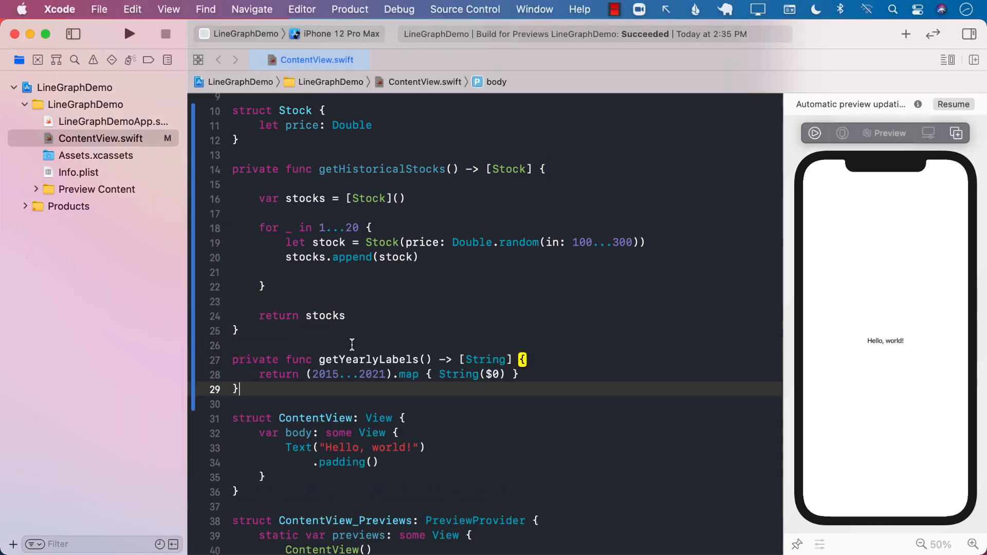
pyautogui.scroll(-3)
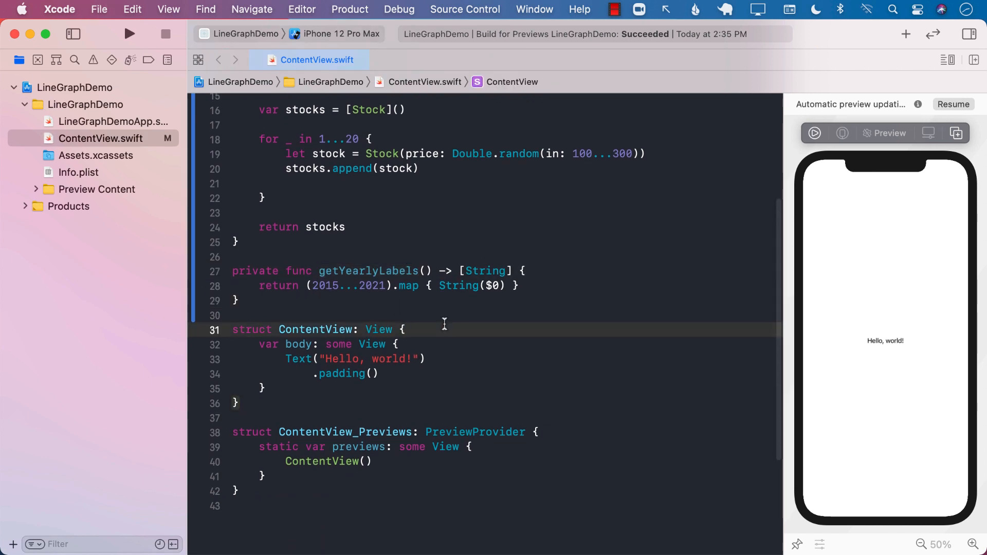
pyautogui.doubleClick(367, 271)
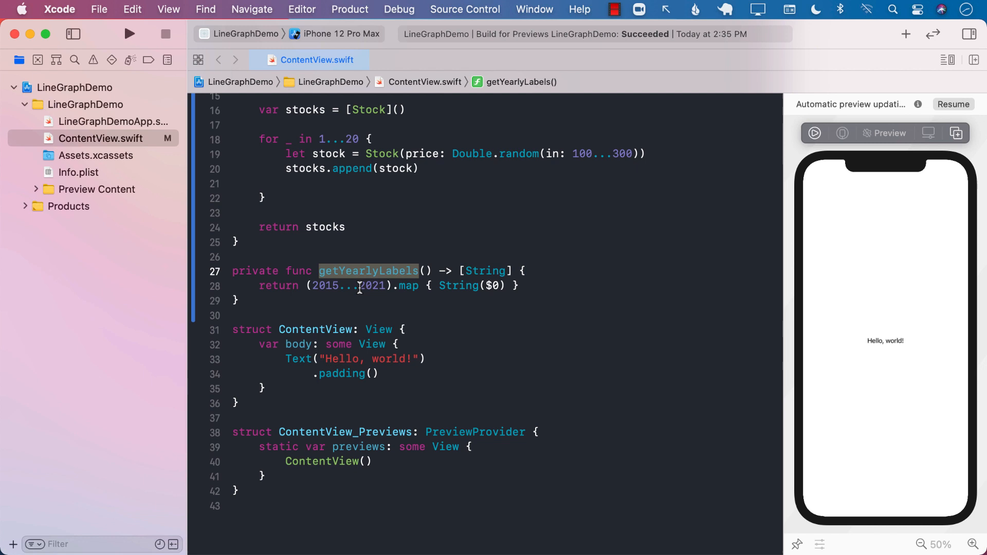
pyautogui.moveTo(445, 331)
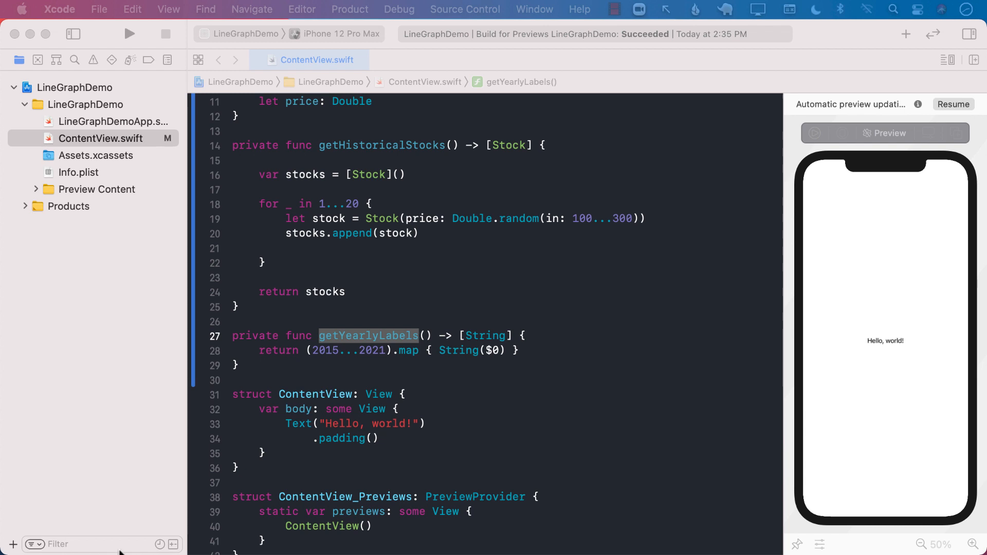
pyautogui.scroll(-3)
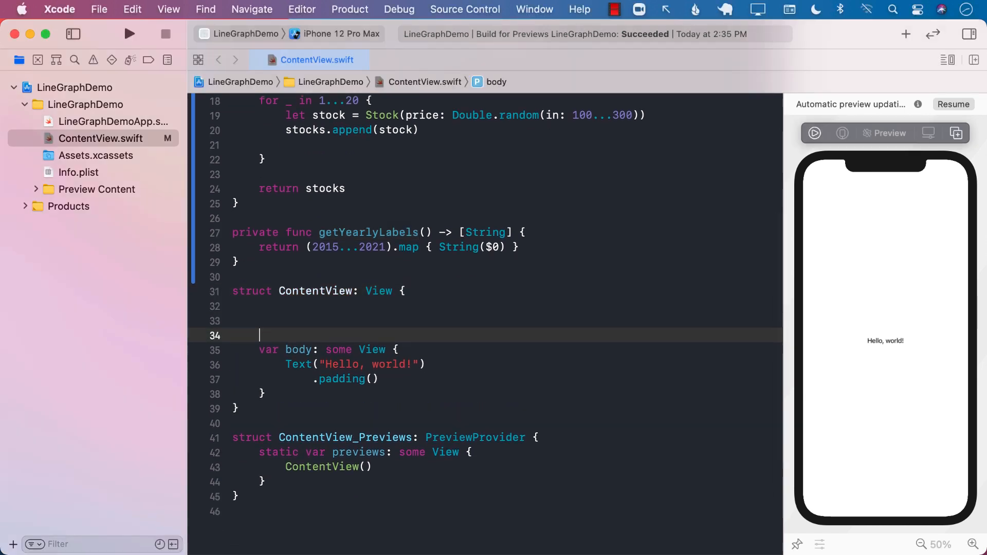
# Step: Add `let prices = getHistoricalStocks().map { Int($0.price) }` and `let labels = getYearlyLabels()` to ContentView
pyautogui.press('Return')
pyautogui.write('let prices')
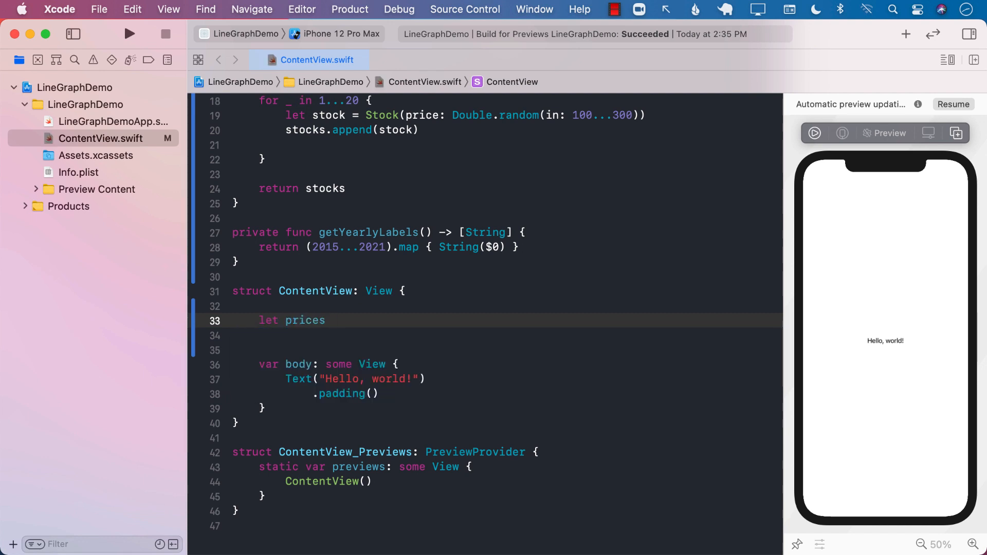
pyautogui.write('= getHistoricalStocks().map { $0.price')
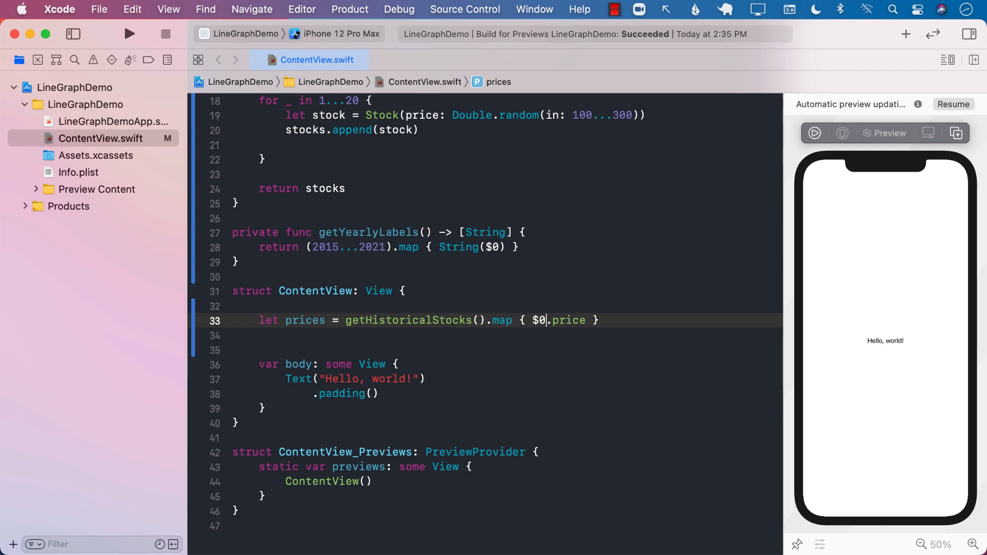
pyautogui.write('Int(')
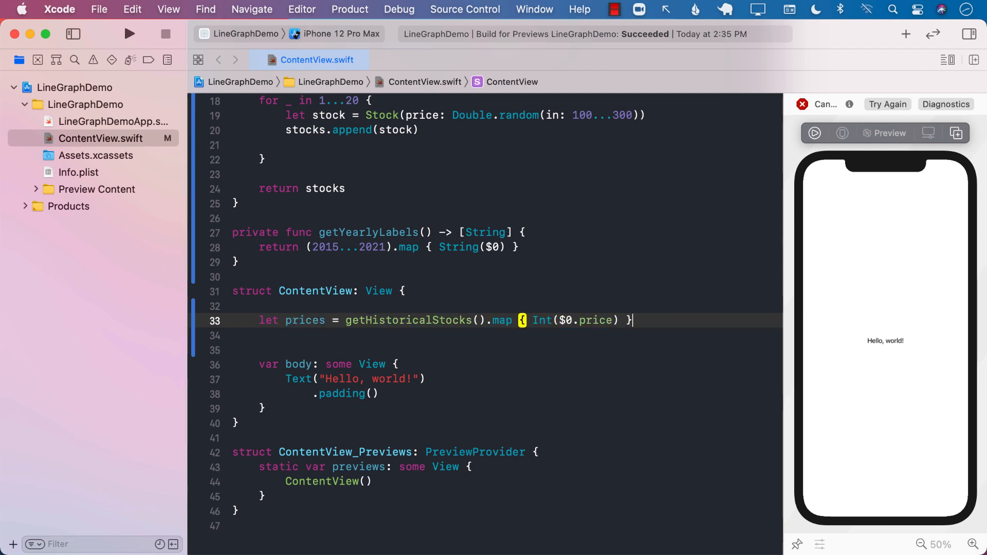
pyautogui.write('let')
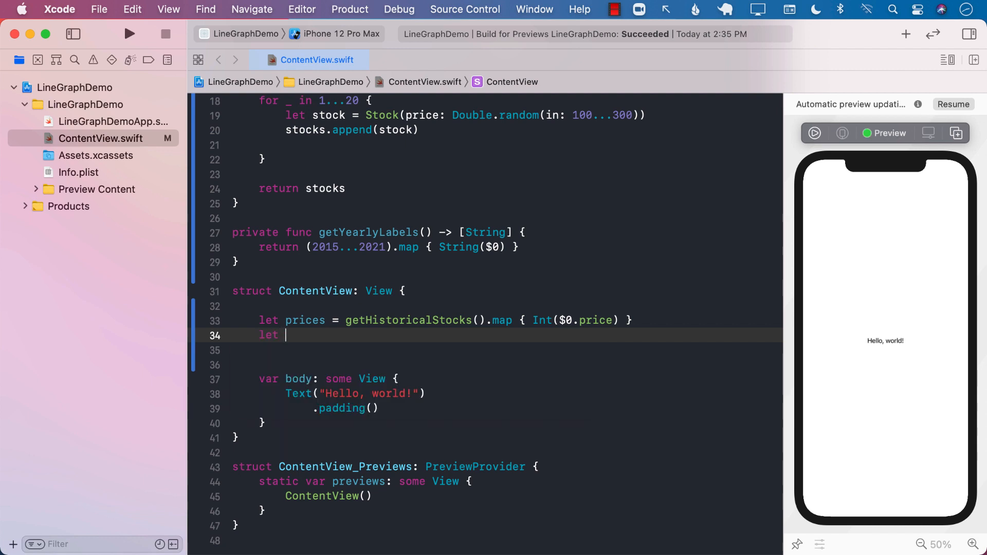
pyautogui.write('labels =')
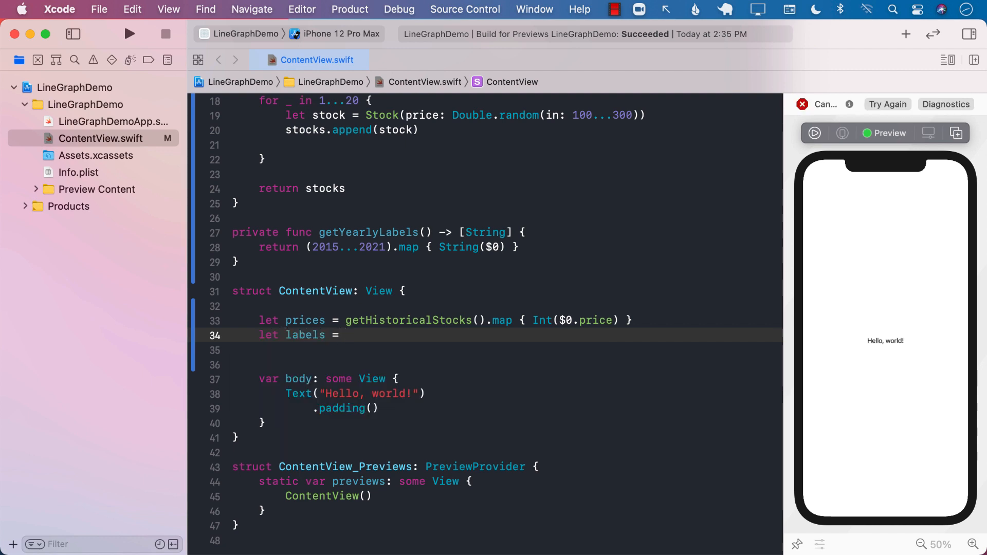
pyautogui.write('getYearlyLabels(')
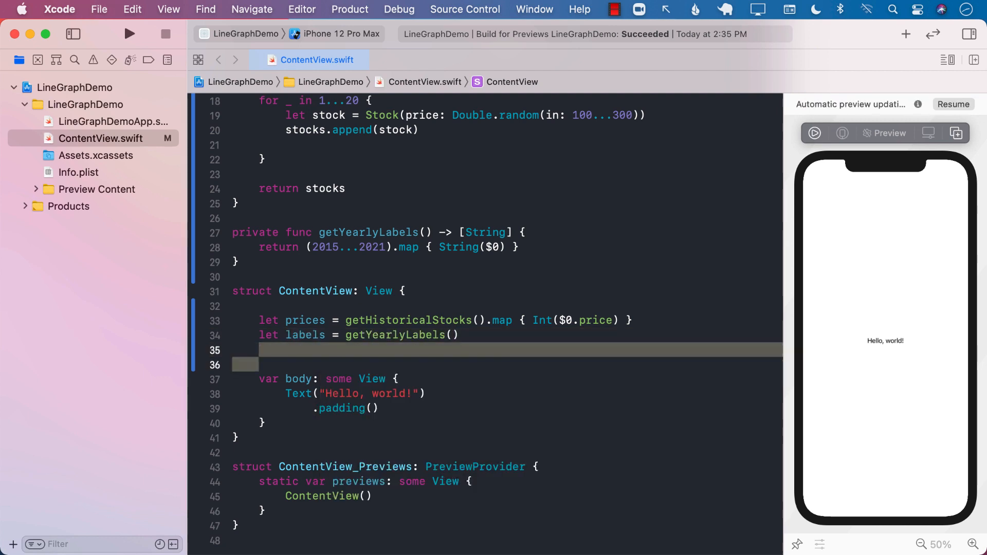
pyautogui.press('Backspace')
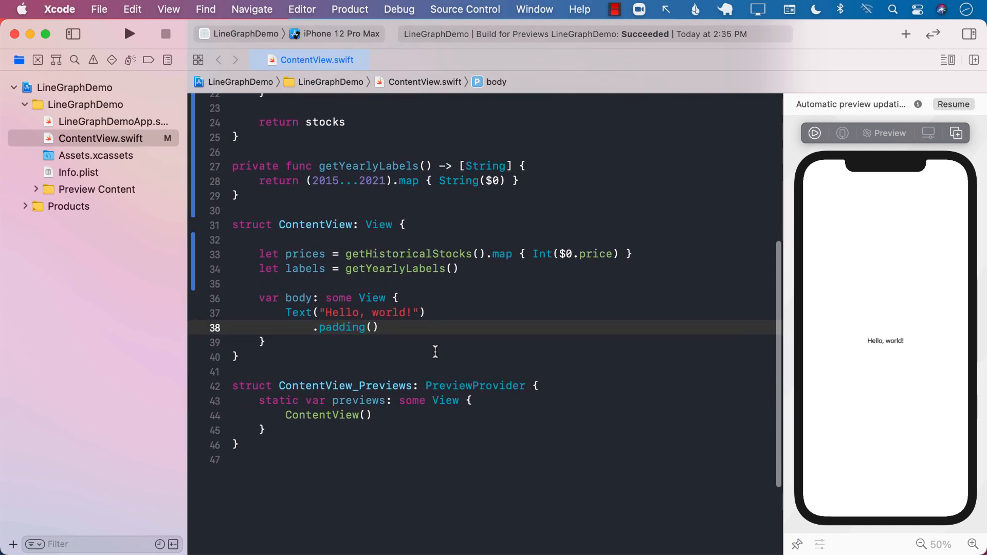
pyautogui.doubleClick(305, 269)
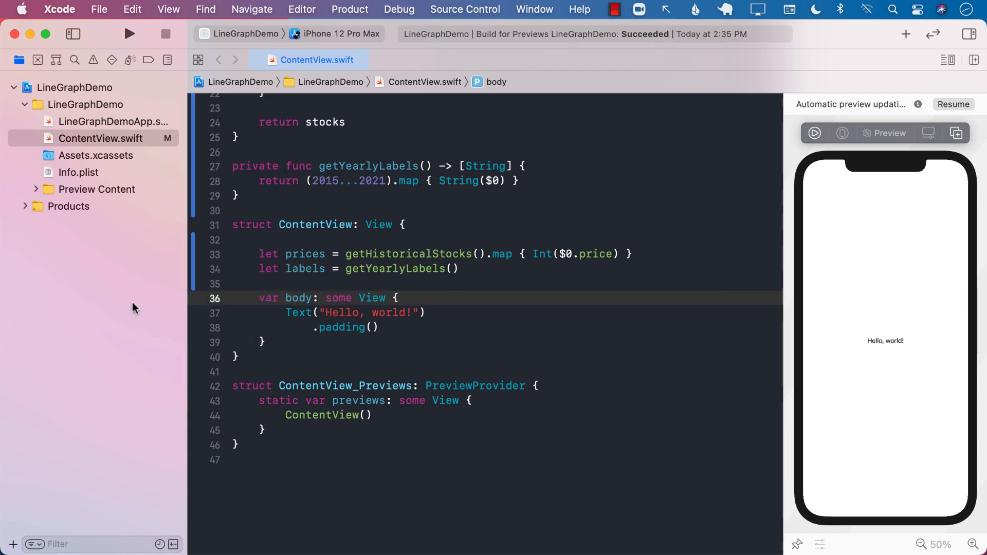
pyautogui.scroll(-3)
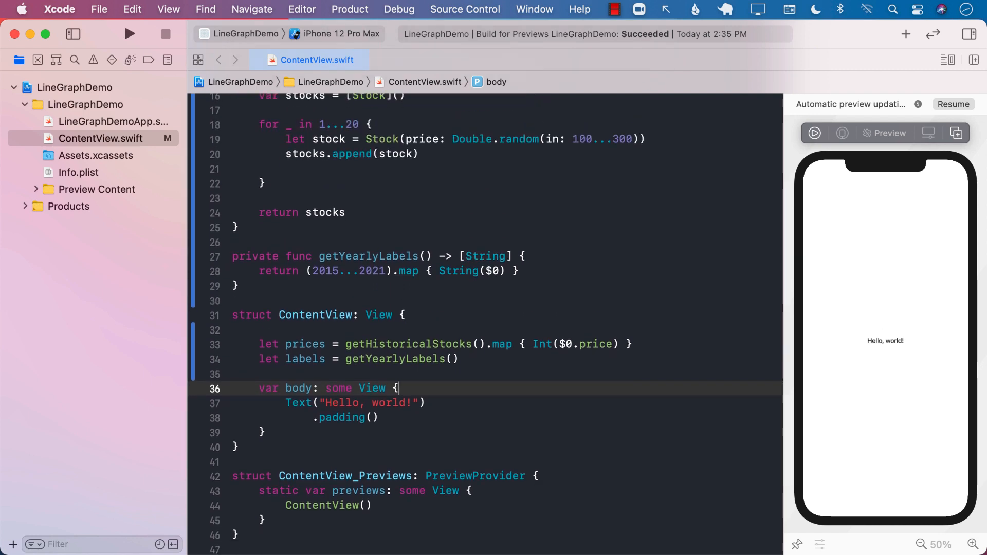
# Step: Declare `struct LineChartView: View` whose body is a VStack with Text("LineChartView")
pyautogui.click(280, 301)
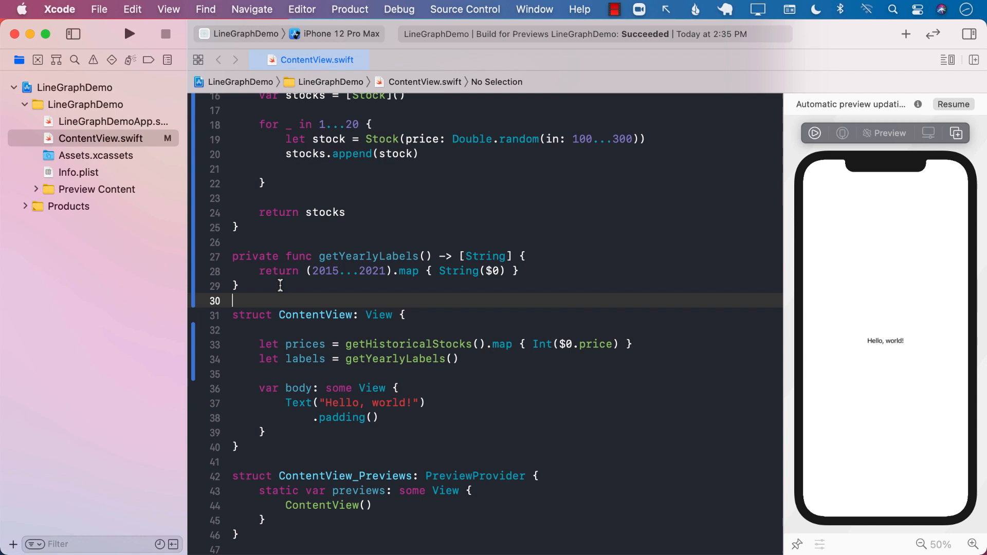
pyautogui.write('struct Line')
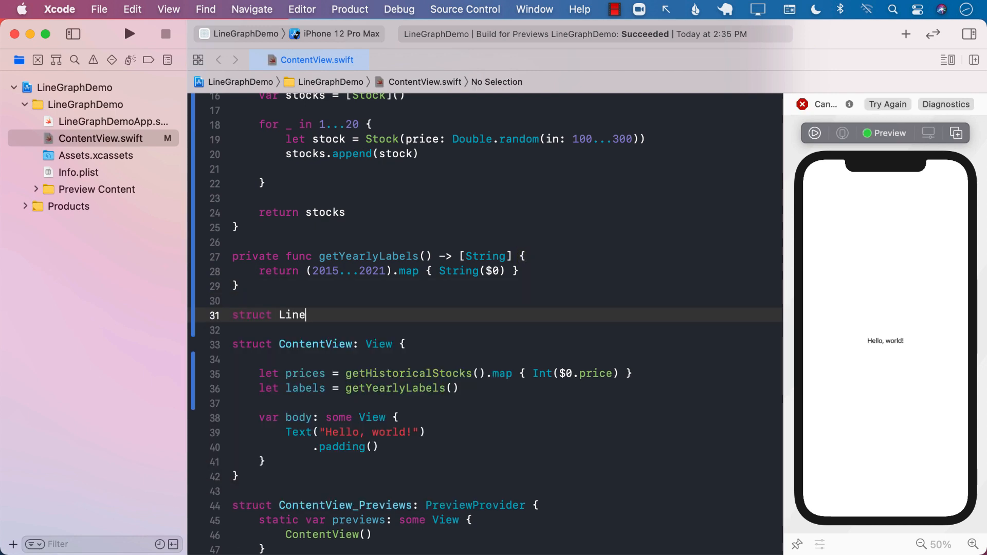
pyautogui.write('Char')
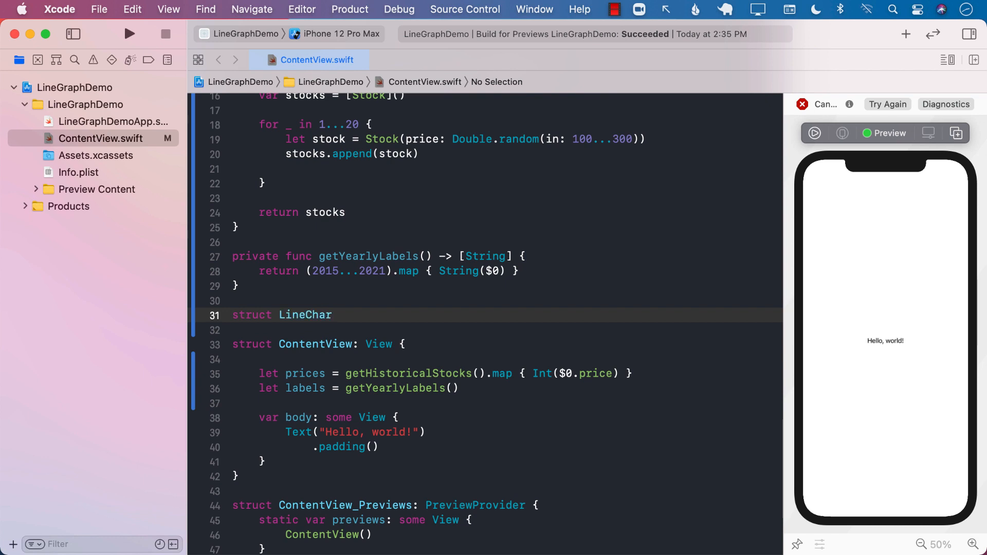
pyautogui.write('tView: View {')
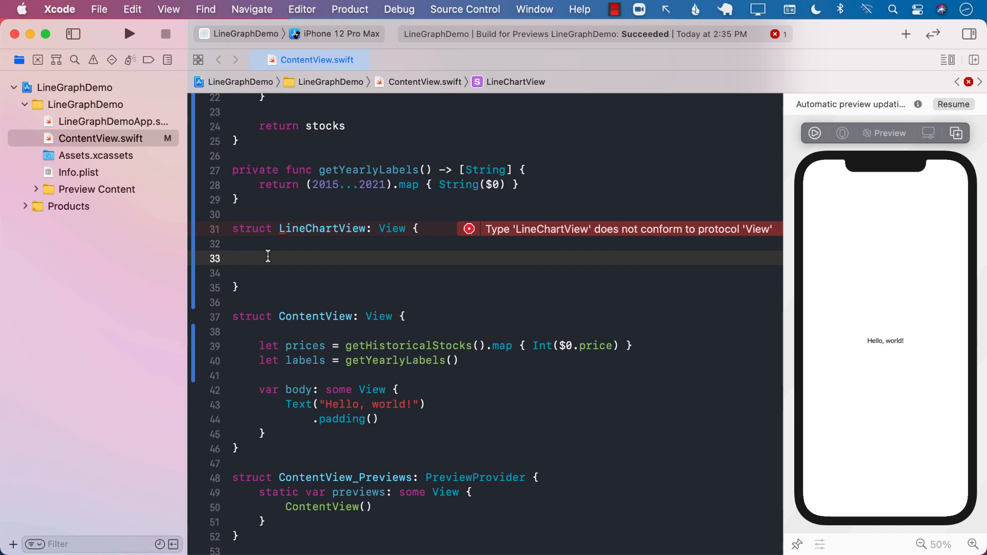
pyautogui.write('var body: some View {')
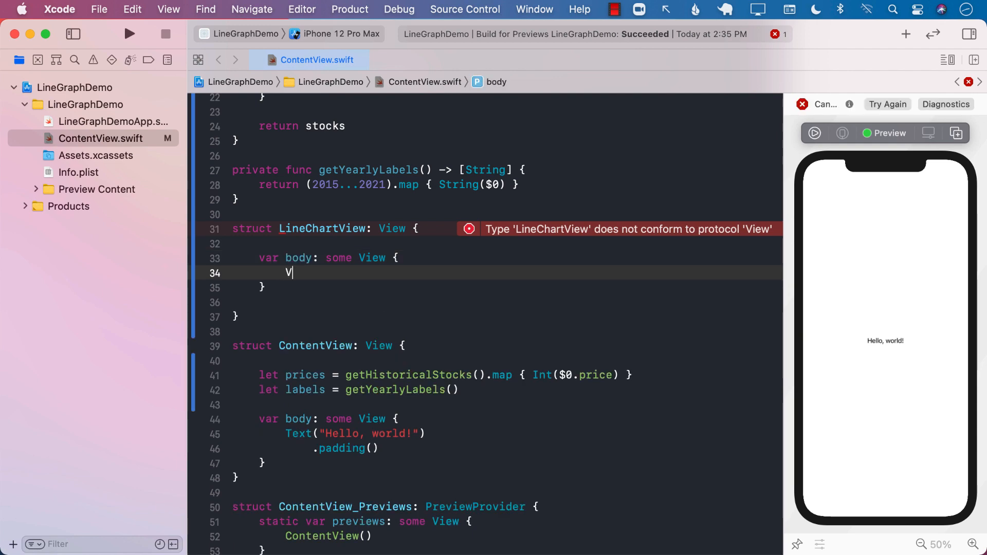
pyautogui.write('Stack {')
pyautogui.write('Text("')
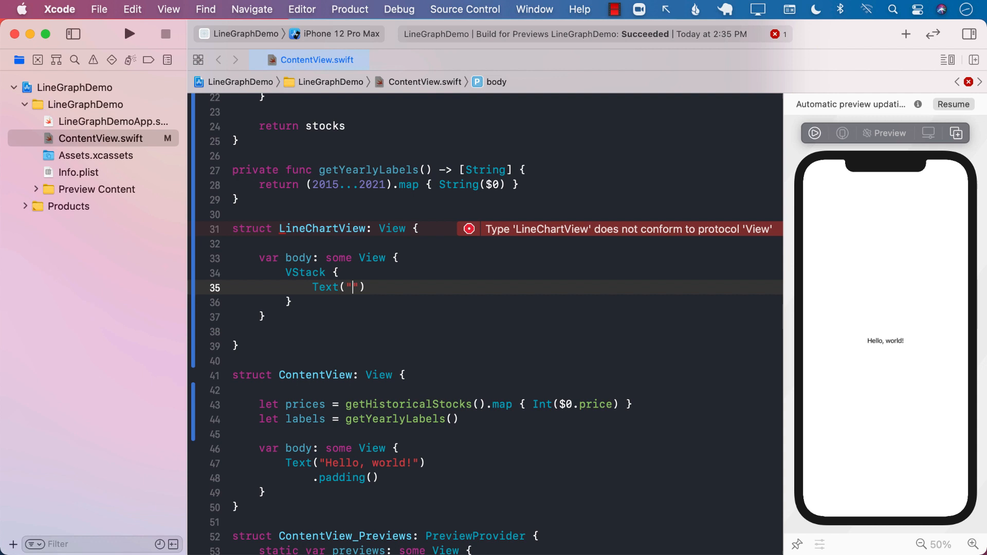
pyautogui.write('LineChartView')
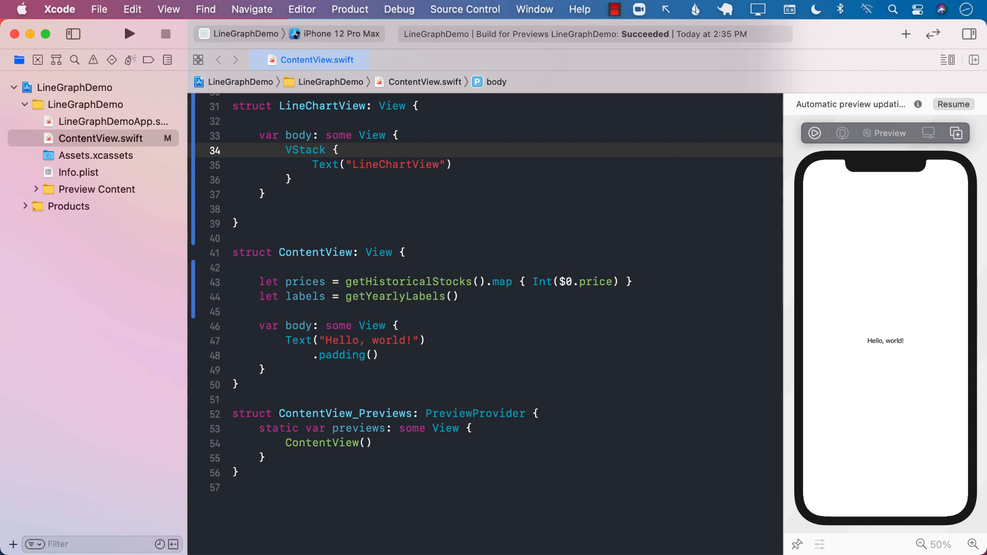
pyautogui.moveTo(24, 475)
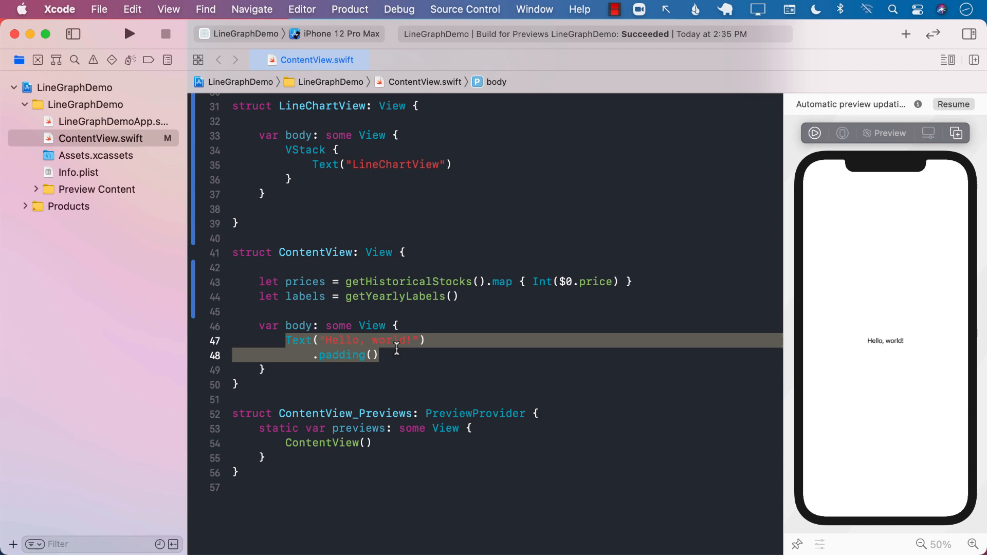
# Step: Replace ContentView's Hello, world text with a VStack containing LineChartView()
pyautogui.write('VStack {')
pyautogui.write('L')
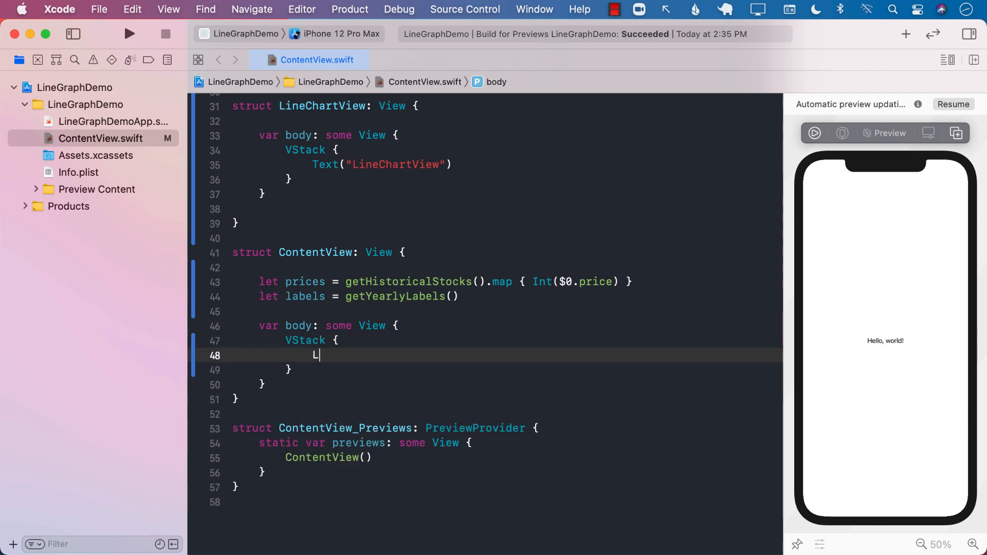
pyautogui.write('ineChartView(')
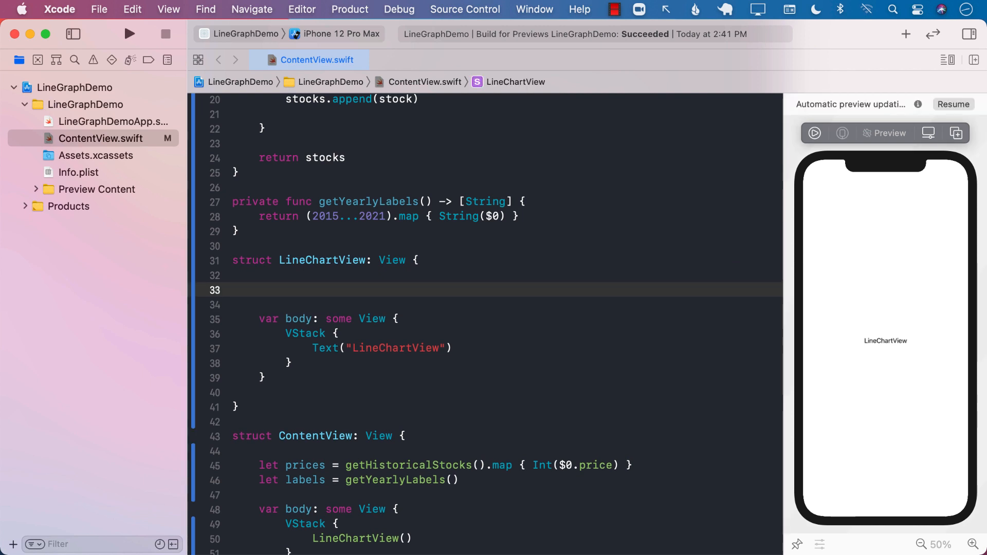
# Step: Add values: [Int], labels: [String] and screenWidth to LineChartView, passing prices and labels from ContentView
pyautogui.write('let values:')
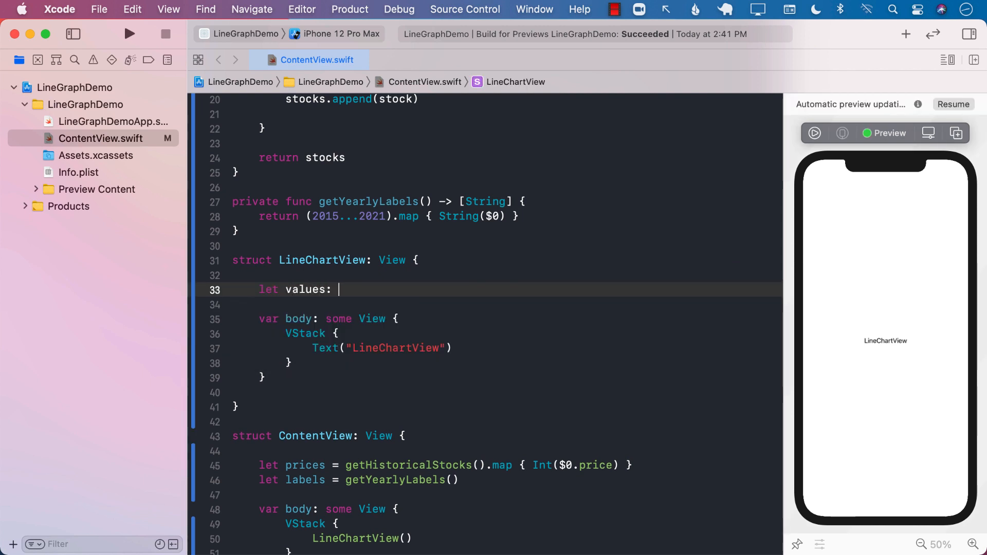
pyautogui.write('[Int]')
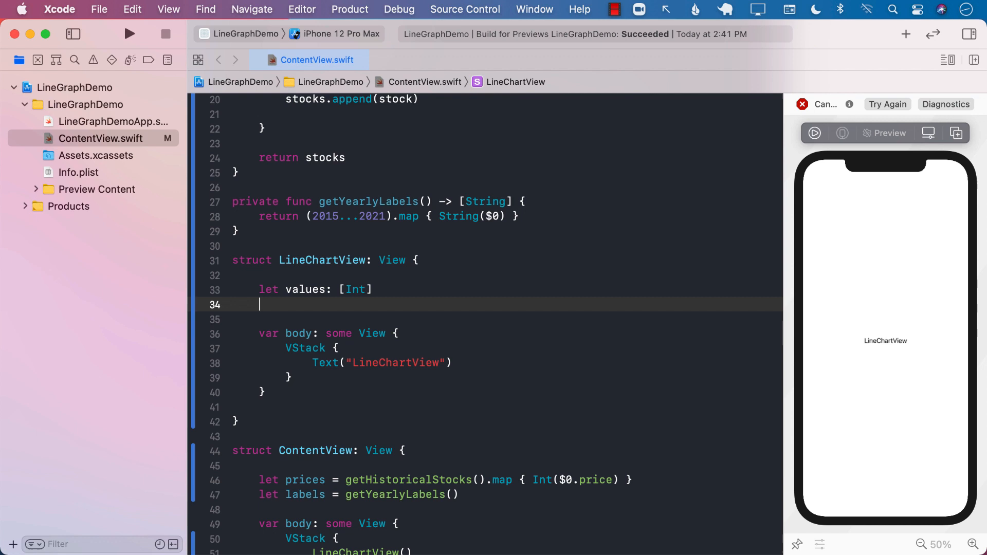
pyautogui.write('let labels: [')
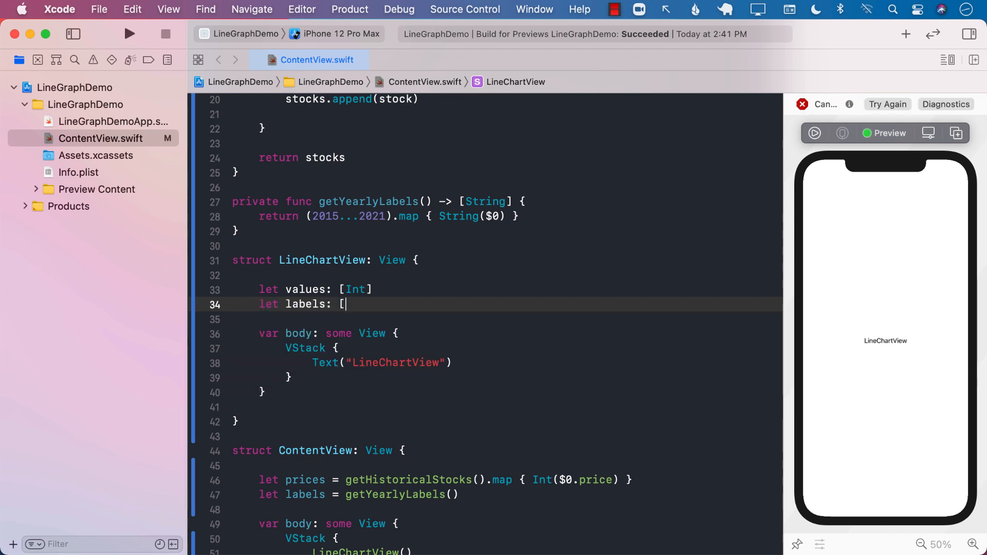
pyautogui.write('String')
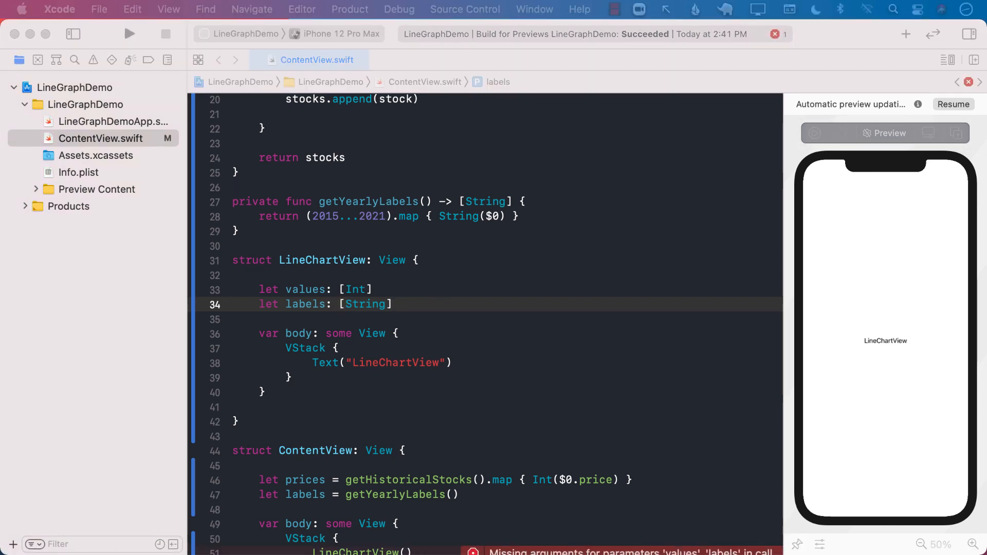
pyautogui.click(394, 303)
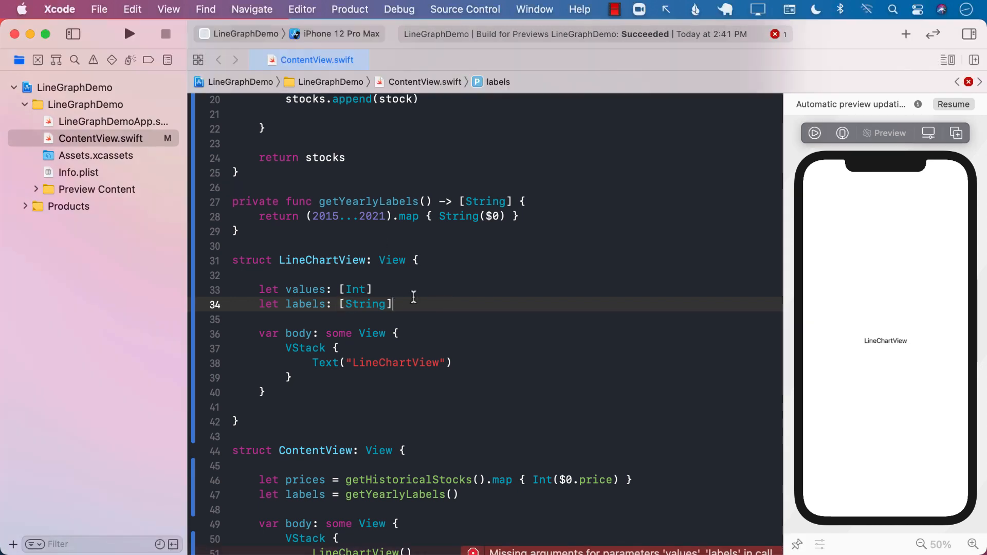
pyautogui.write('let screenWidth = UIScreen.main.bounds.width')
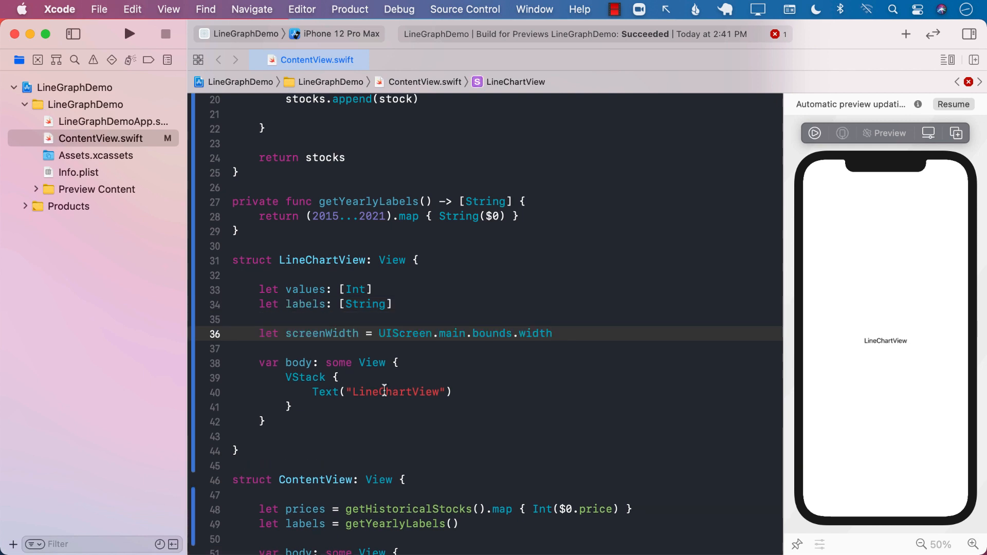
pyautogui.scroll(-3)
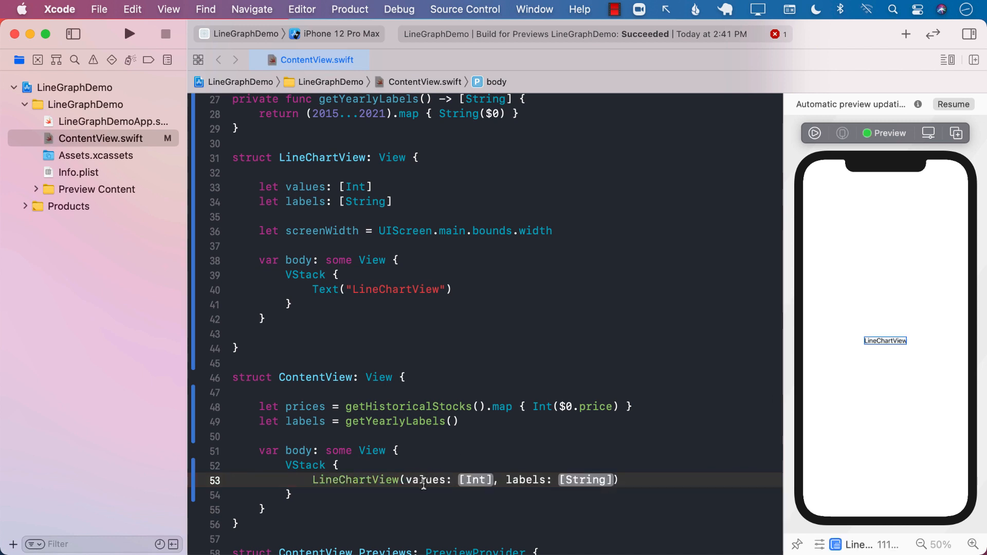
pyautogui.write('prices')
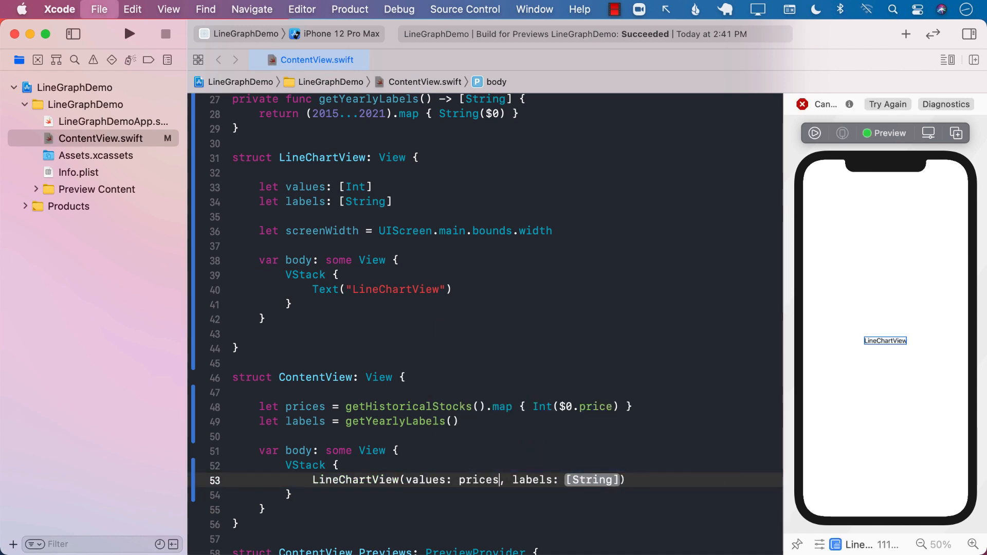
pyautogui.write('labels')
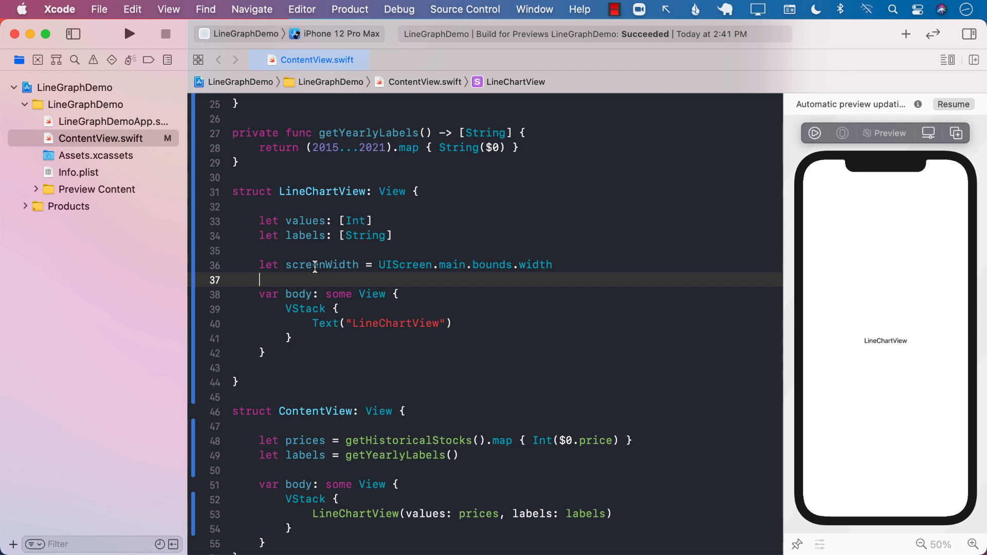
# Step: Add `private var path: Path` that returns Path() when values is empty
pyautogui.press('Return')
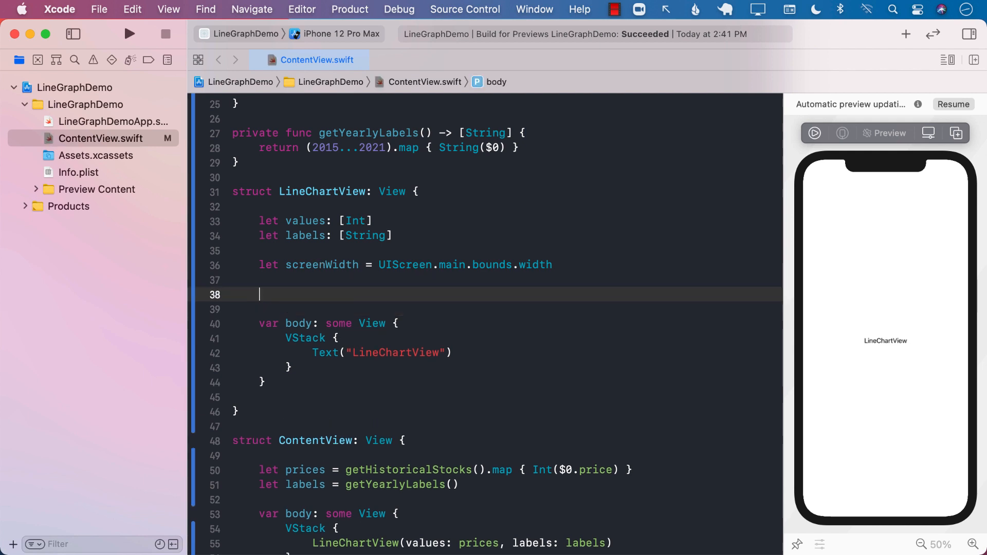
pyautogui.write('pr')
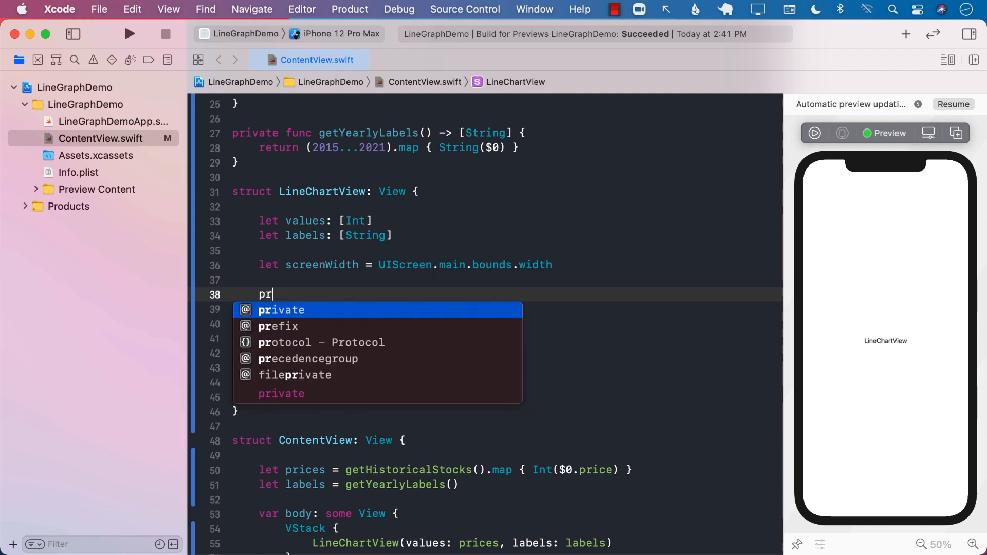
pyautogui.write('ivate var path')
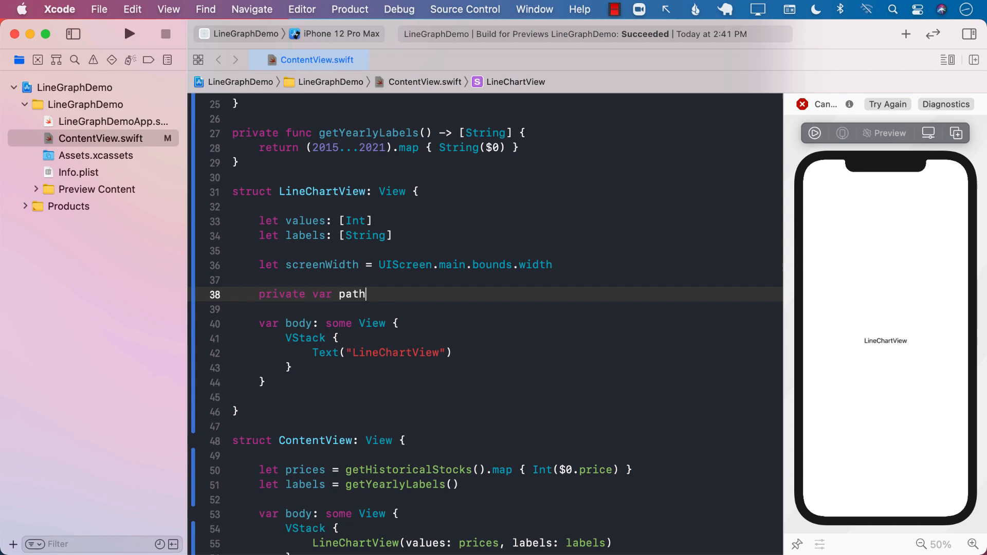
pyautogui.write(': Path {')
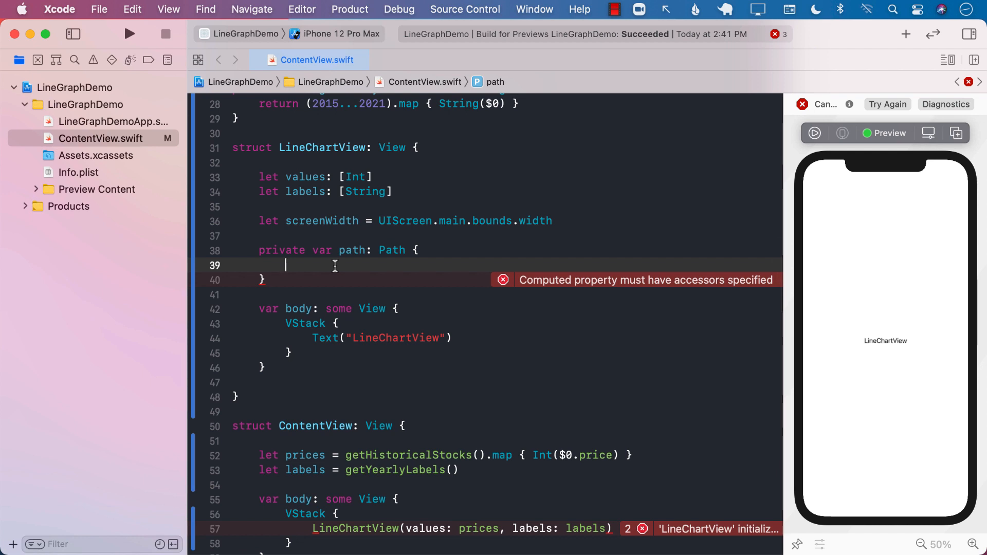
pyautogui.press('return')
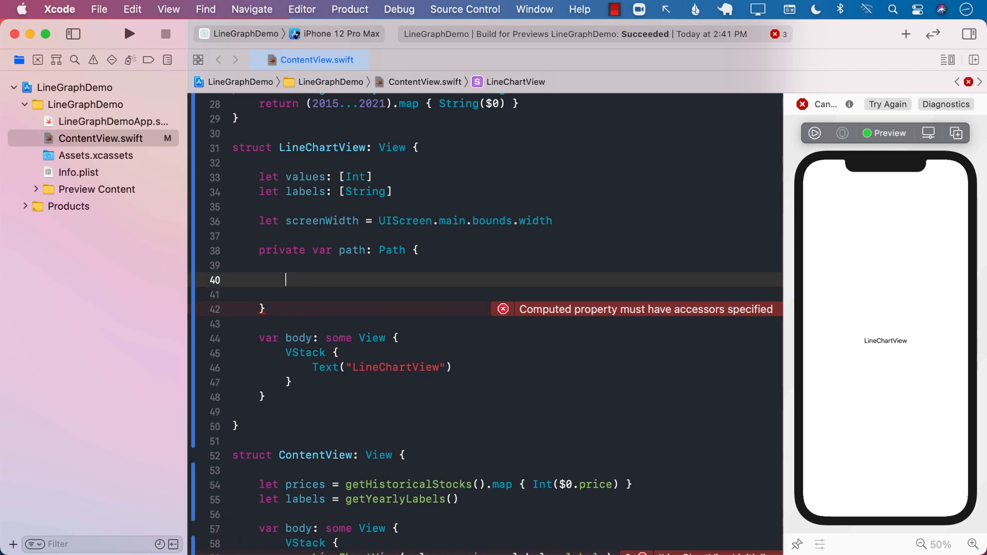
pyautogui.write('if values.isEmpty {')
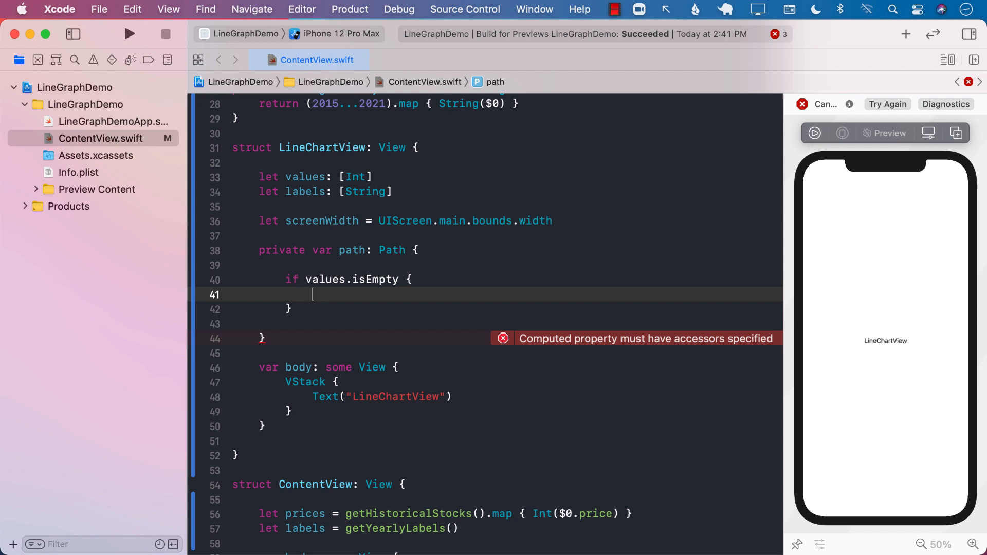
pyautogui.write('return')
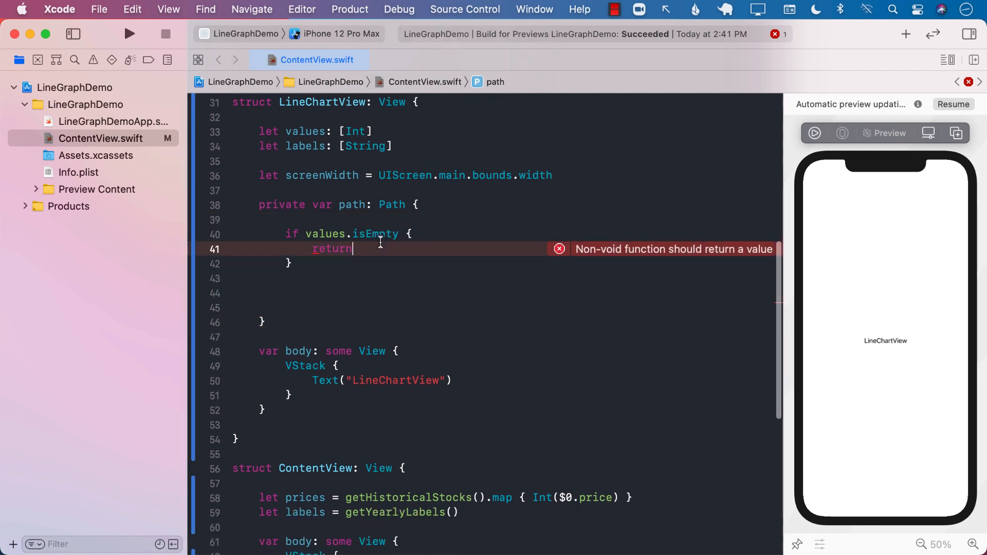
pyautogui.write('Path')
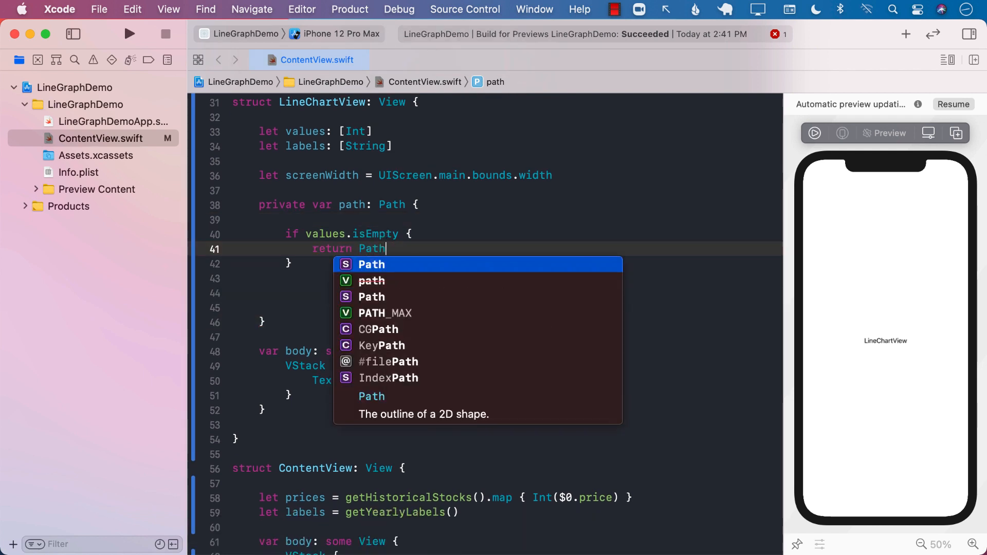
pyautogui.press('return')
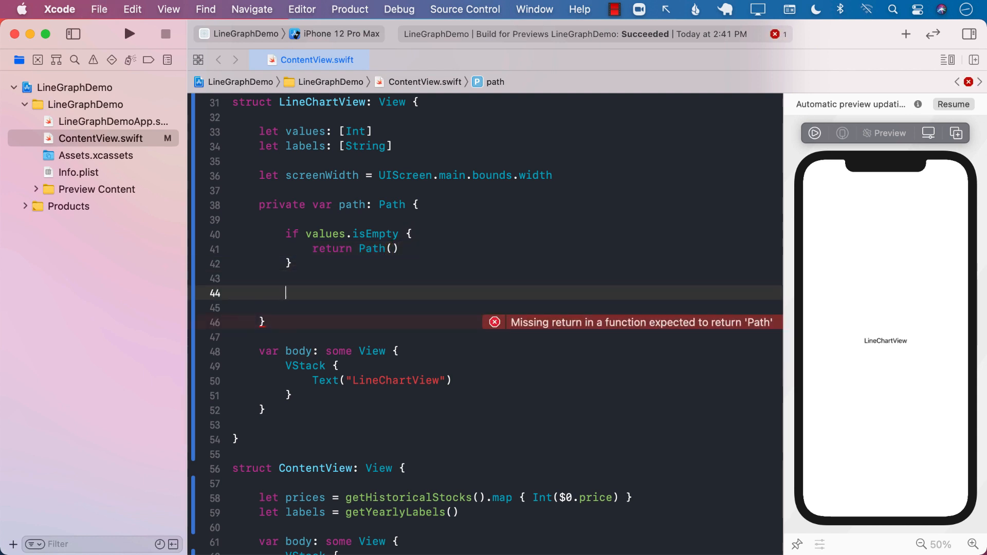
# Step: Define `offsetX: Int = Int(screenWidth/CGFloat(values.count))` and start a `var path` declaration
pyautogui.write('var of')
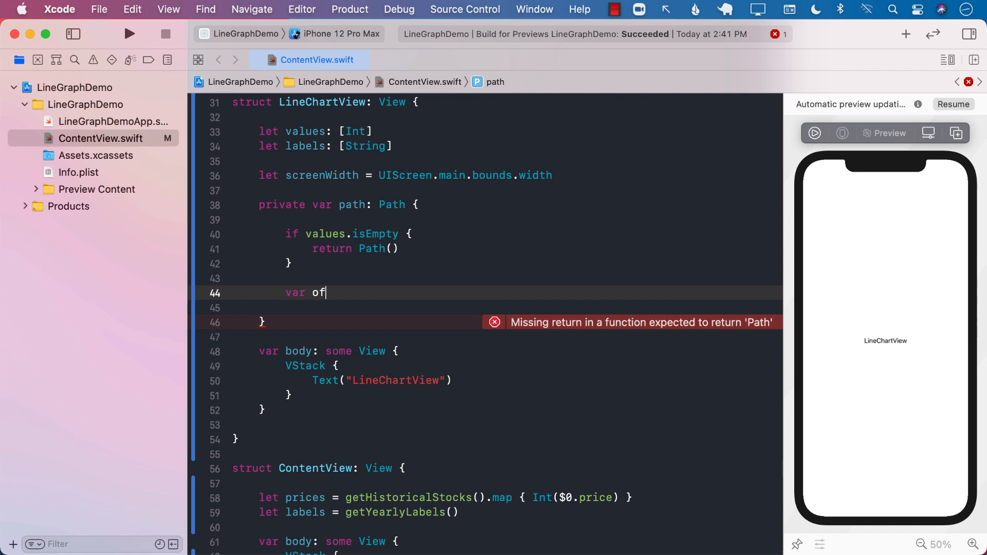
pyautogui.write('fsetX')
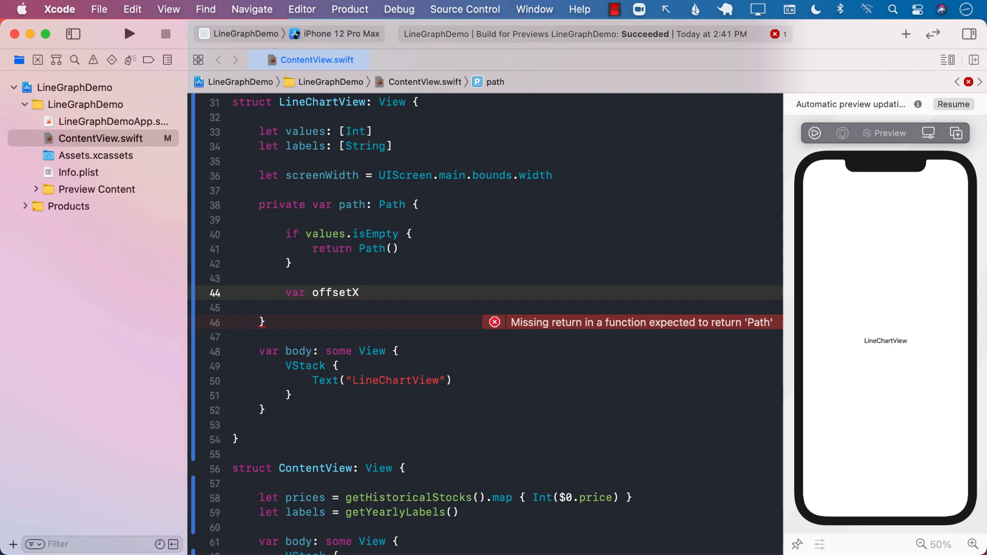
pyautogui.write(': Int =')
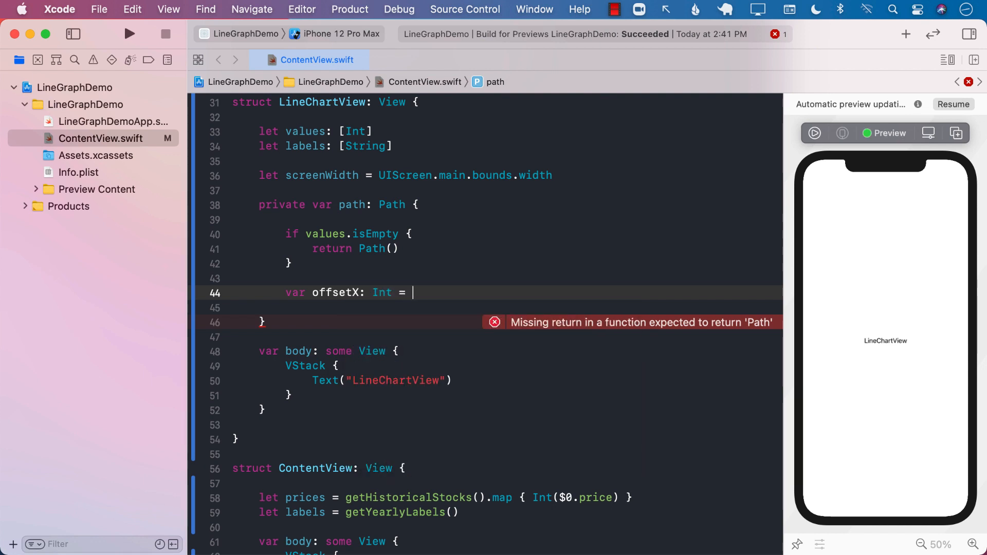
pyautogui.write('Int')
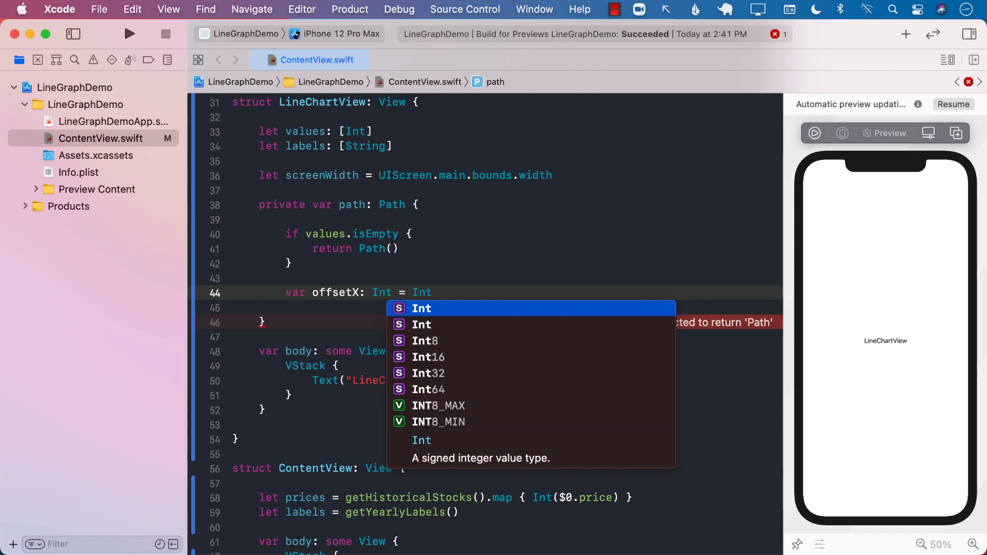
pyautogui.write('(s')
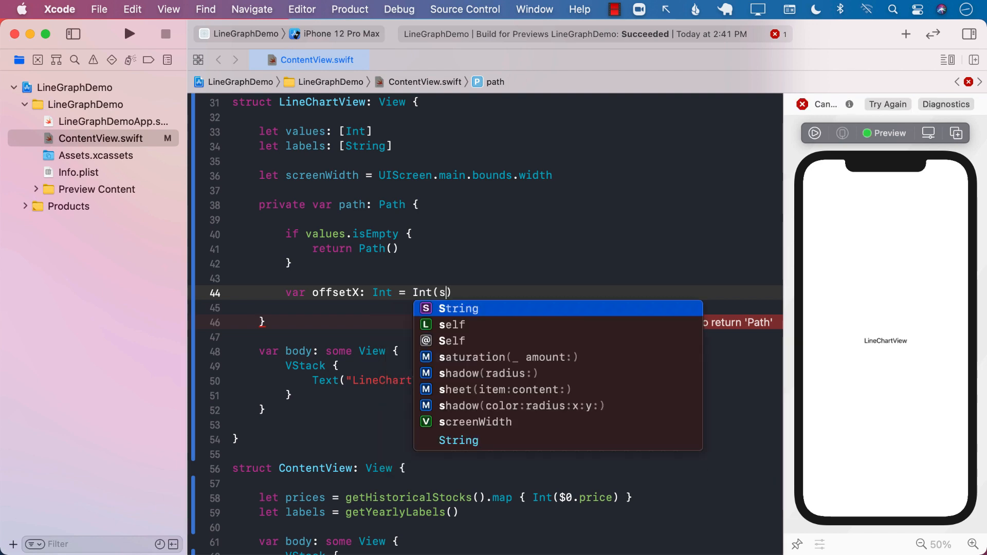
pyautogui.write('creenWidth')
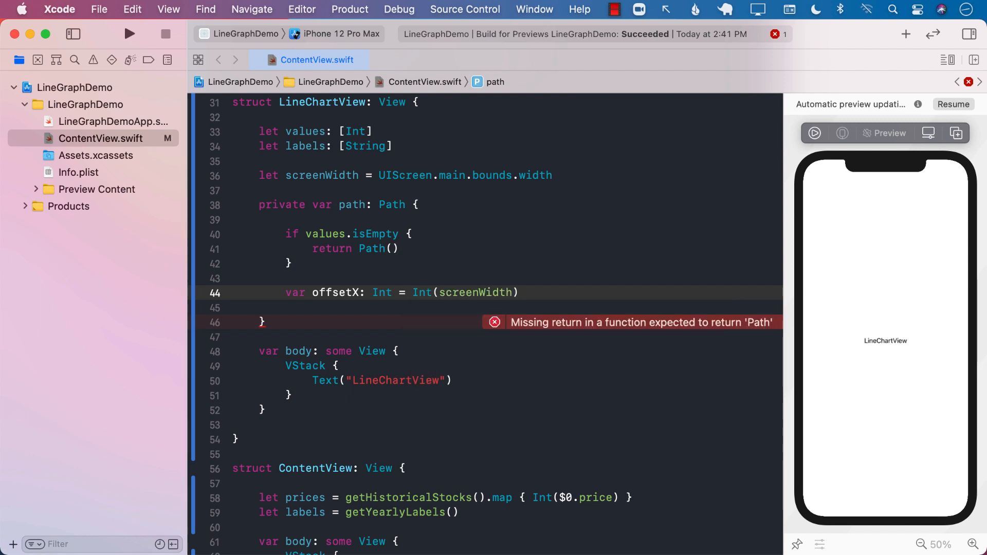
pyautogui.write('/CGFloat(')
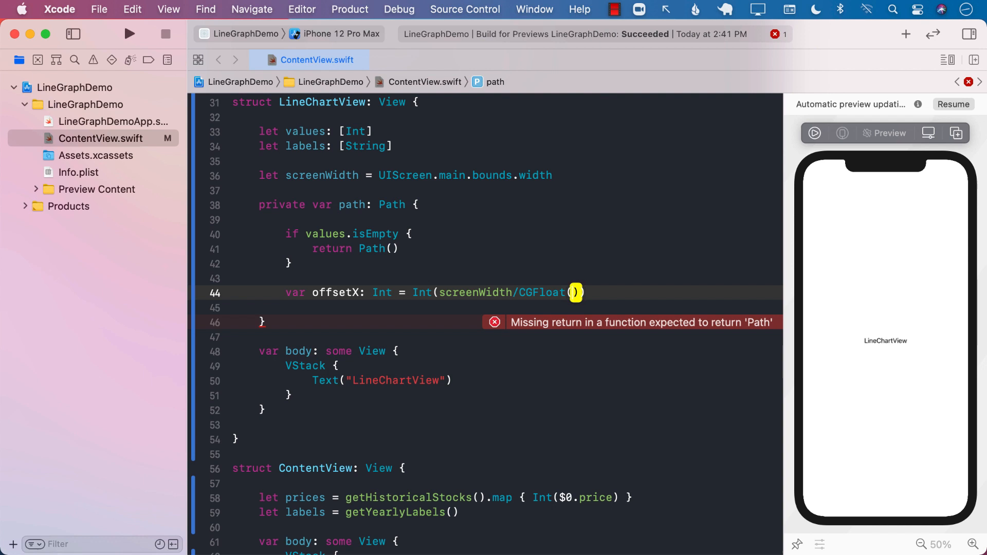
pyautogui.write('values.count')
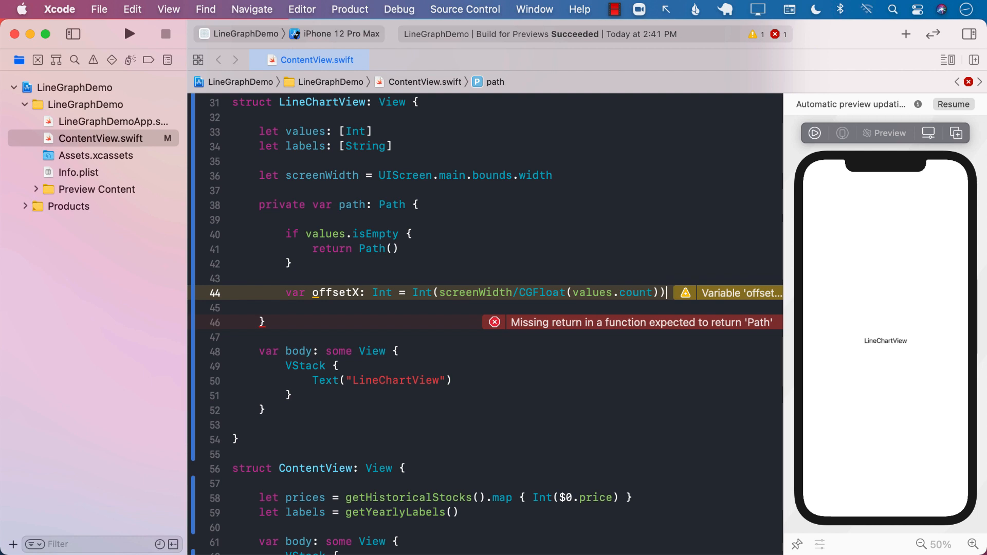
pyautogui.write('var path')
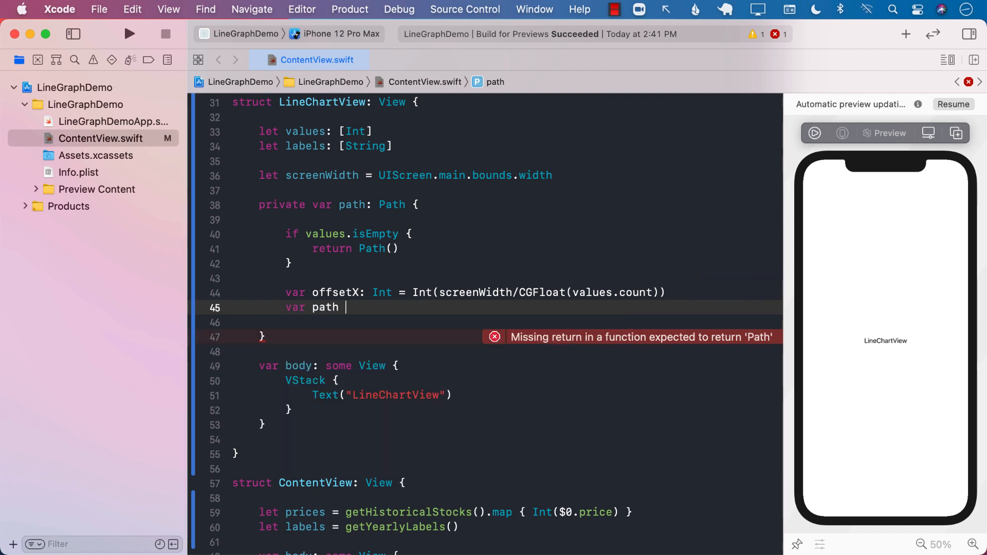
# Step: Initialize path as Path() and move it to CGPoint(x: offsetX, y: values[0])
pyautogui.write('= Path()')
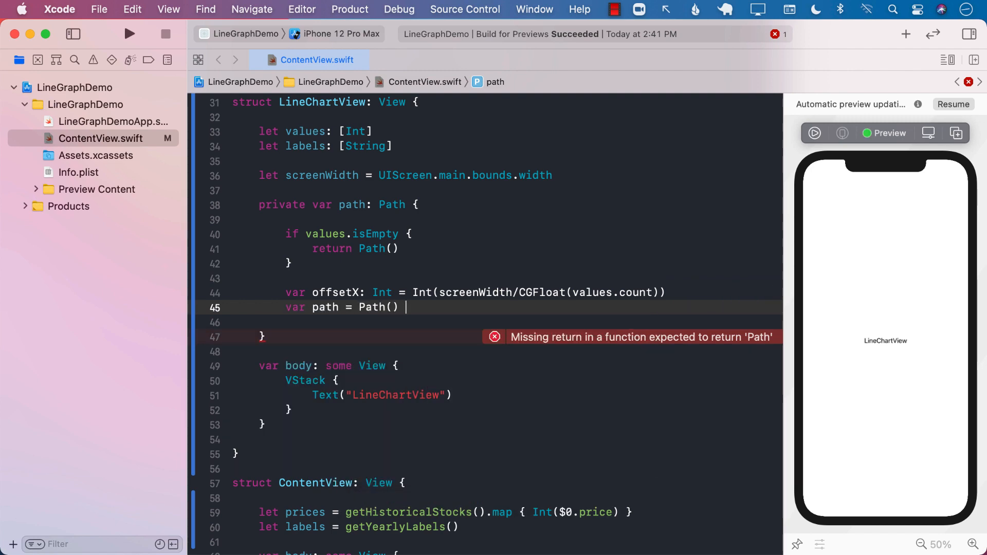
pyautogui.write('path')
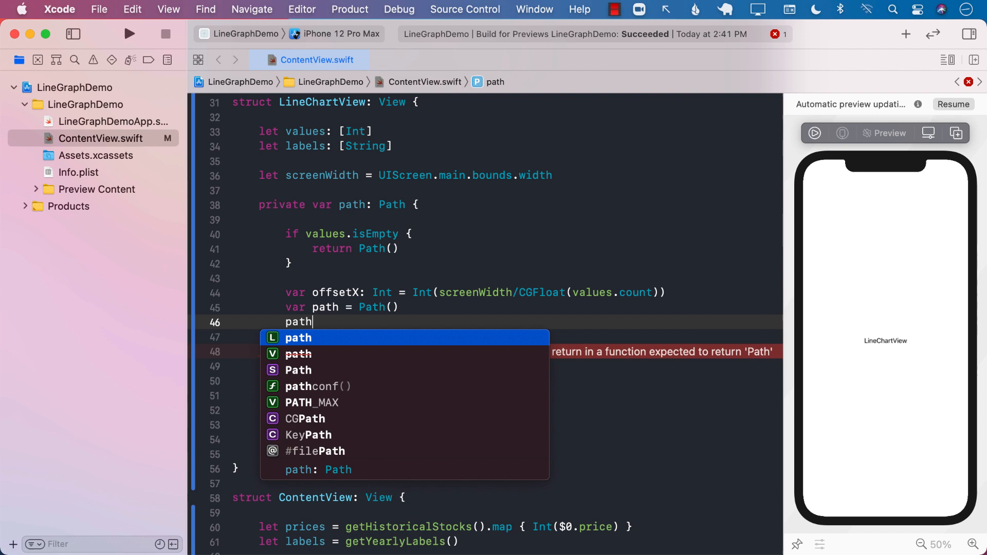
pyautogui.write('.mov')
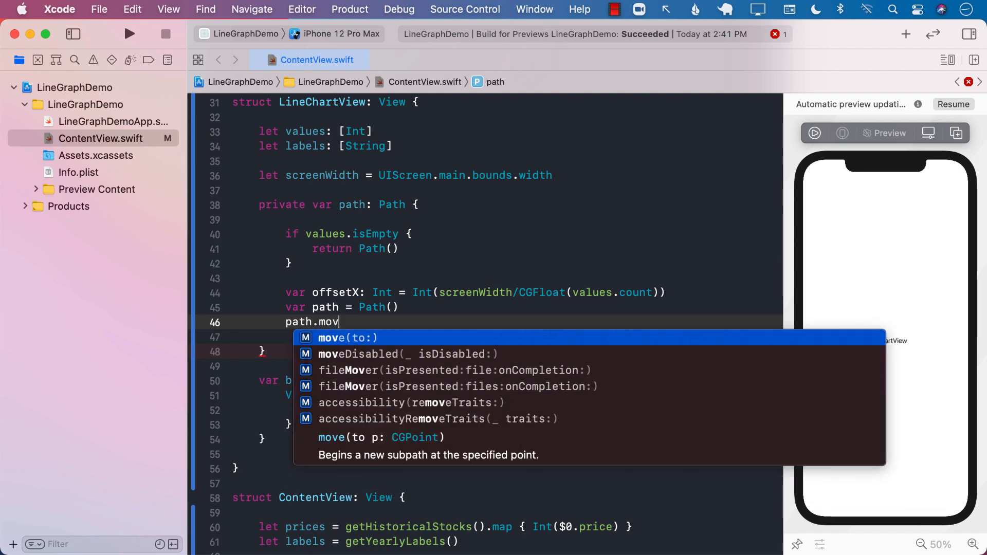
pyautogui.click(346, 337)
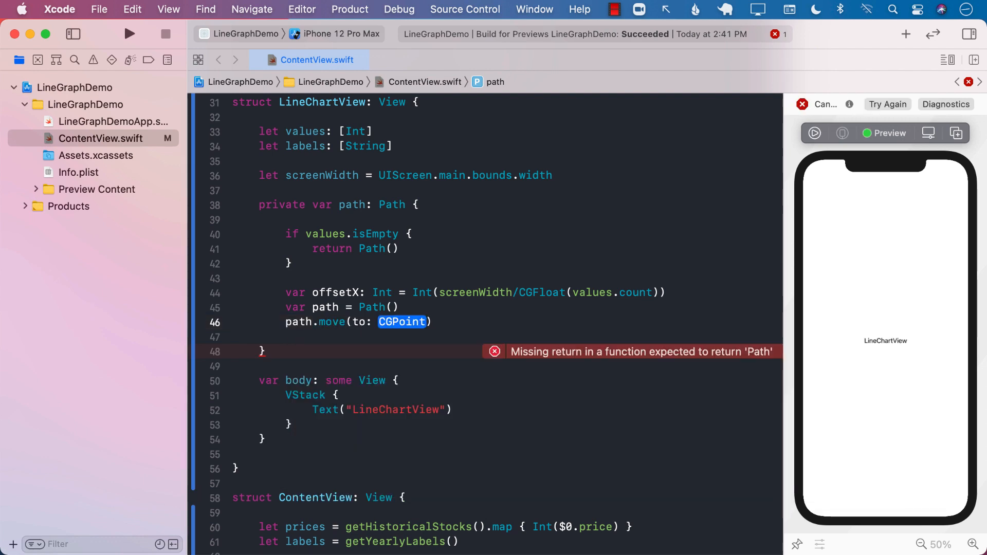
pyautogui.write('()')
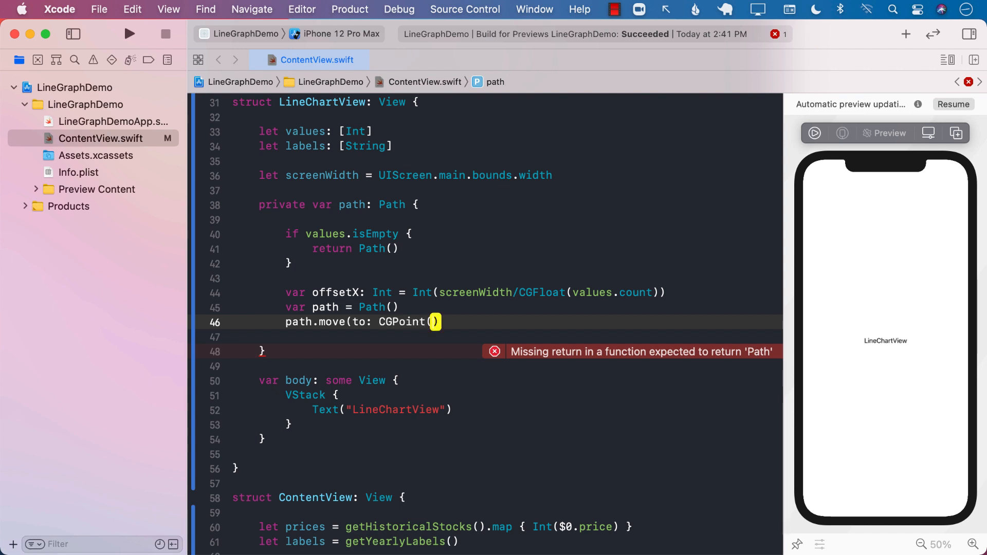
pyautogui.click(435, 322)
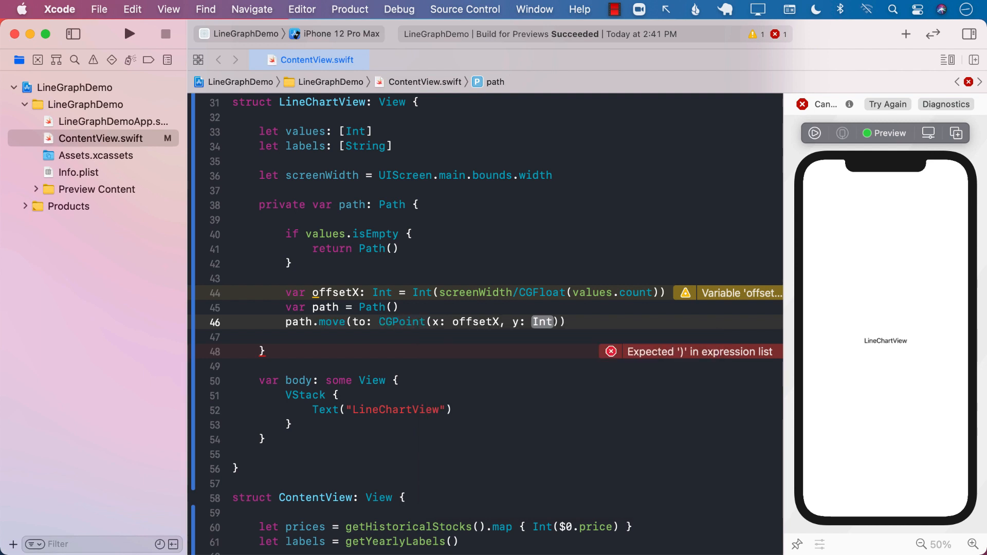
pyautogui.write('values[0')
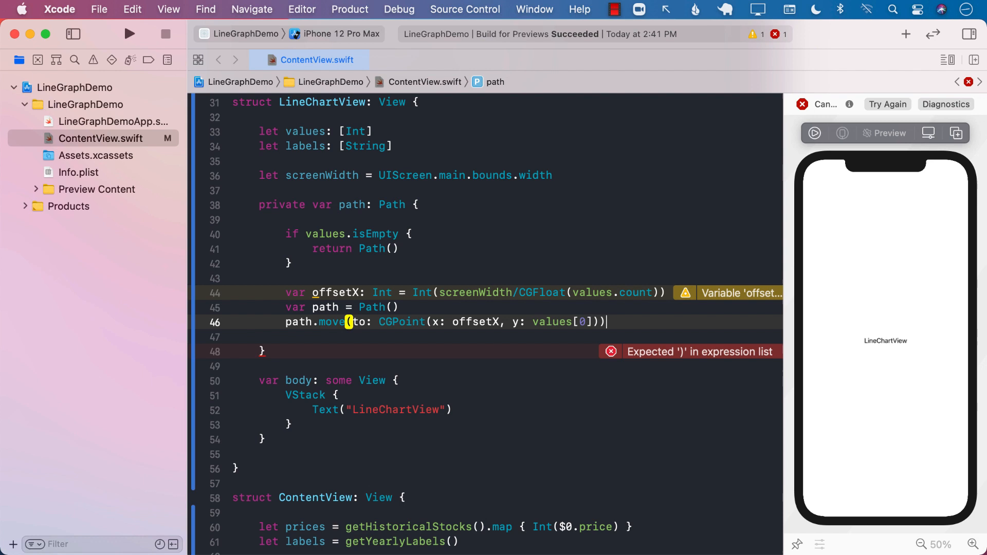
pyautogui.press('Backspace')
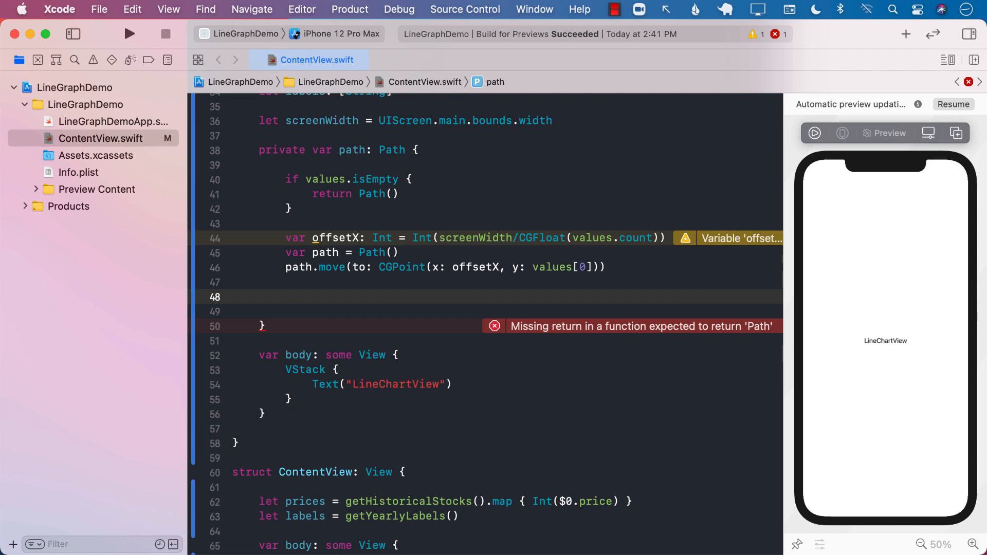
# Step: Loop over values, adding a line to CGPoint(x: offsetX, y: value) for each
pyautogui.write('for valye in values {')
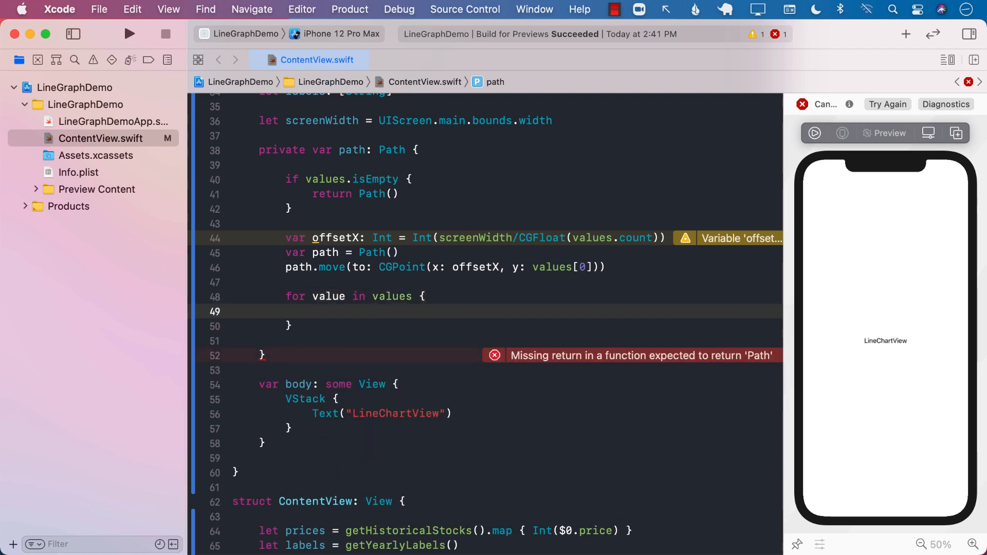
pyautogui.write('path.addLine(to: CGPoint(')
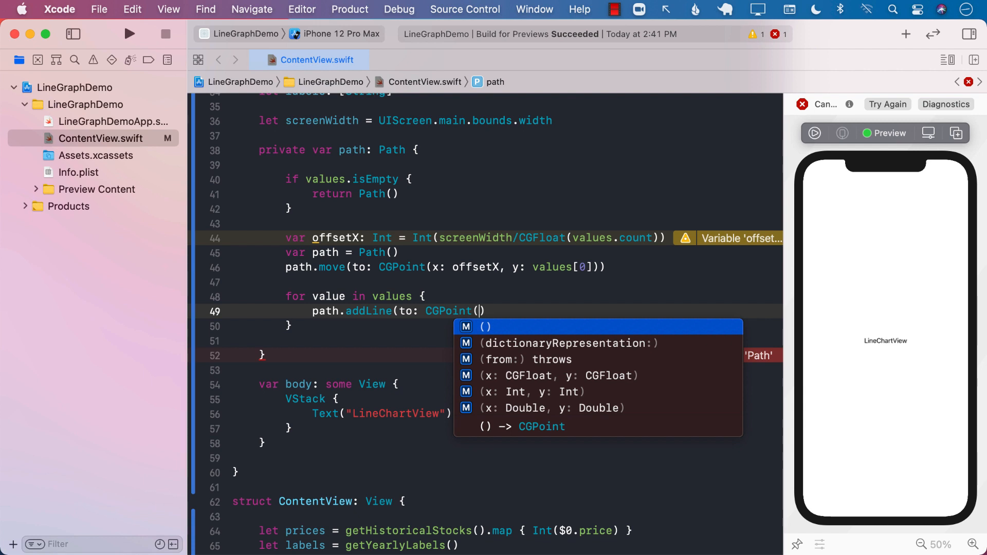
pyautogui.write('offse')
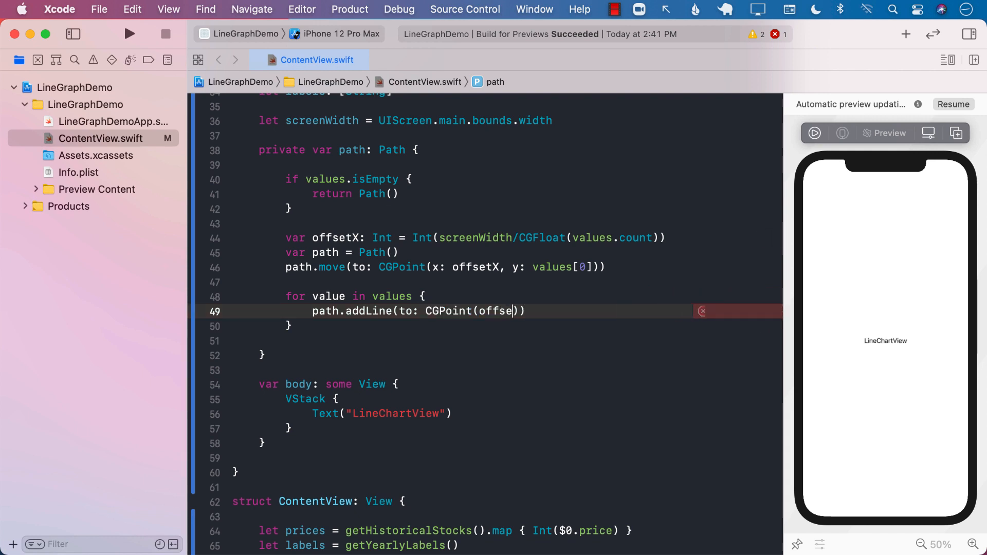
pyautogui.write('tX')
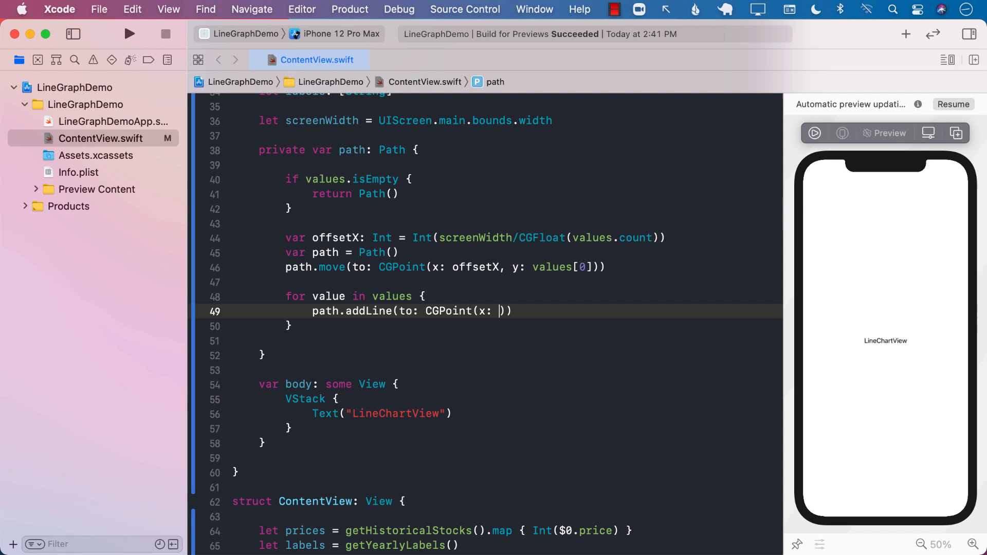
pyautogui.write('offsetX,')
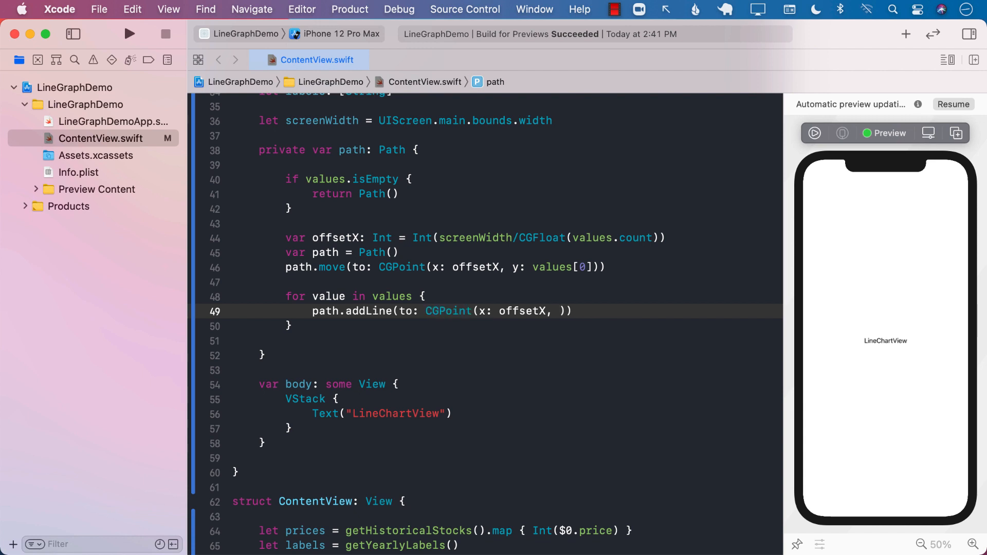
pyautogui.write('y: value')
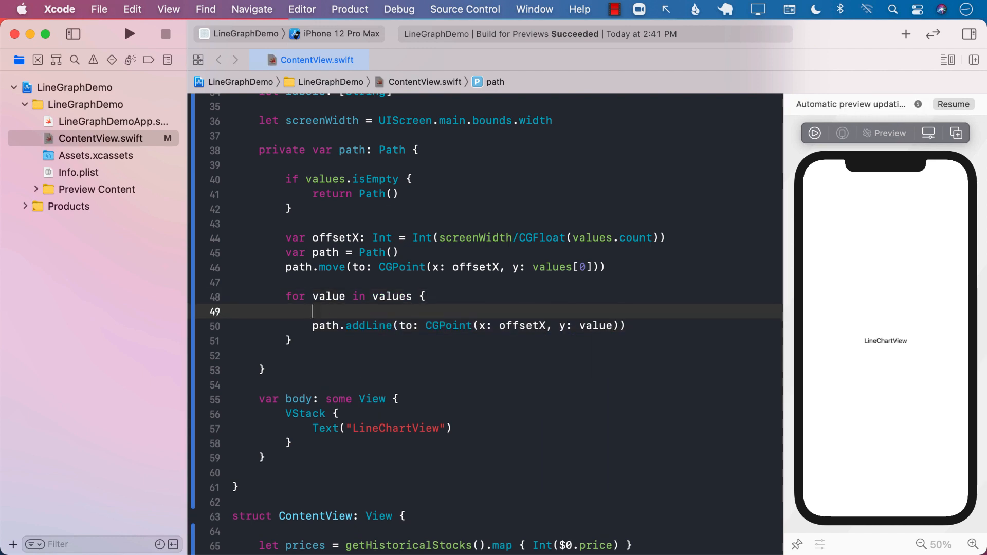
# Step: Inside the loop, make offsetX grow by Int(screenWidth / values.count)
pyautogui.write('offset(x: 10.0, y: 10.0')
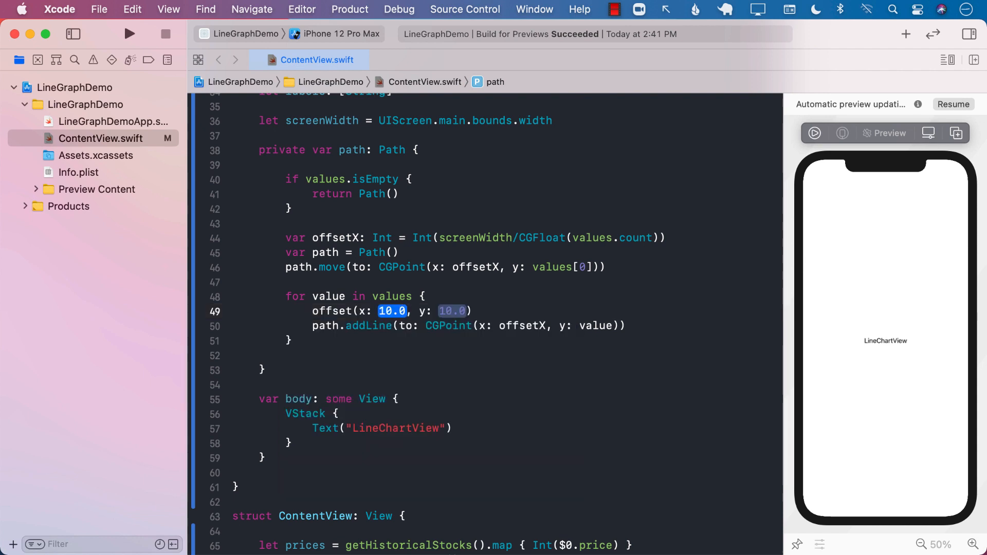
pyautogui.write('offsetX +')
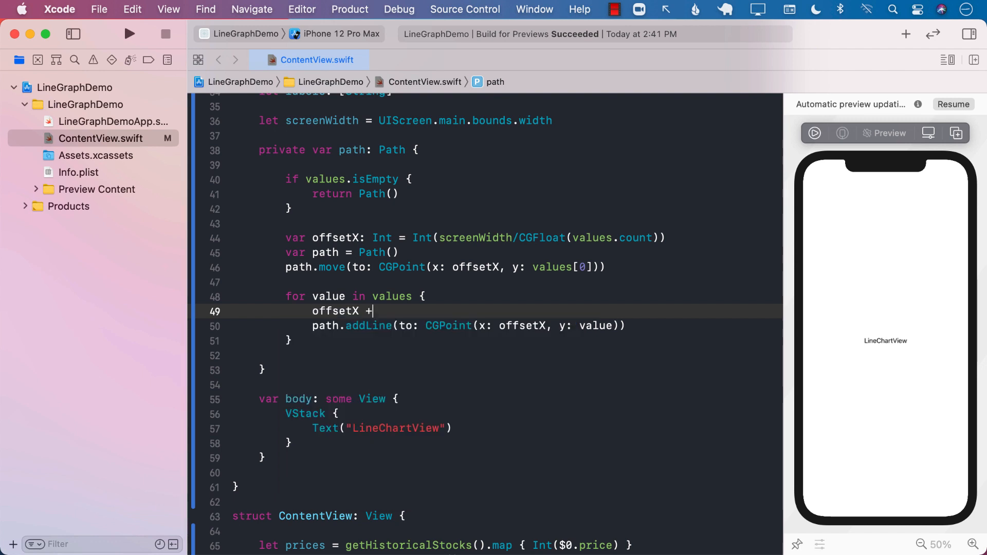
pyautogui.write('=')
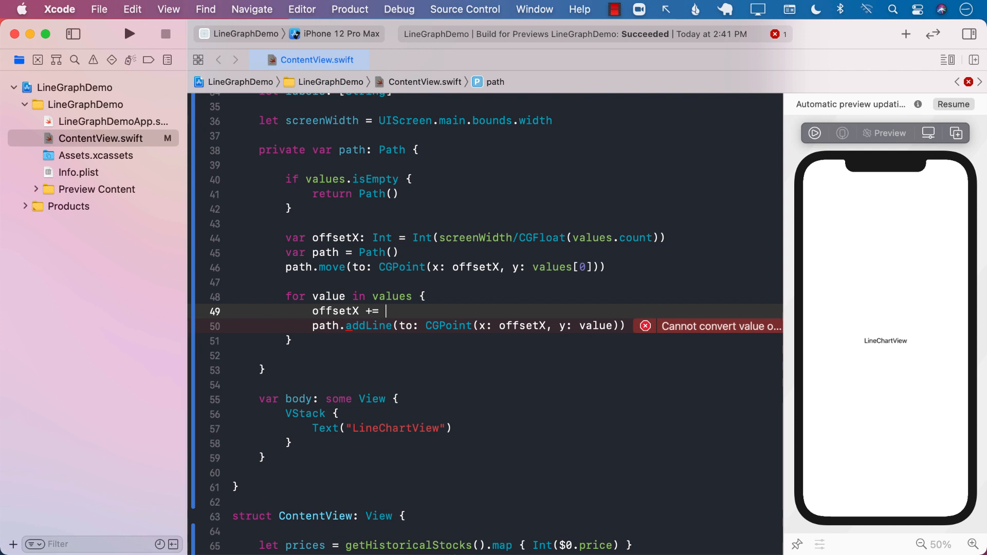
pyautogui.write('Int(')
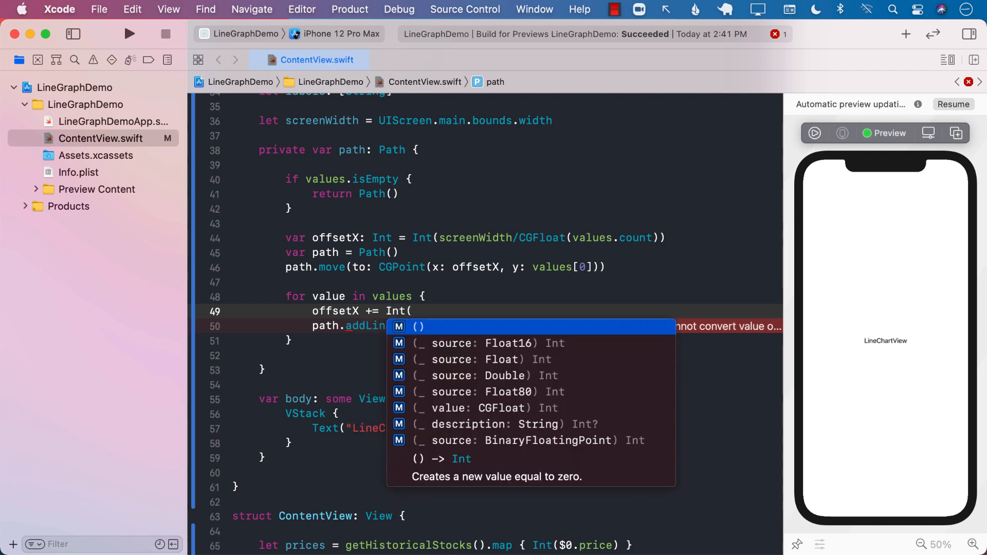
pyautogui.write('screenWidth')
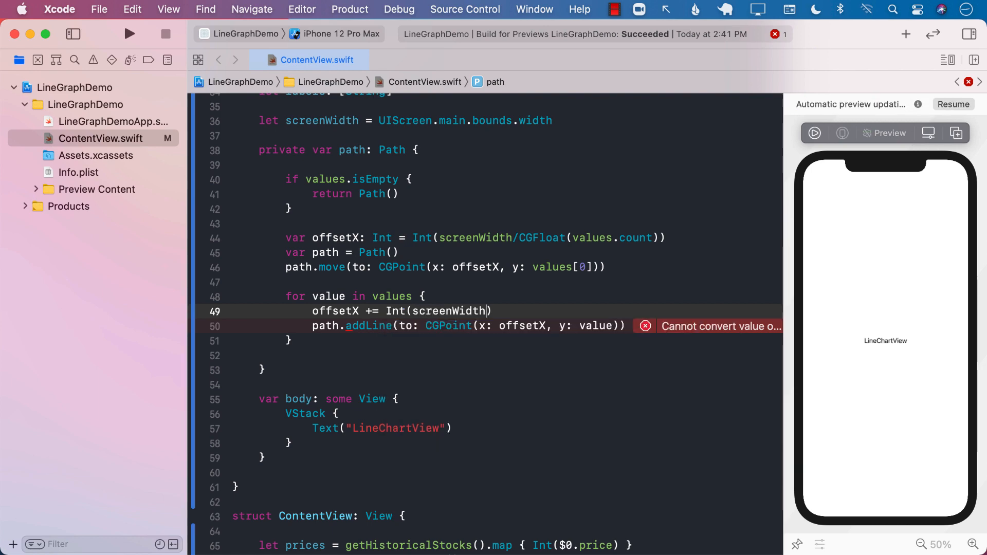
pyautogui.write('/values.count')
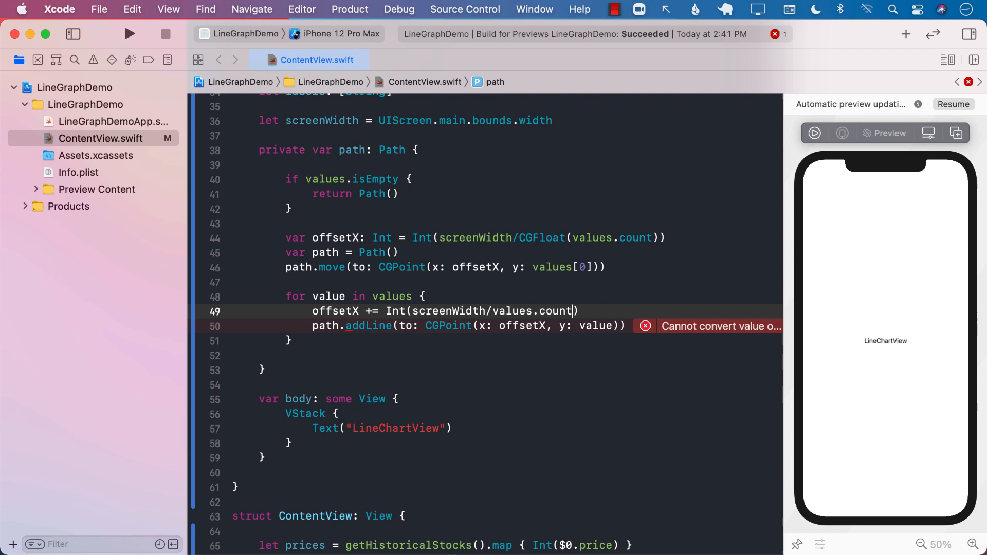
# Step: Apply the suggested fix wrapping values.count in CGFloat() and begin a return statement
pyautogui.doubleClick(478, 310)
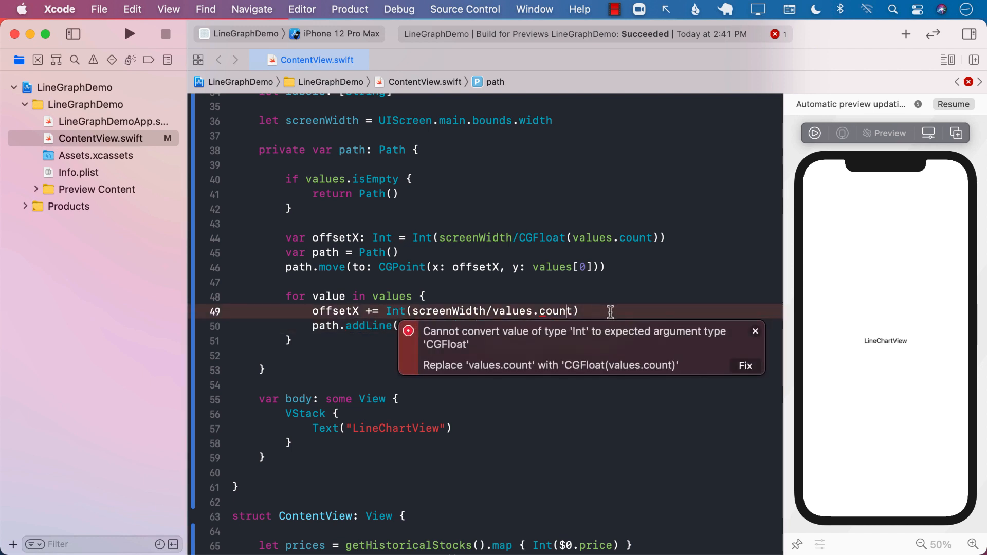
pyautogui.click(745, 365)
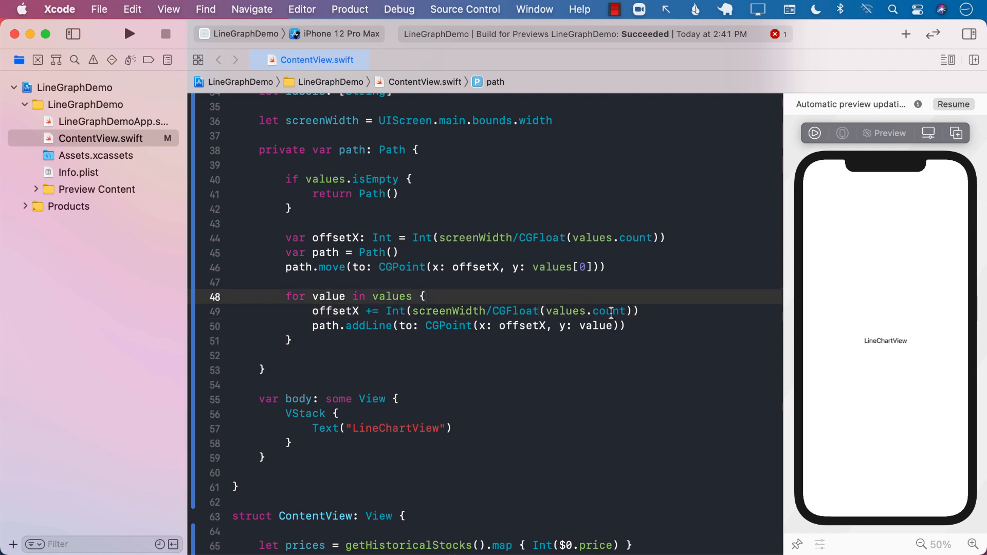
pyautogui.click(365, 325)
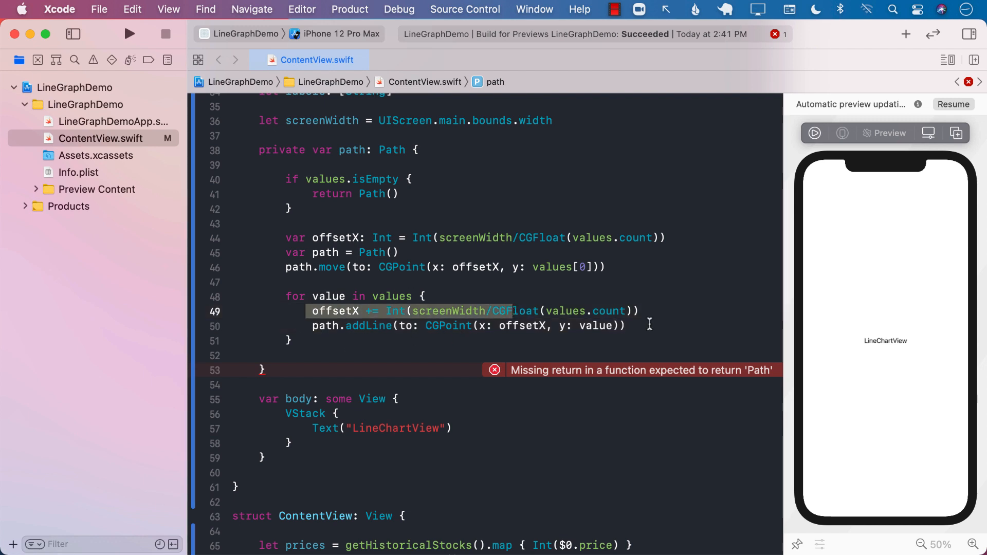
pyautogui.write('r')
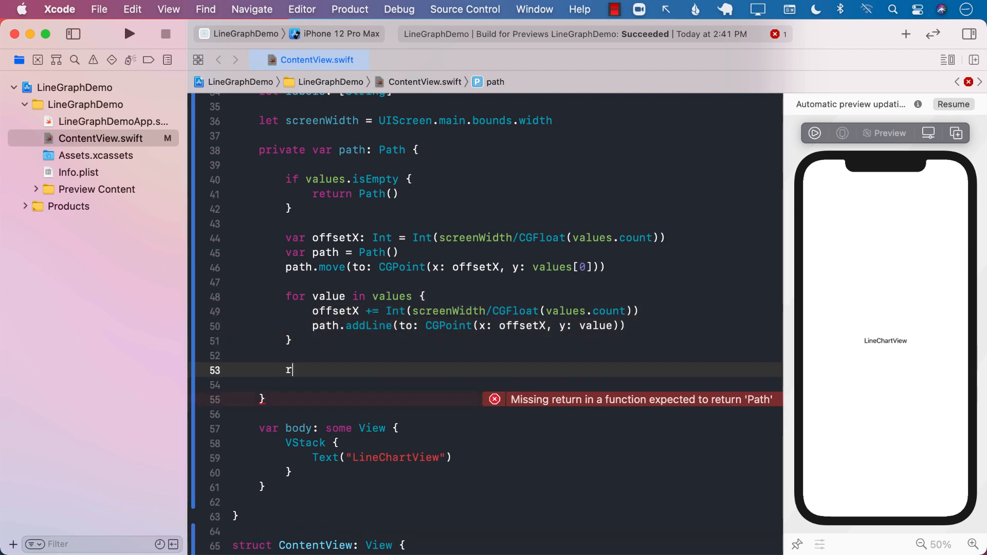
# Step: End the path property with 'return path' and select the Text("LineChartView") placeholder line
pyautogui.write('eturn path')
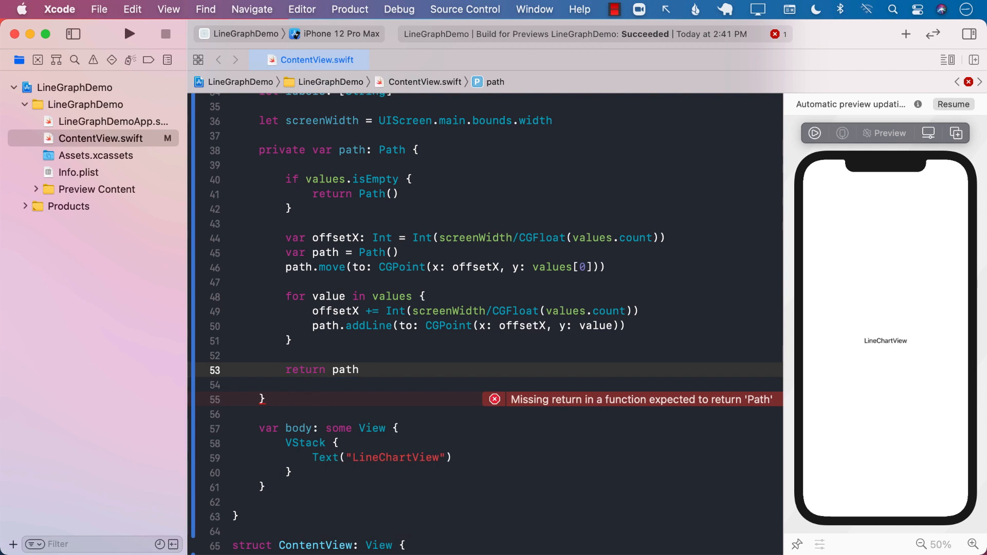
pyautogui.click(361, 369)
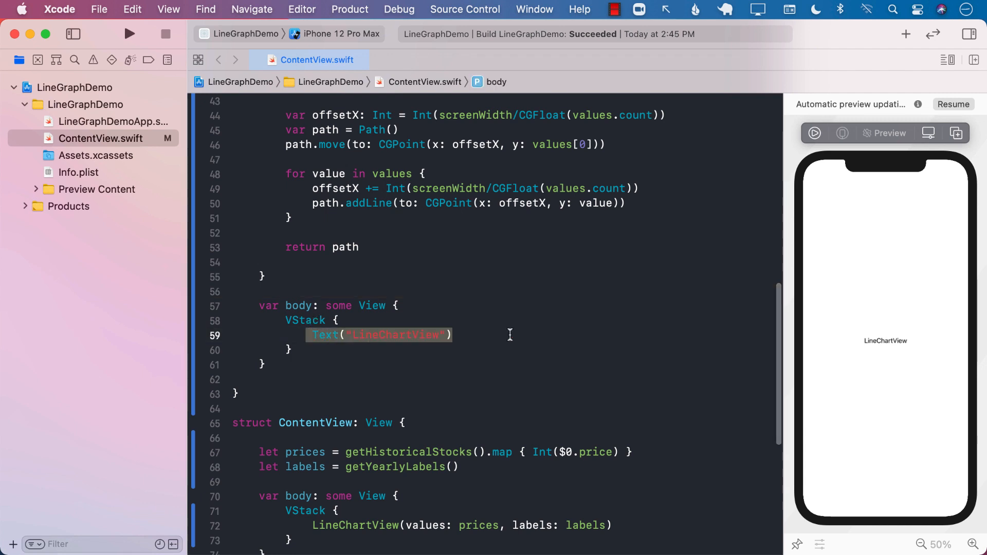
# Step: Replace the placeholder Text with path.stroke(Color.black, lineWidth: 2.0)
pyautogui.write('p')
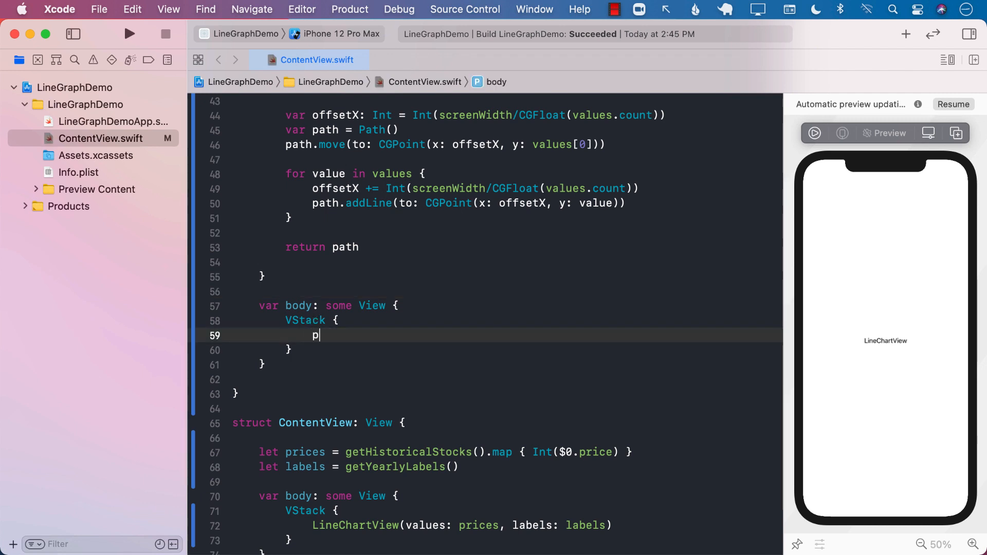
pyautogui.write('ath.stroke(')
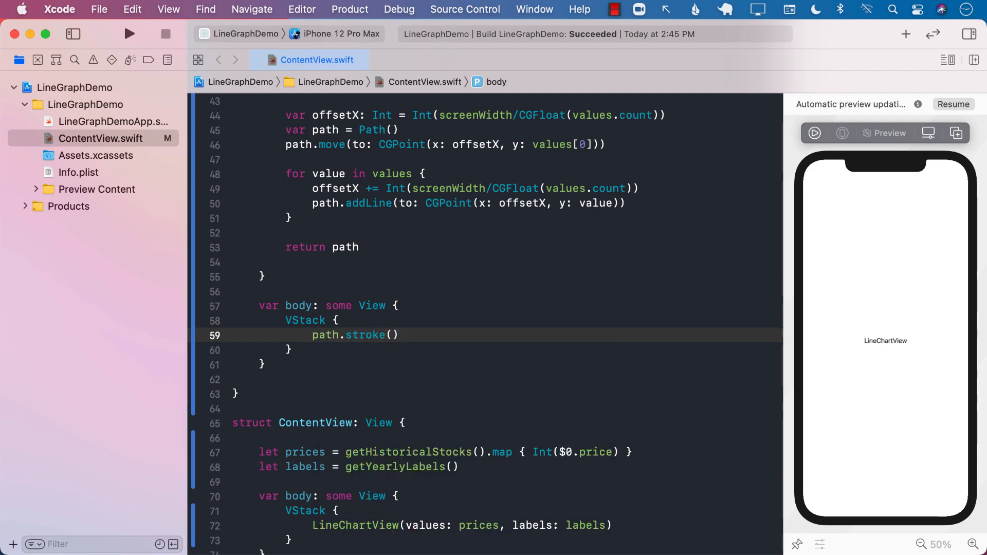
pyautogui.write('C')
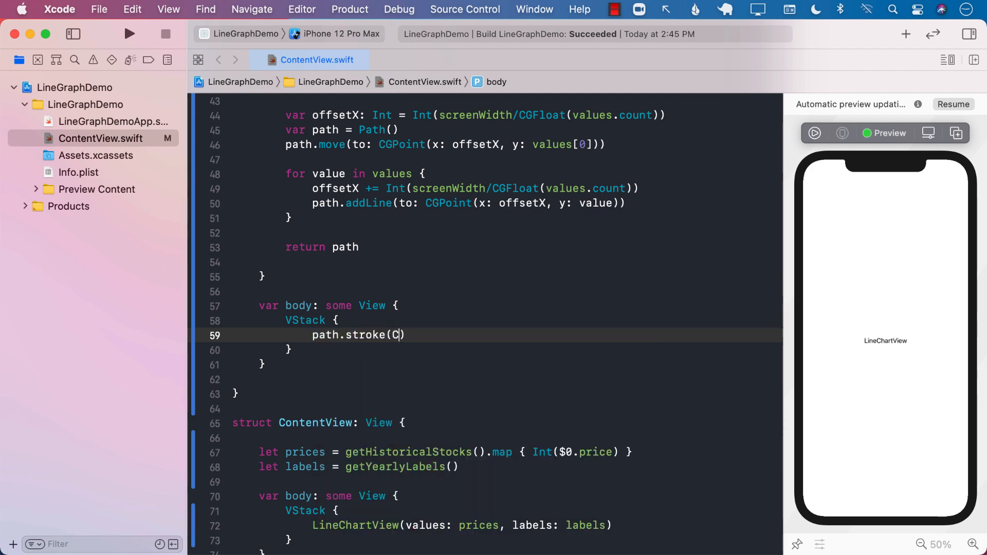
pyautogui.write('olor.white,')
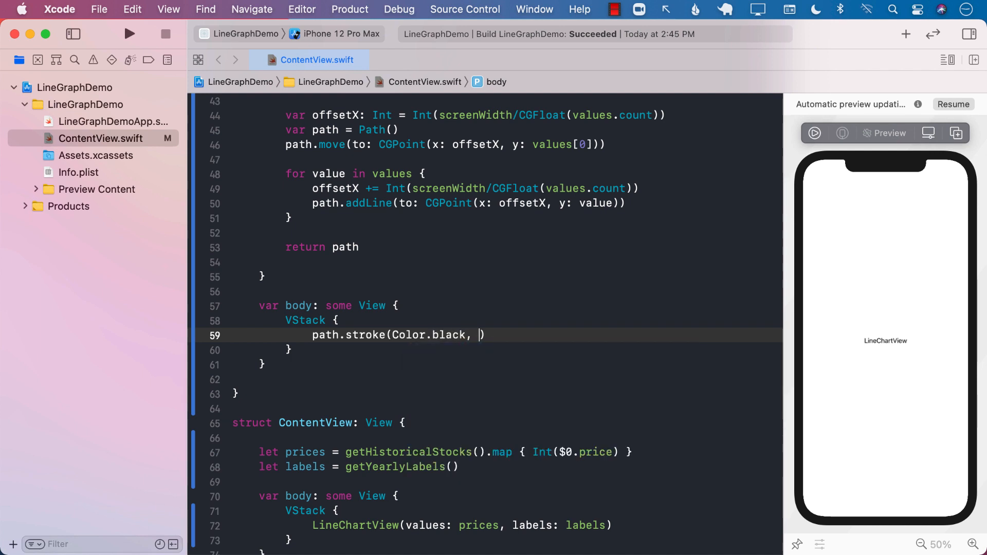
pyautogui.write('lineWidth: CGFloat')
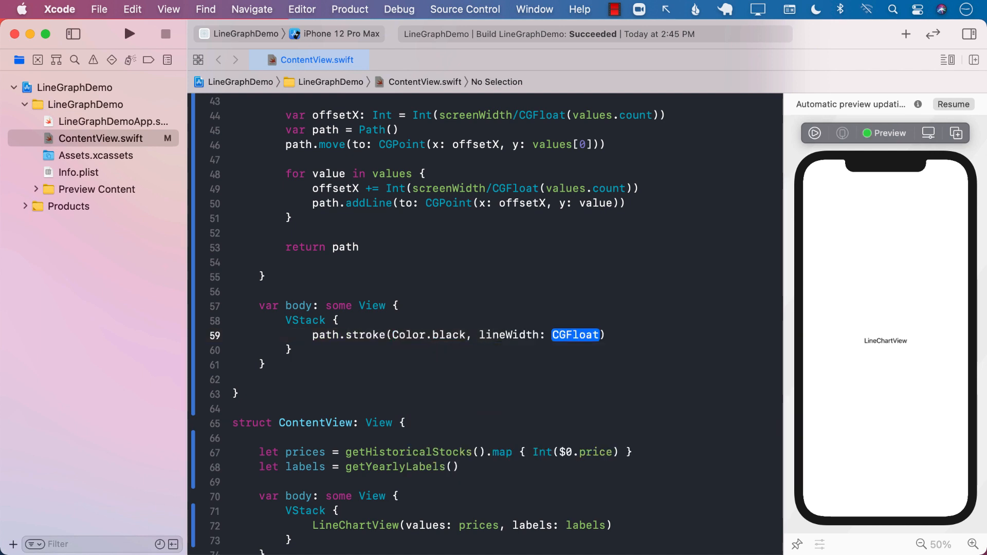
pyautogui.write('2.0')
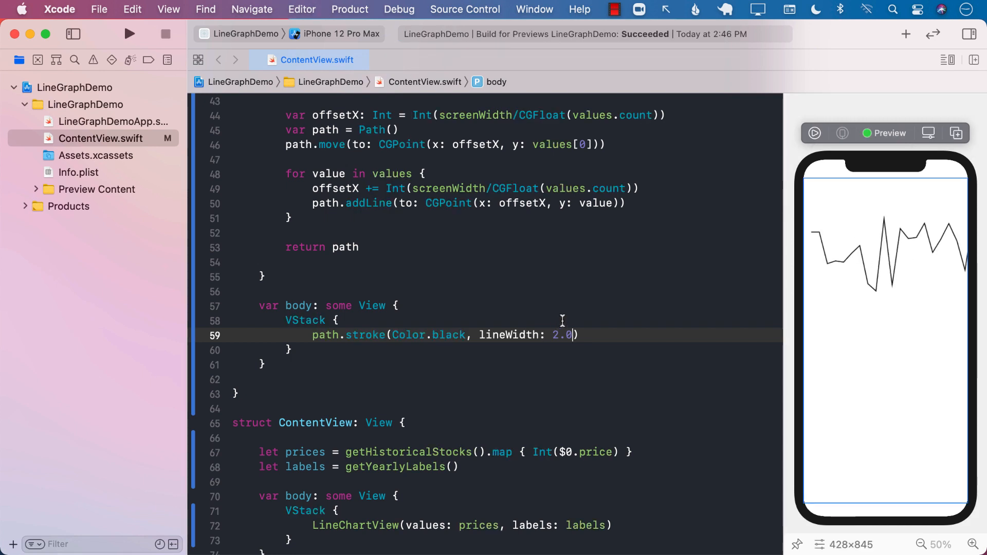
pyautogui.moveTo(689, 314)
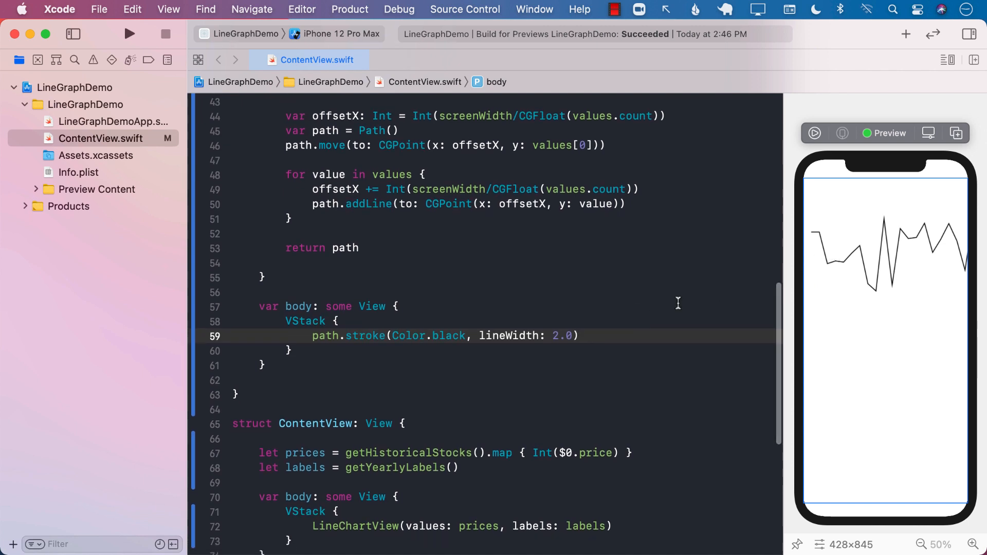
pyautogui.moveTo(826, 458)
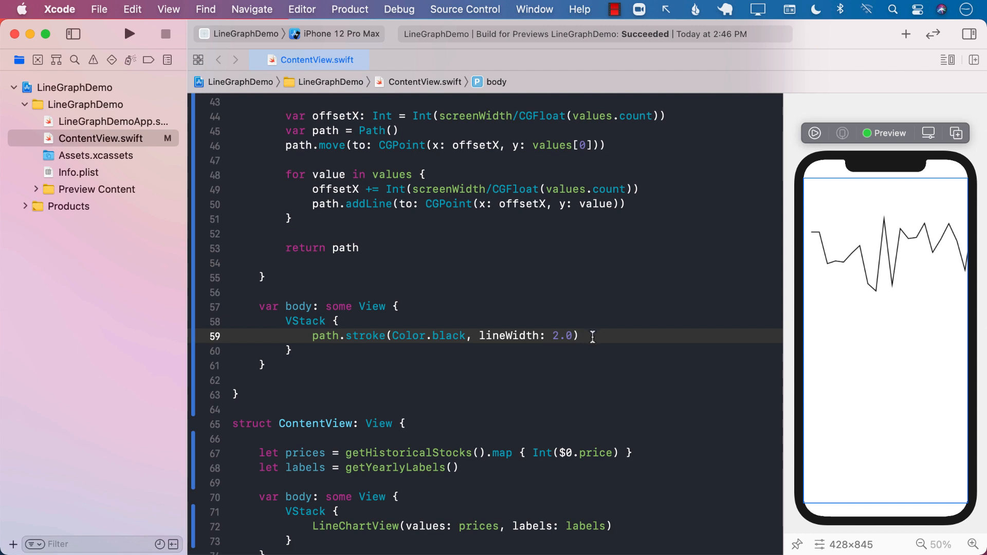
pyautogui.scroll(-3)
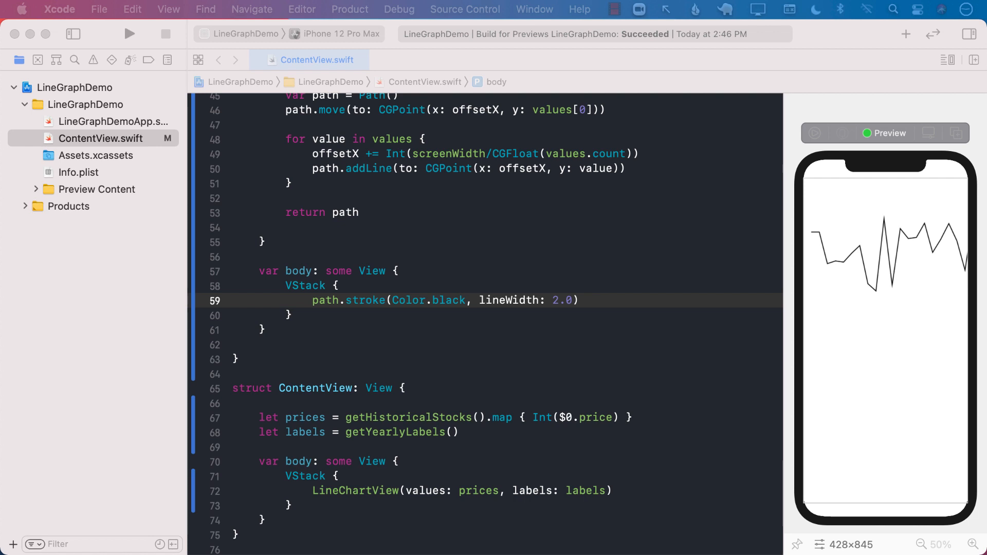
# Step: Add an HStack of 2015–2021 year labels under the path, each screenWidth/labels.count - 10 wide
pyautogui.click(578, 300)
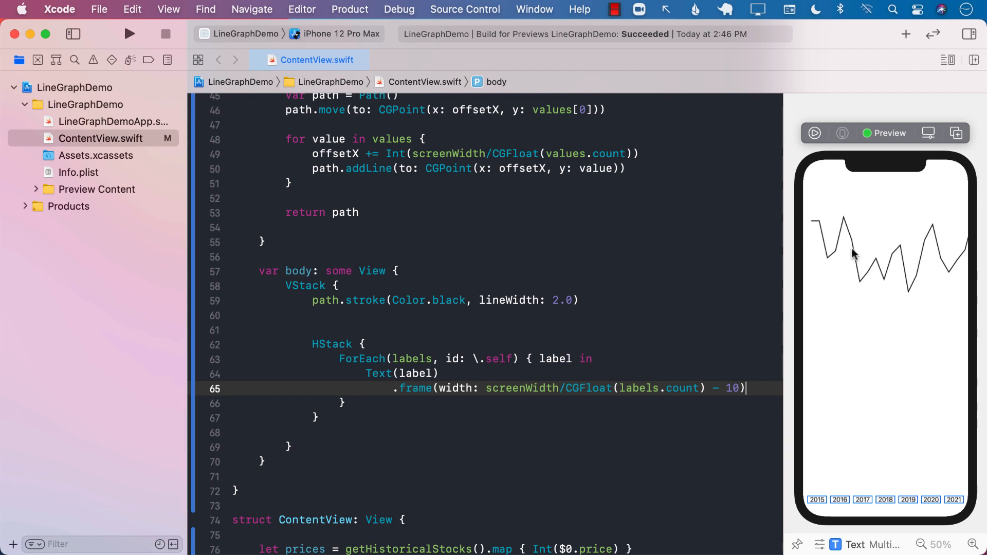
pyautogui.moveTo(826, 457)
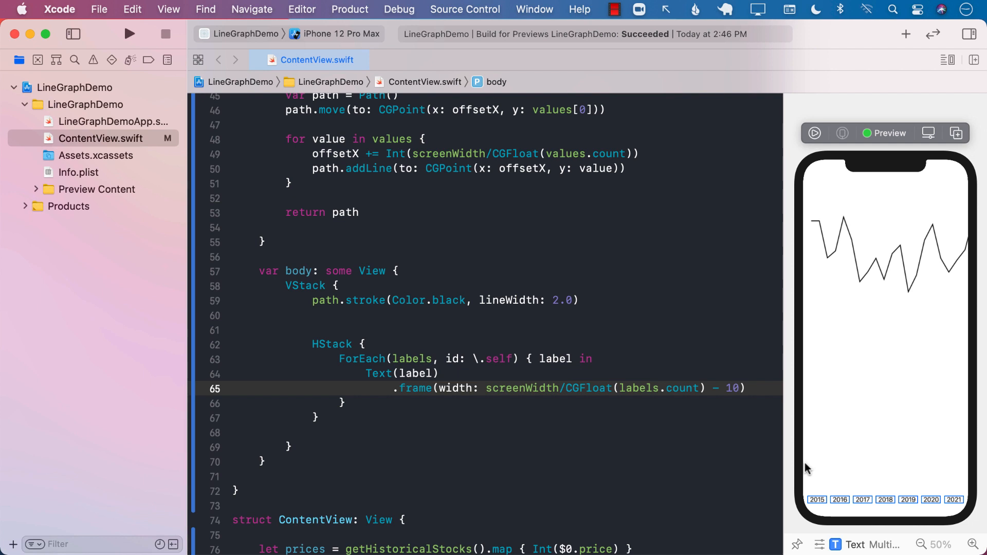
pyautogui.click(445, 300)
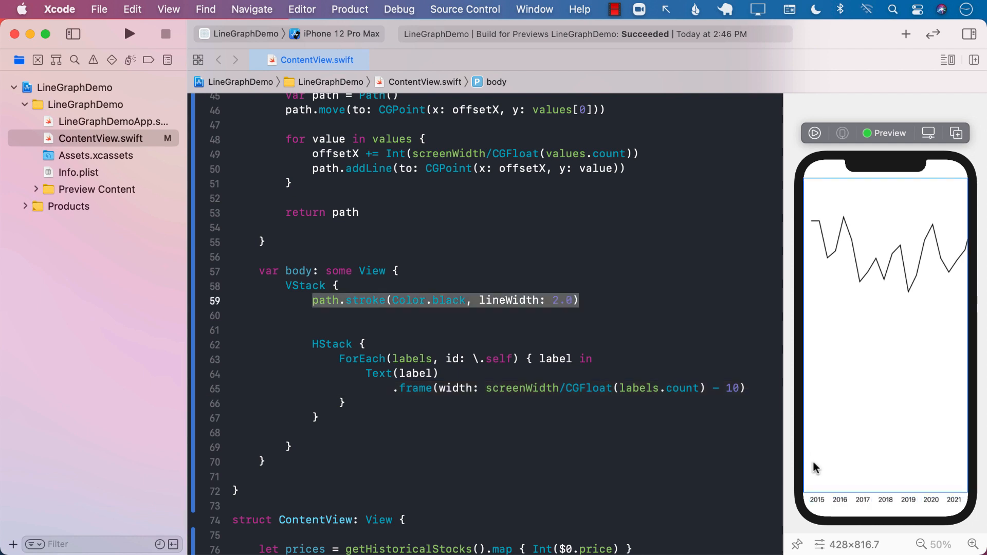
pyautogui.moveTo(828, 459); pyautogui.dragTo(960, 453)
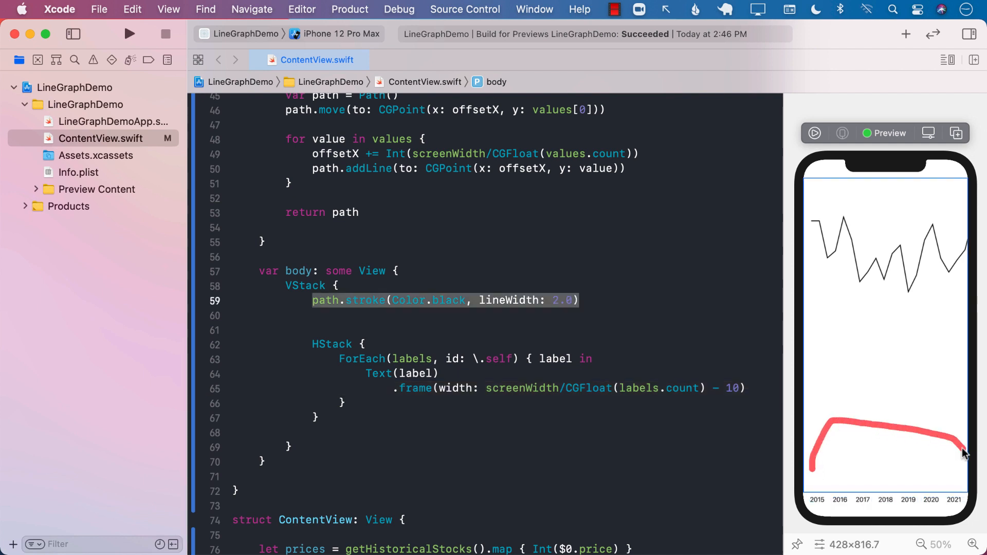
pyautogui.click(388, 329)
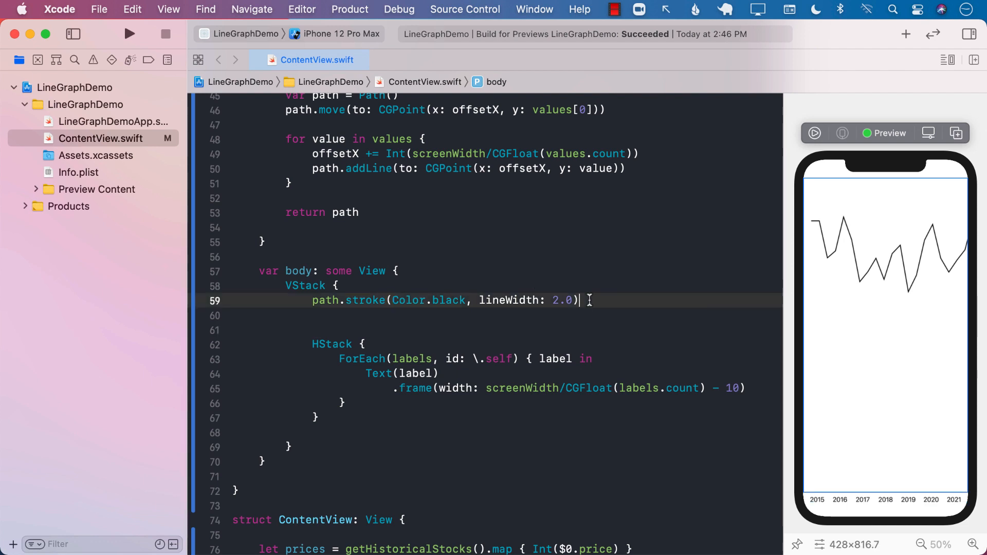
# Step: Add a 180° centered rotationEffect and a 180° y-axis rotation3DEffect to the stroked path
pyautogui.write('.ro')
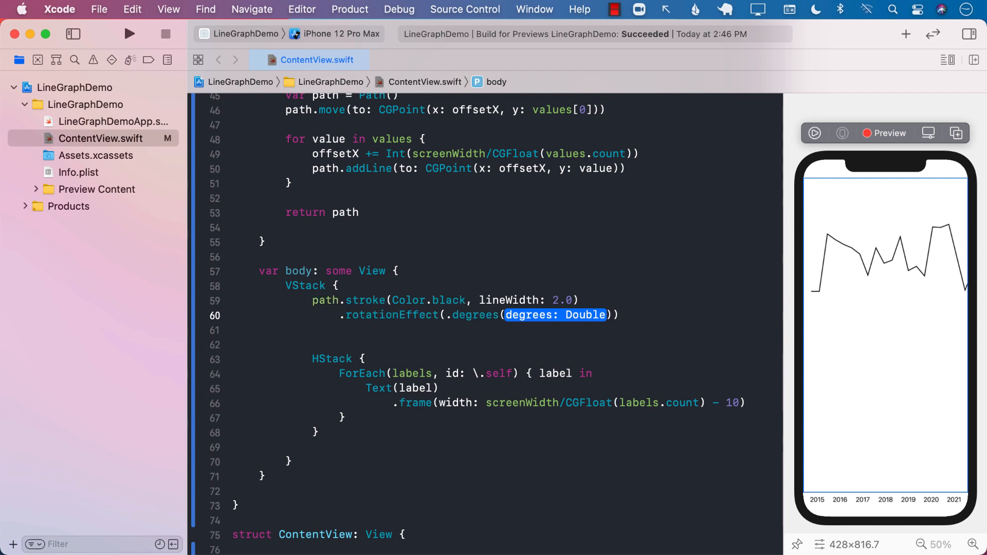
pyautogui.write('180')
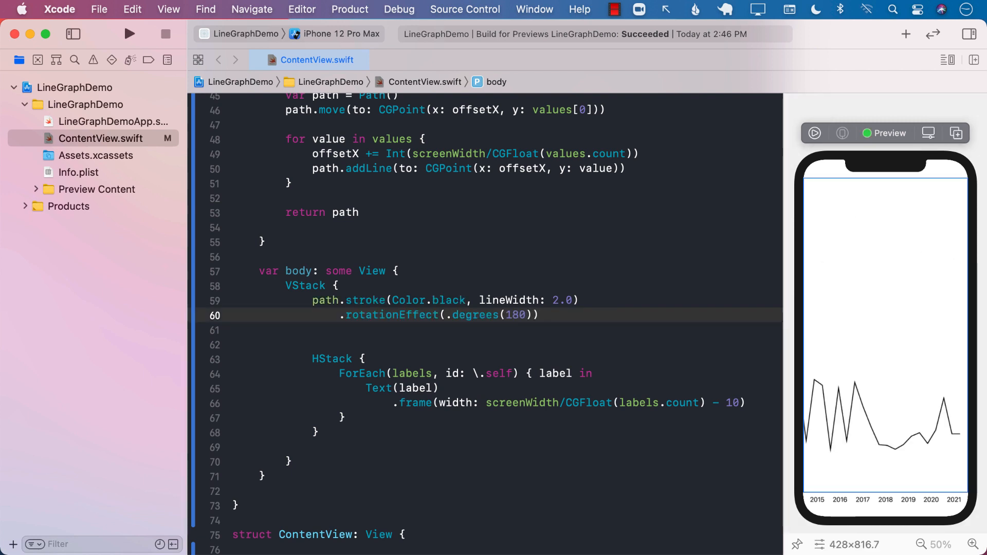
pyautogui.write(', anchor: UnitPoint')
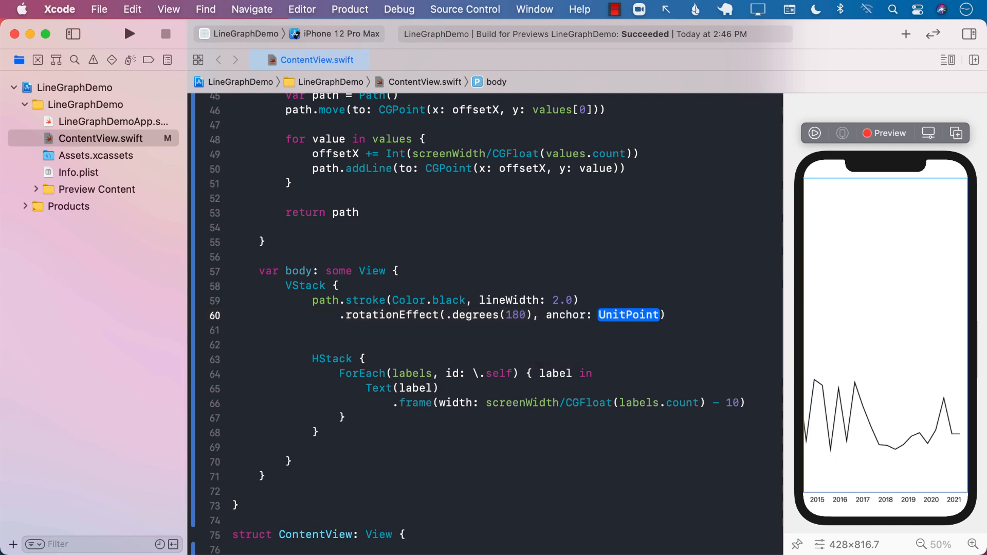
pyautogui.write('.center')
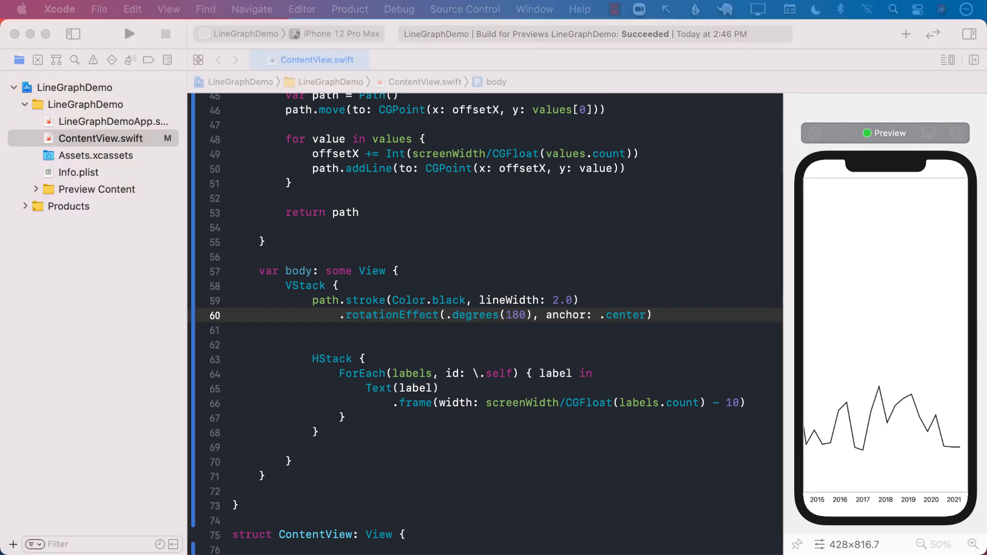
pyautogui.click(654, 315)
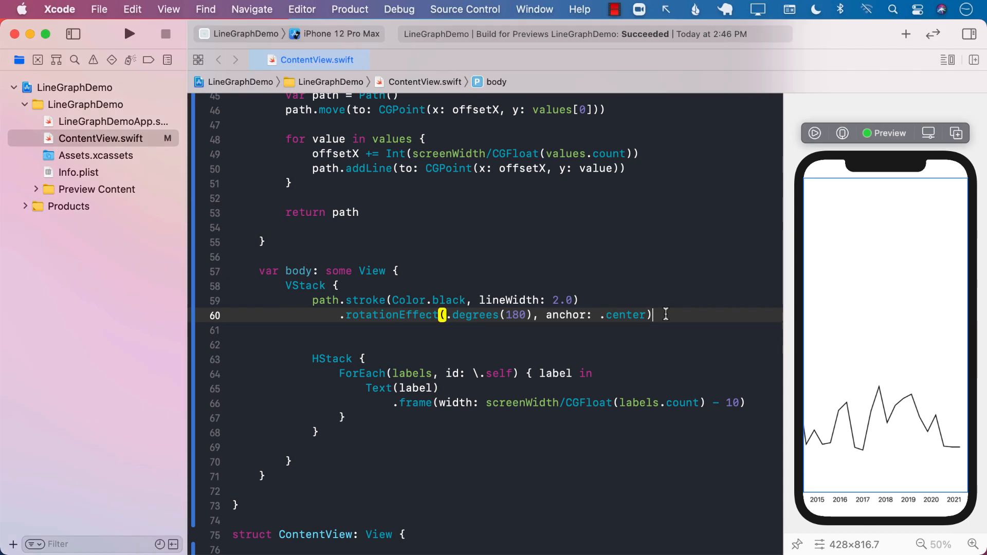
pyautogui.write('.rotation3DEffect(.degrees(180), axis: (x: 0, y: 1, z: 0))')
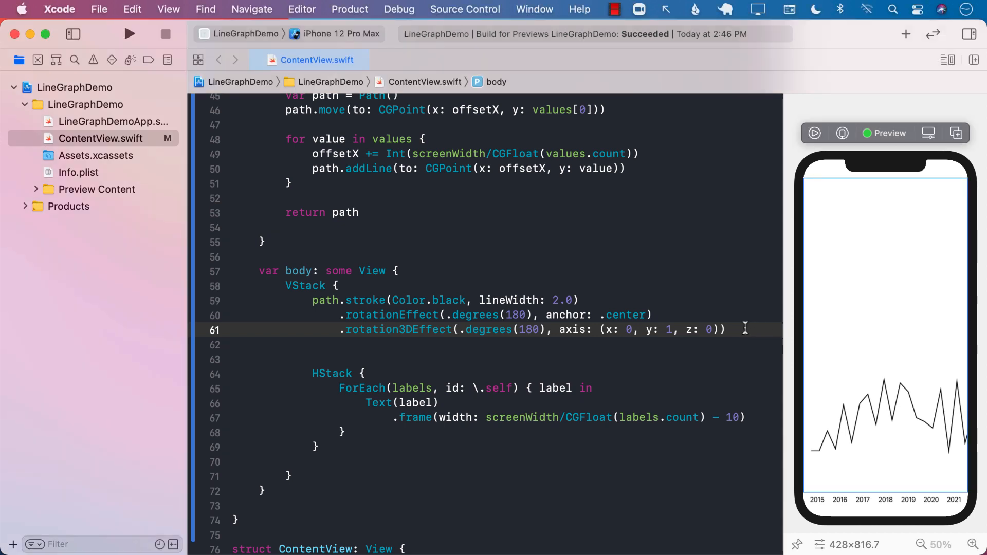
# Step: Limit the chart to maxHeight 300 and fill the screen with green background and white foreground
pyautogui.write('.frame(maxWidth: .infinity, maxHeight: 300)')
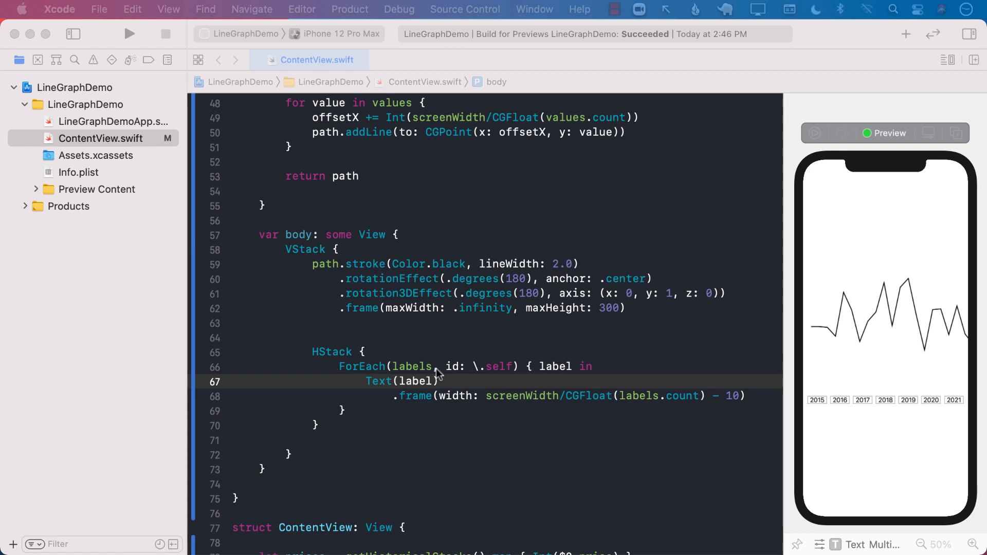
pyautogui.scroll(-3)
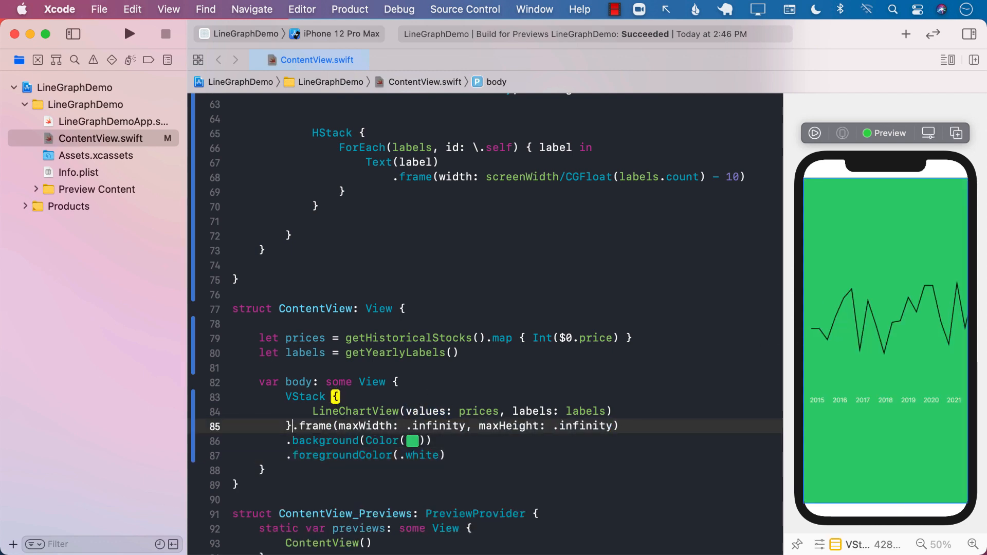
# Step: Change the path stroke colour from Color.black to Color.white
pyautogui.doubleClick(305, 396)
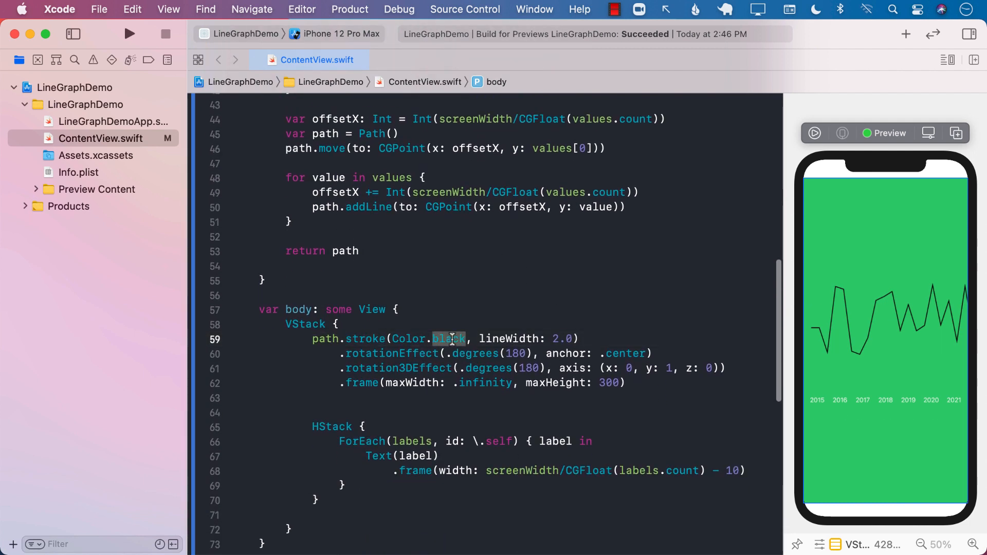
pyautogui.write('white')
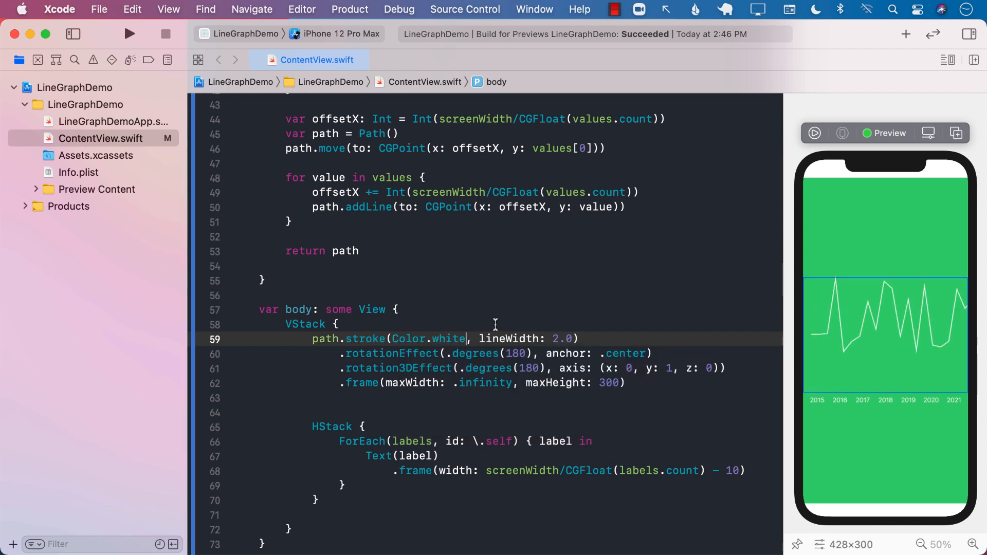
pyautogui.click(314, 323)
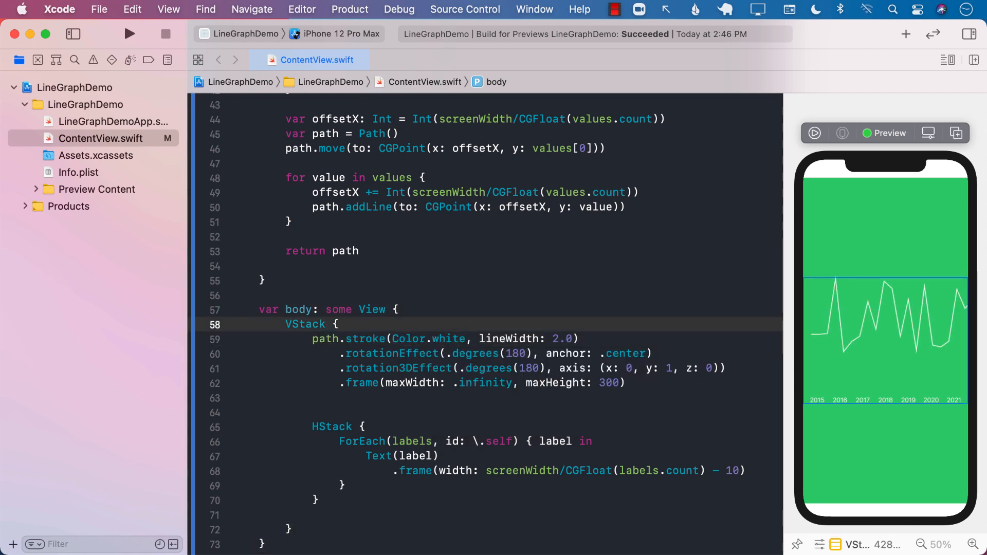
pyautogui.click(365, 426)
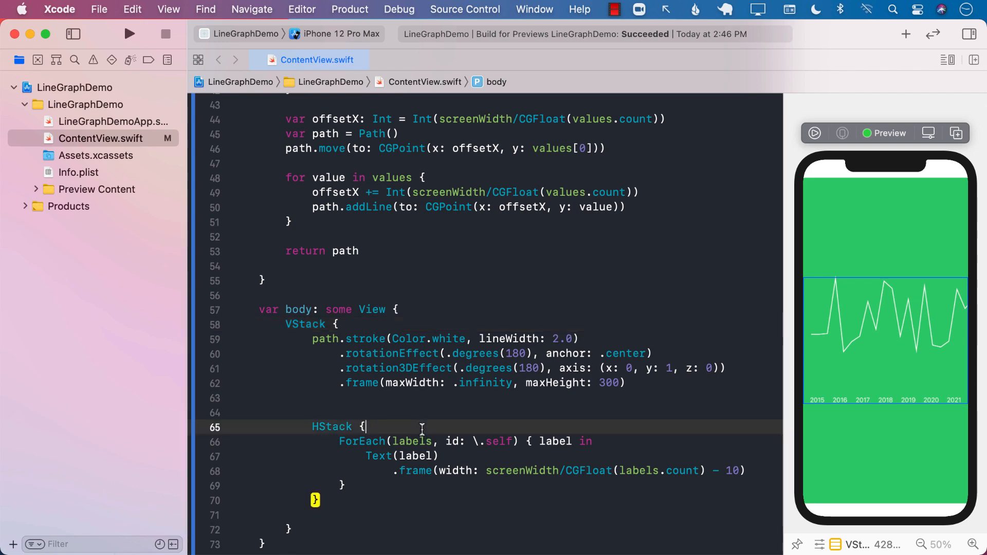
pyautogui.scroll(-3)
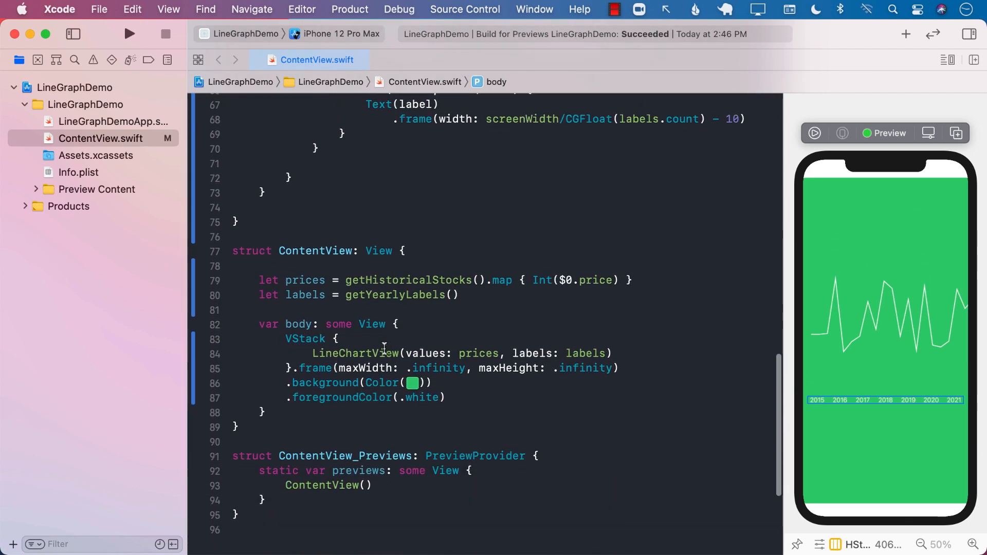
# Step: Add a Text("Stocks") title with .largeTitle font above LineChartView, discarding a trial Spacer
pyautogui.write('Tex')
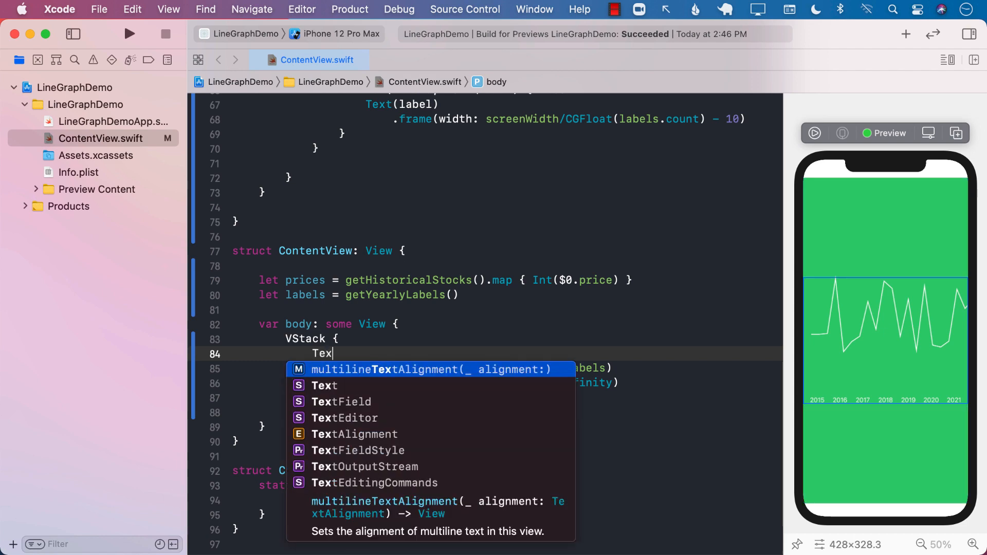
pyautogui.write('("Stocks"')
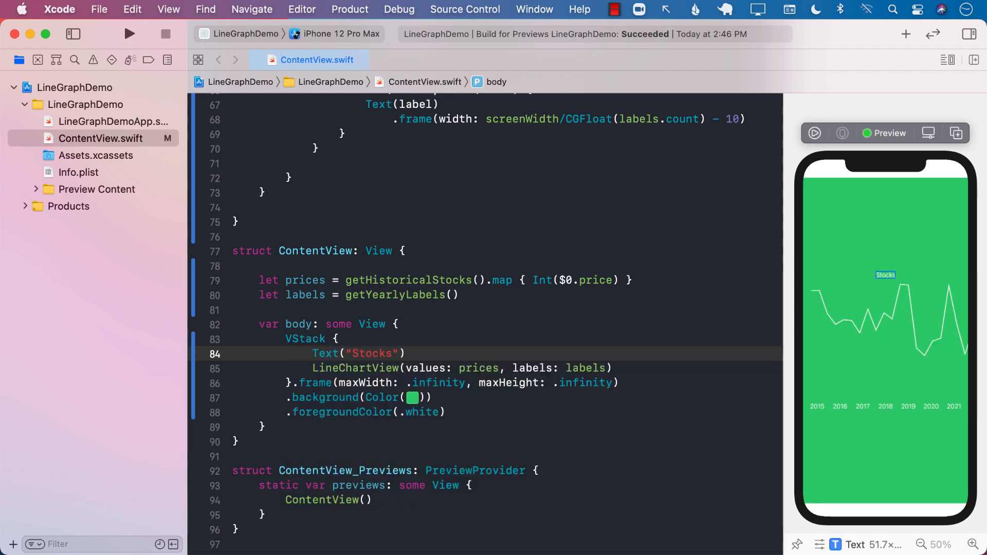
pyautogui.write('Space')
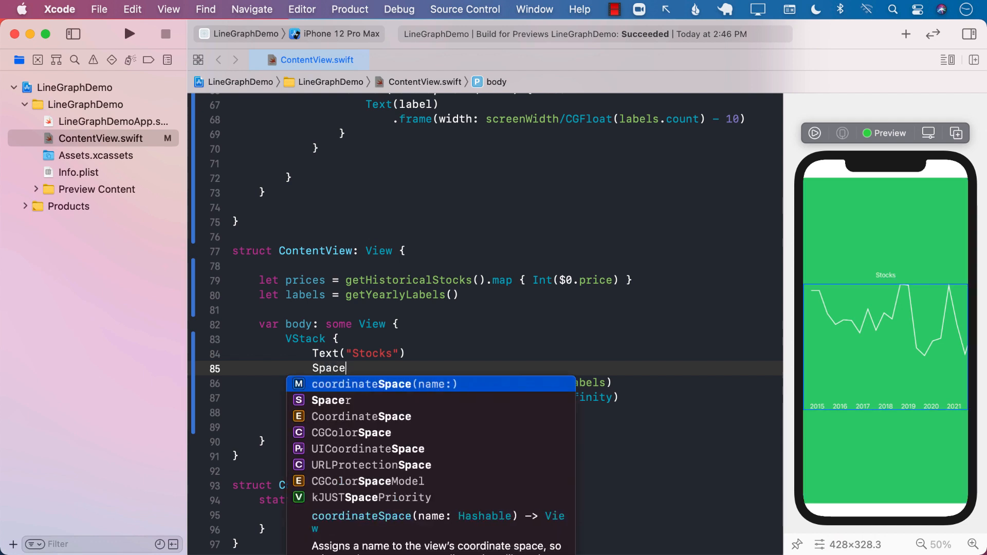
pyautogui.click(330, 400)
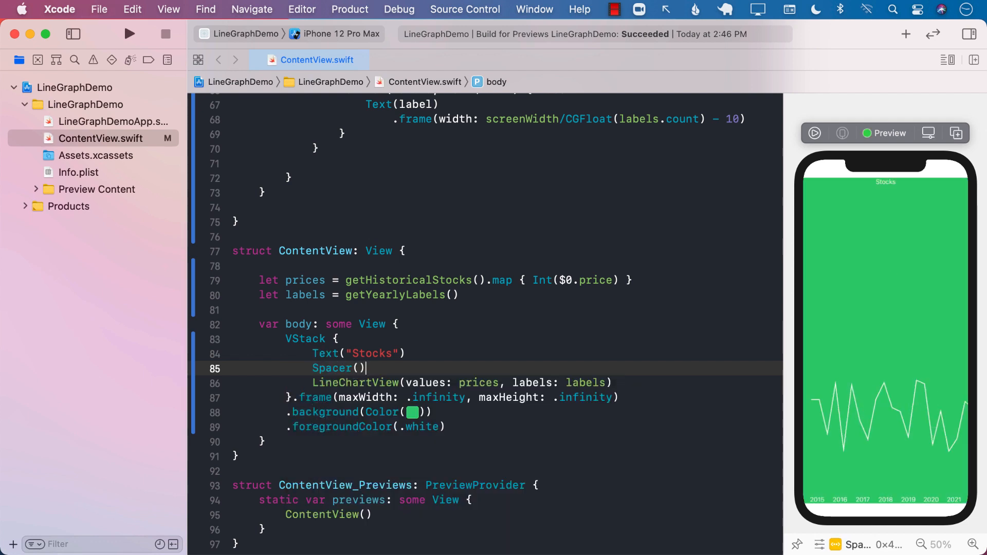
pyautogui.press('Delete')
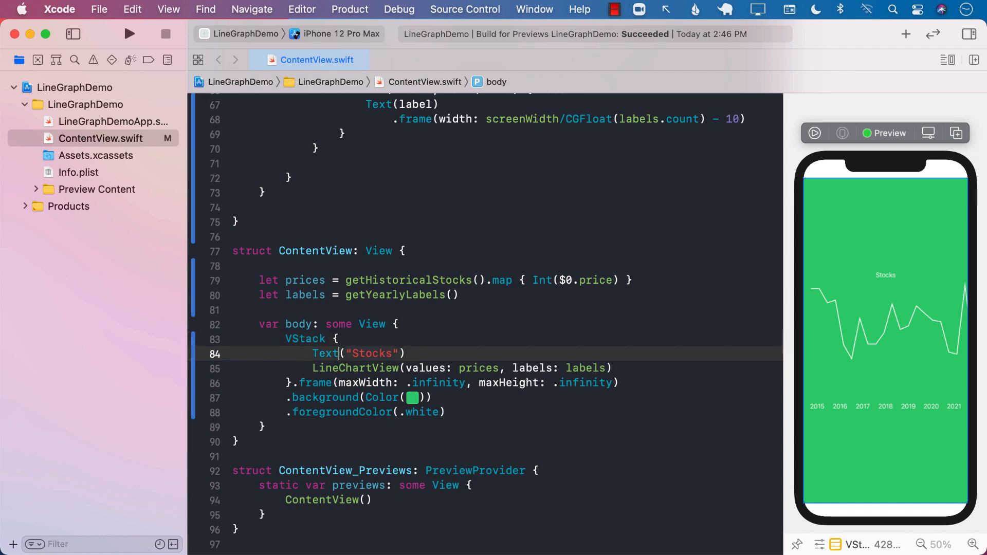
pyautogui.write('.font(.largeTitle')
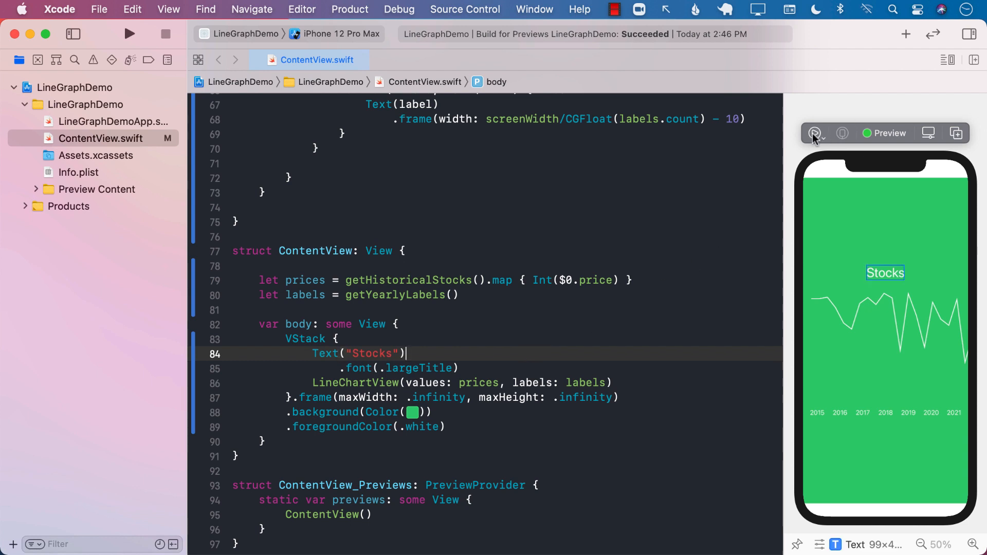
# Step: Start the canvas Live Preview to display the Stocks title above the white chart
pyautogui.click(814, 132)
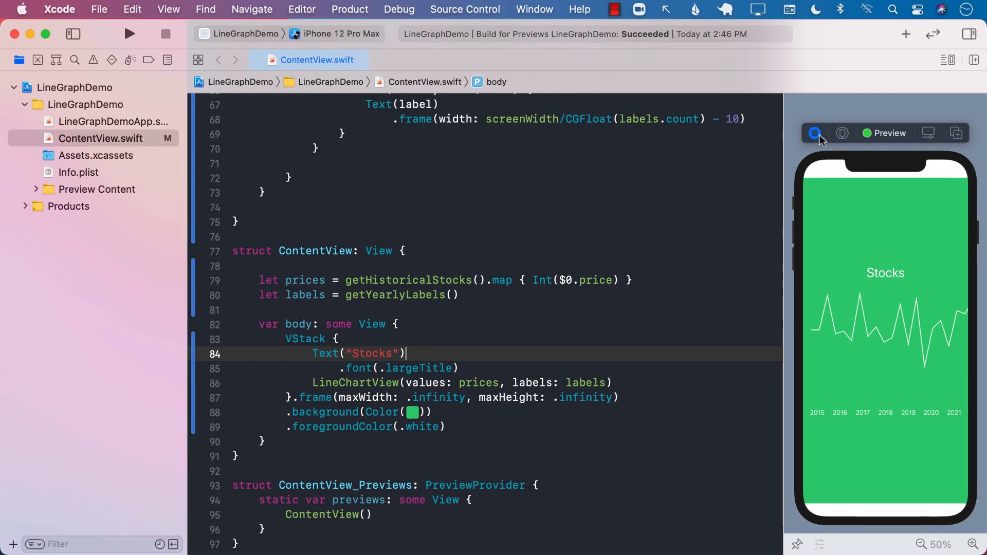
pyautogui.moveTo(814, 133)
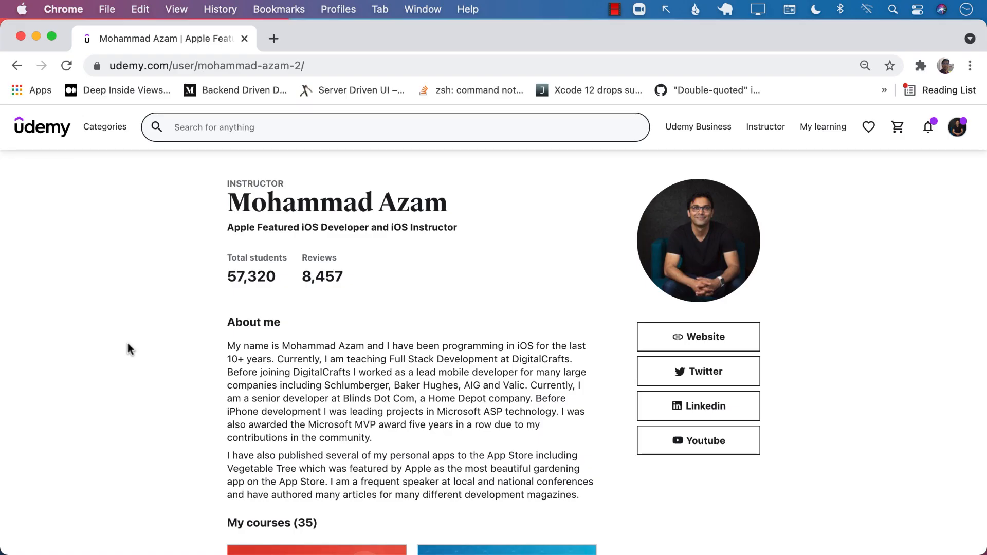
pyautogui.scroll(-3)
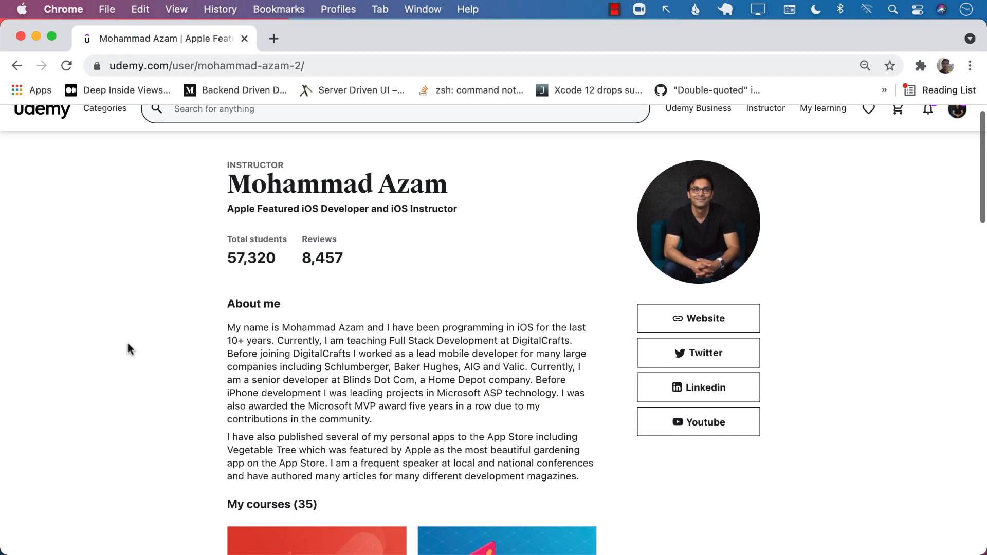
pyautogui.scroll(-3)
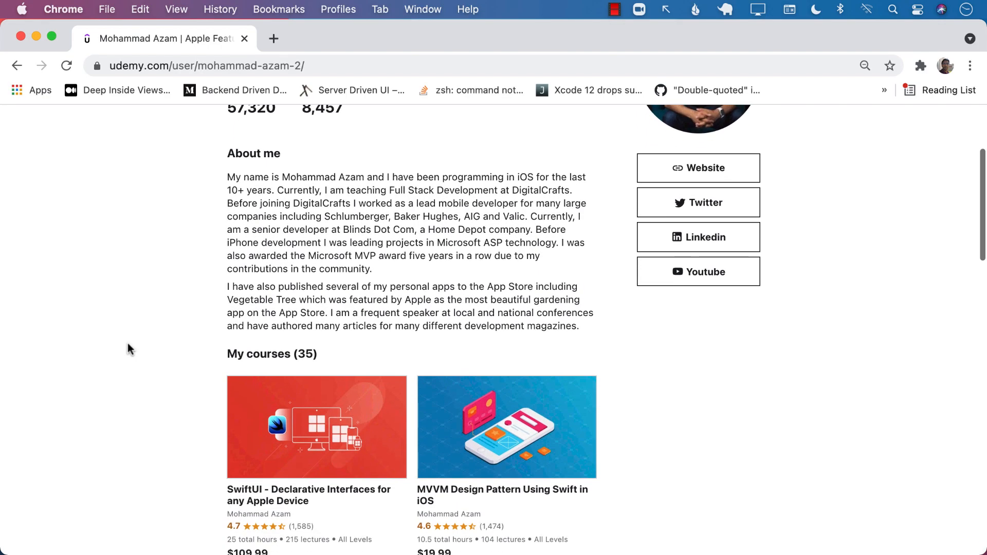
pyautogui.scroll(-3)
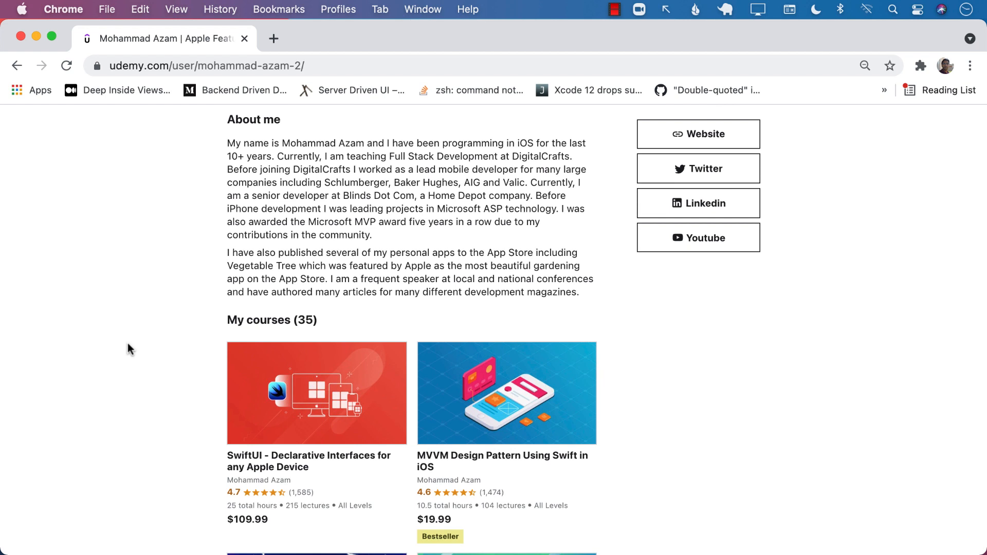
pyautogui.scroll(-3)
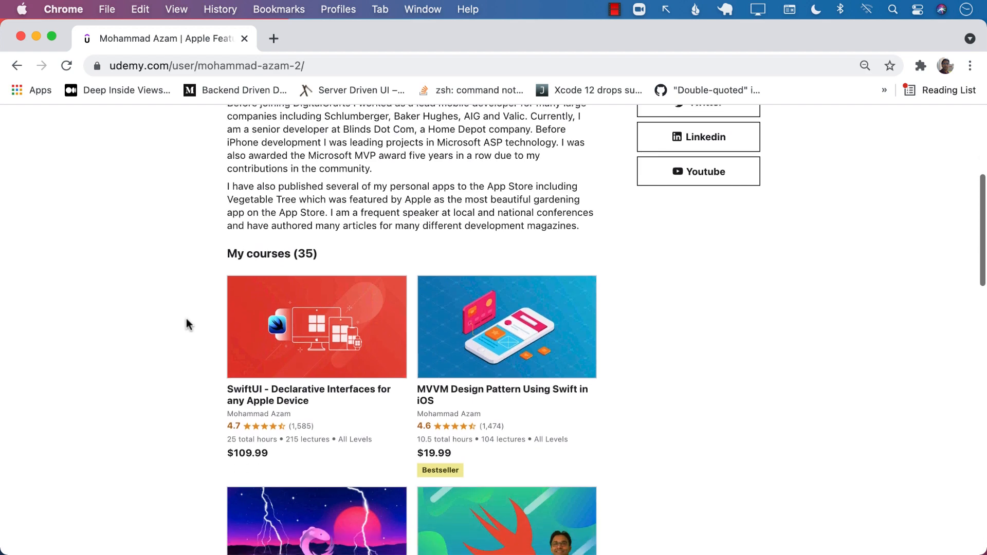
pyautogui.scroll(-3)
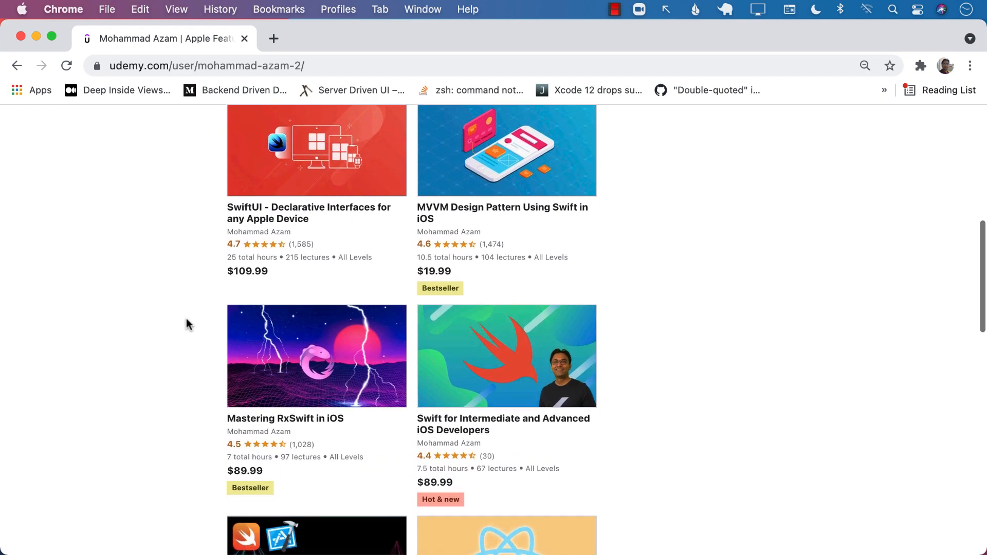
pyautogui.scroll(-3)
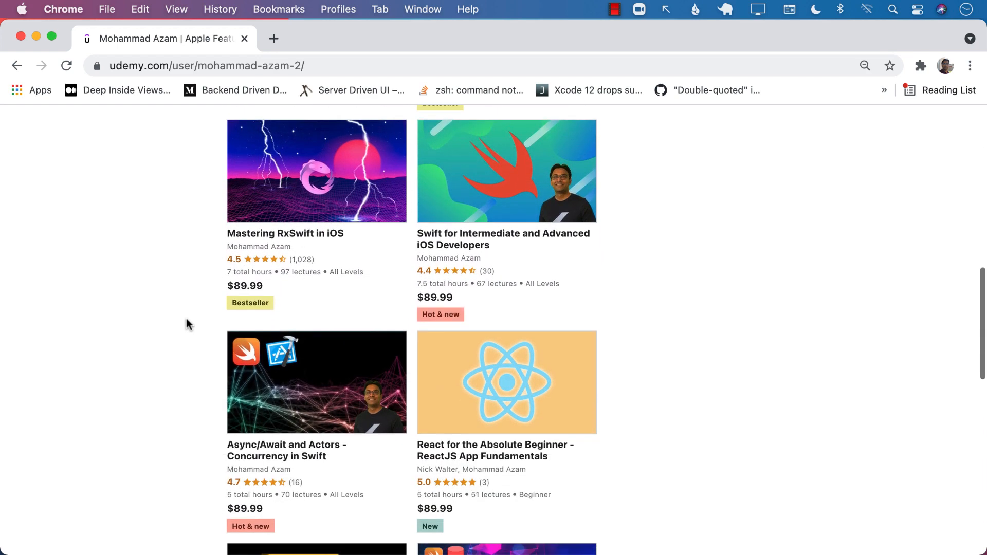
pyautogui.scroll(-3)
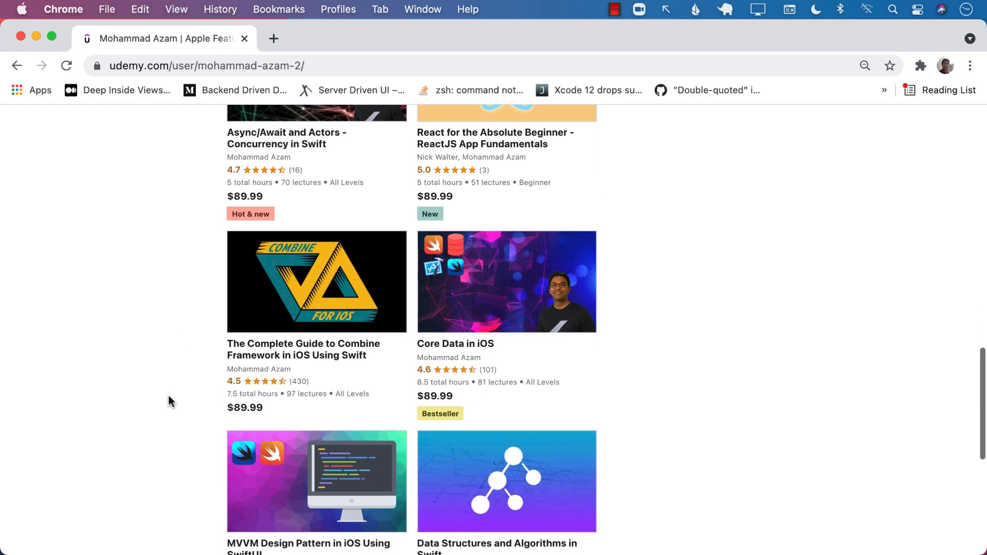
pyautogui.scroll(-3)
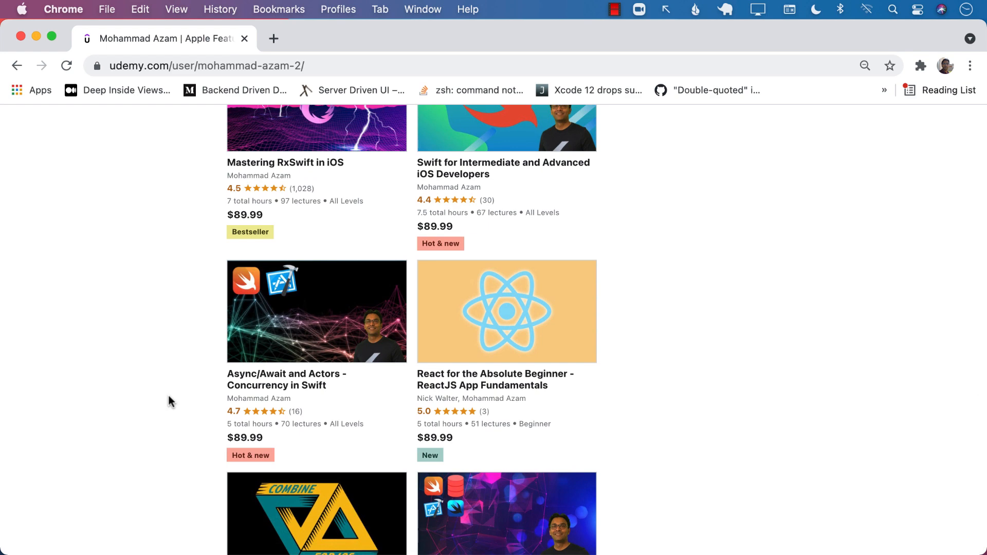
pyautogui.scroll(3)
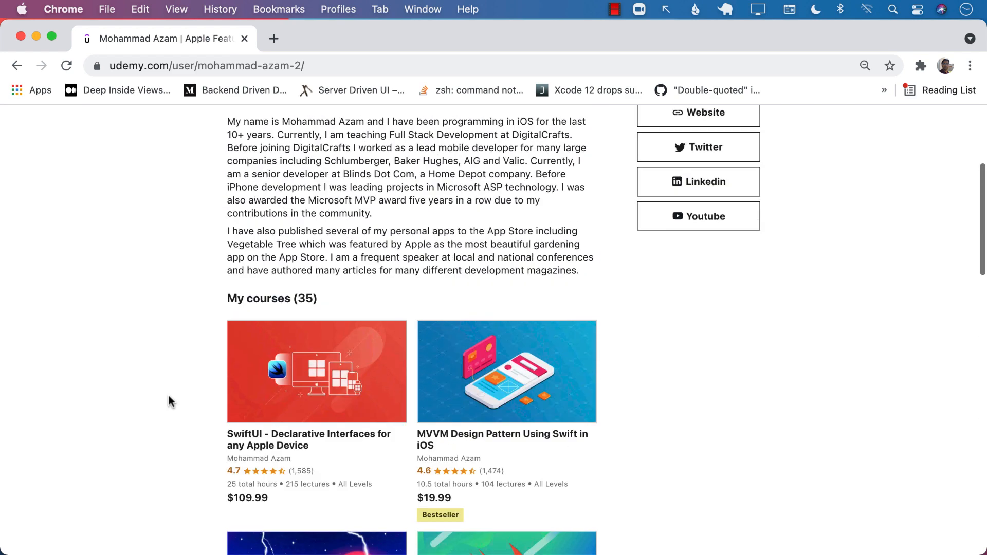
pyautogui.scroll(3)
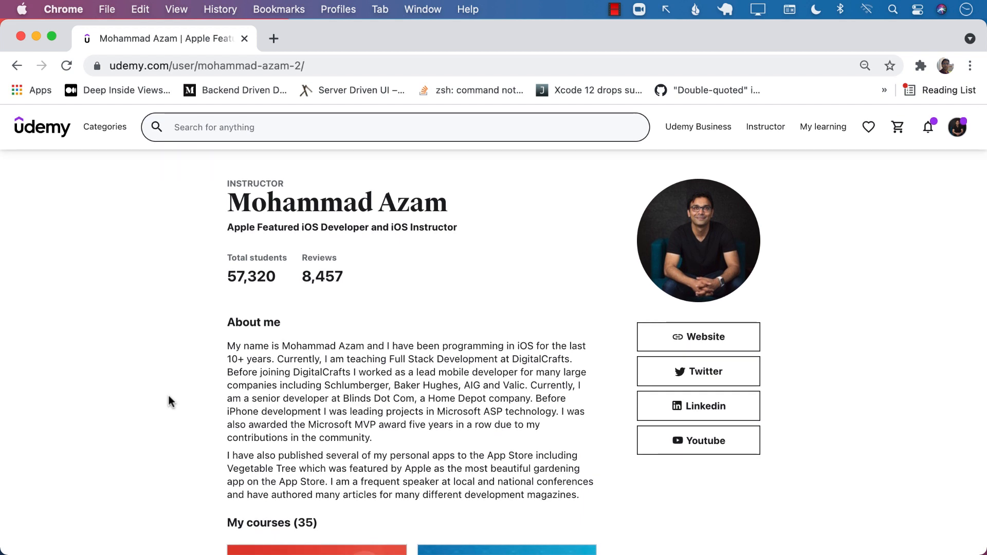